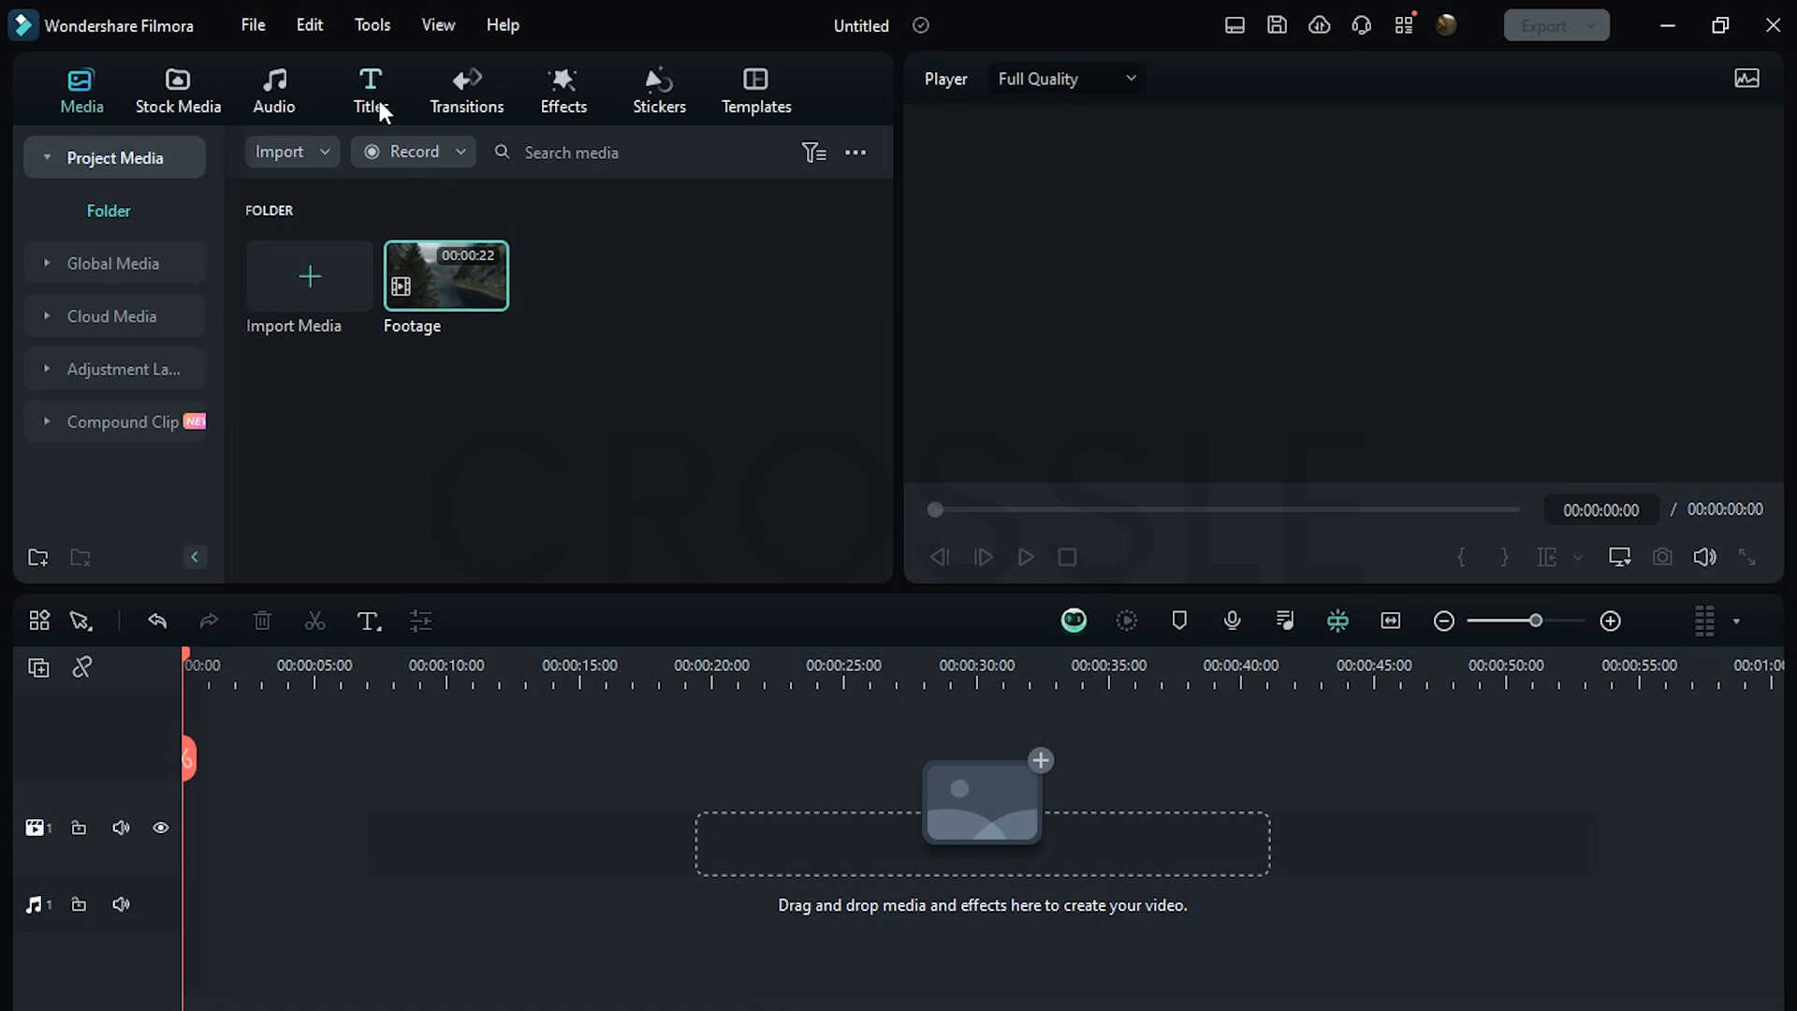
- Add the 3D Brave Text 01 title to the timeline and open the BRAVE clip's settings
click(369, 89)
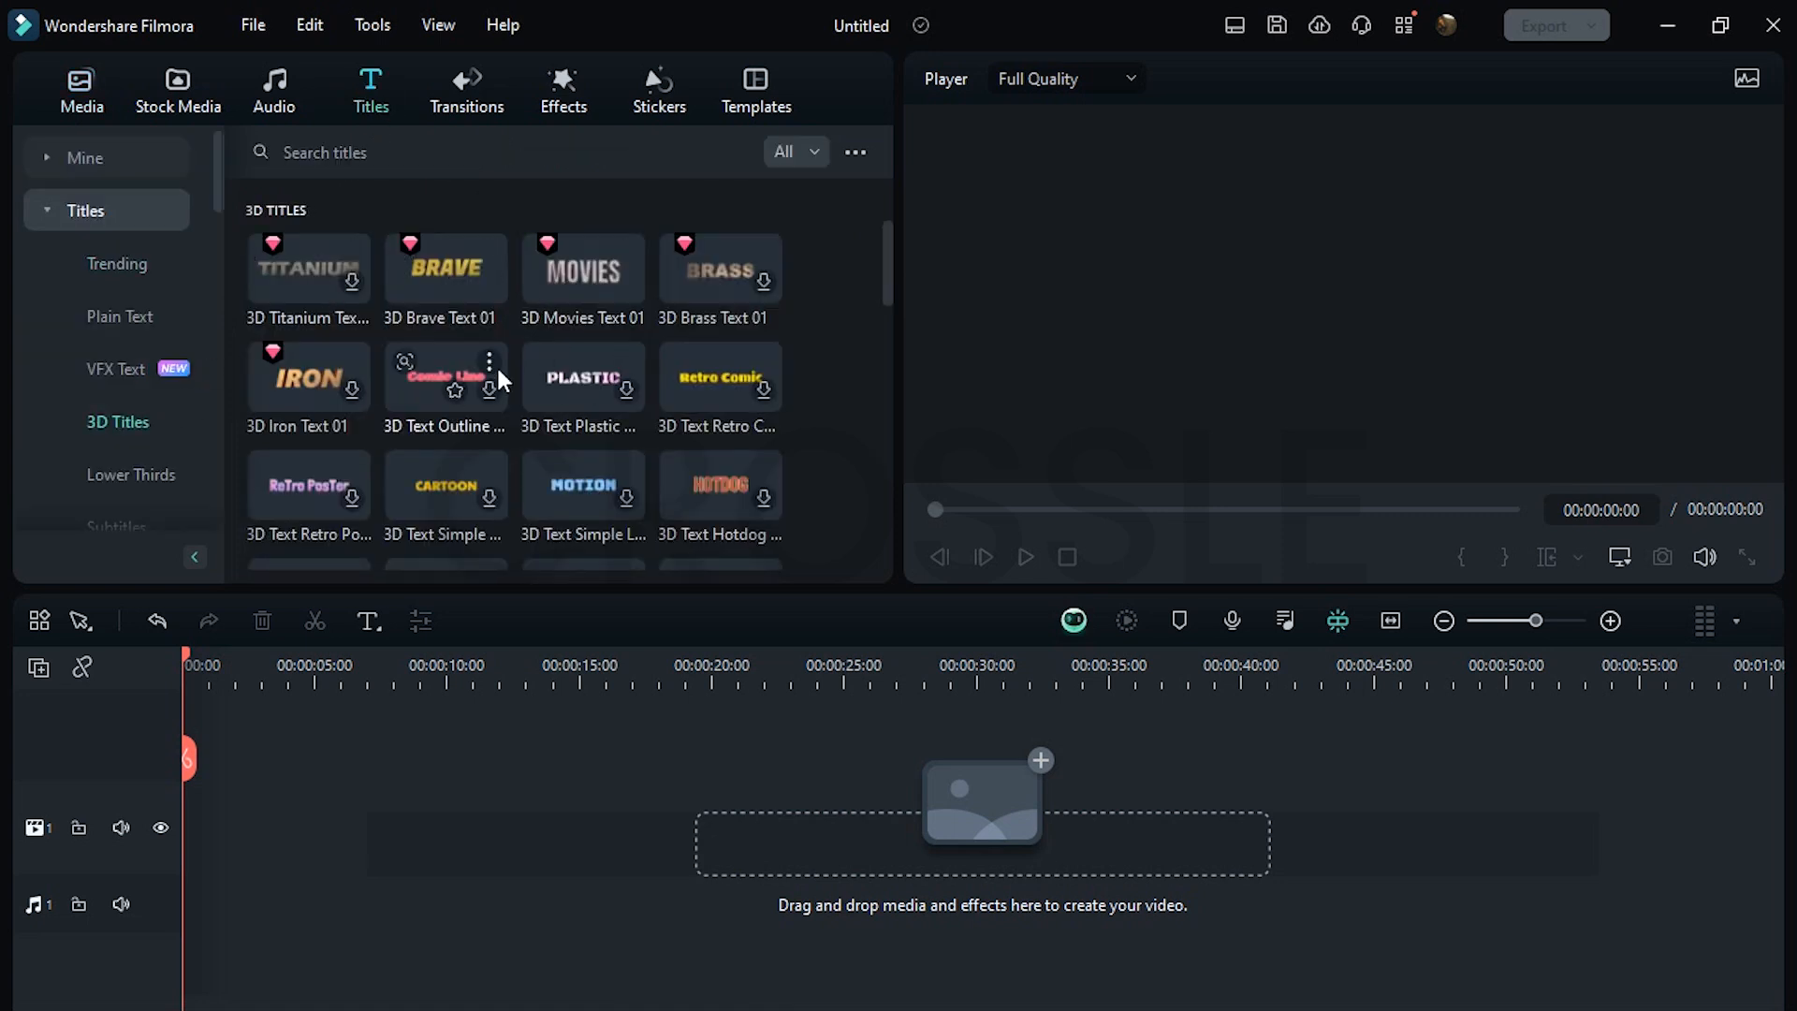
click(489, 285)
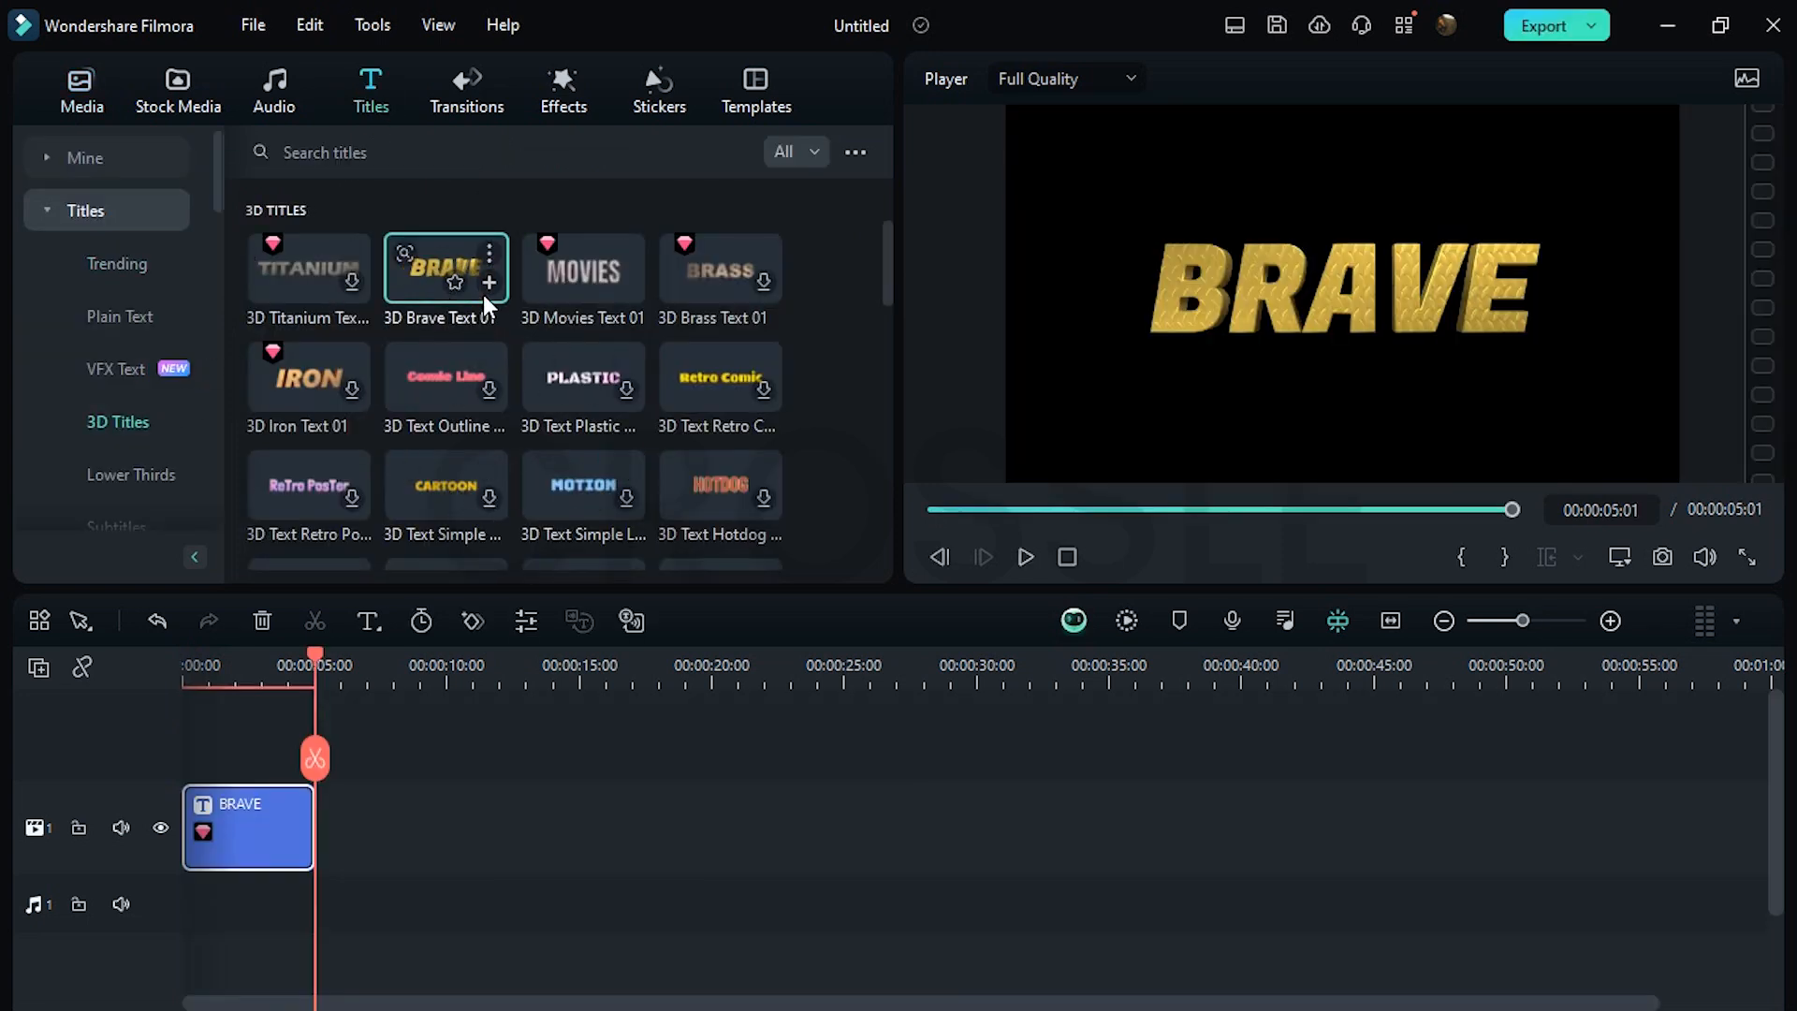
double_click(247, 826)
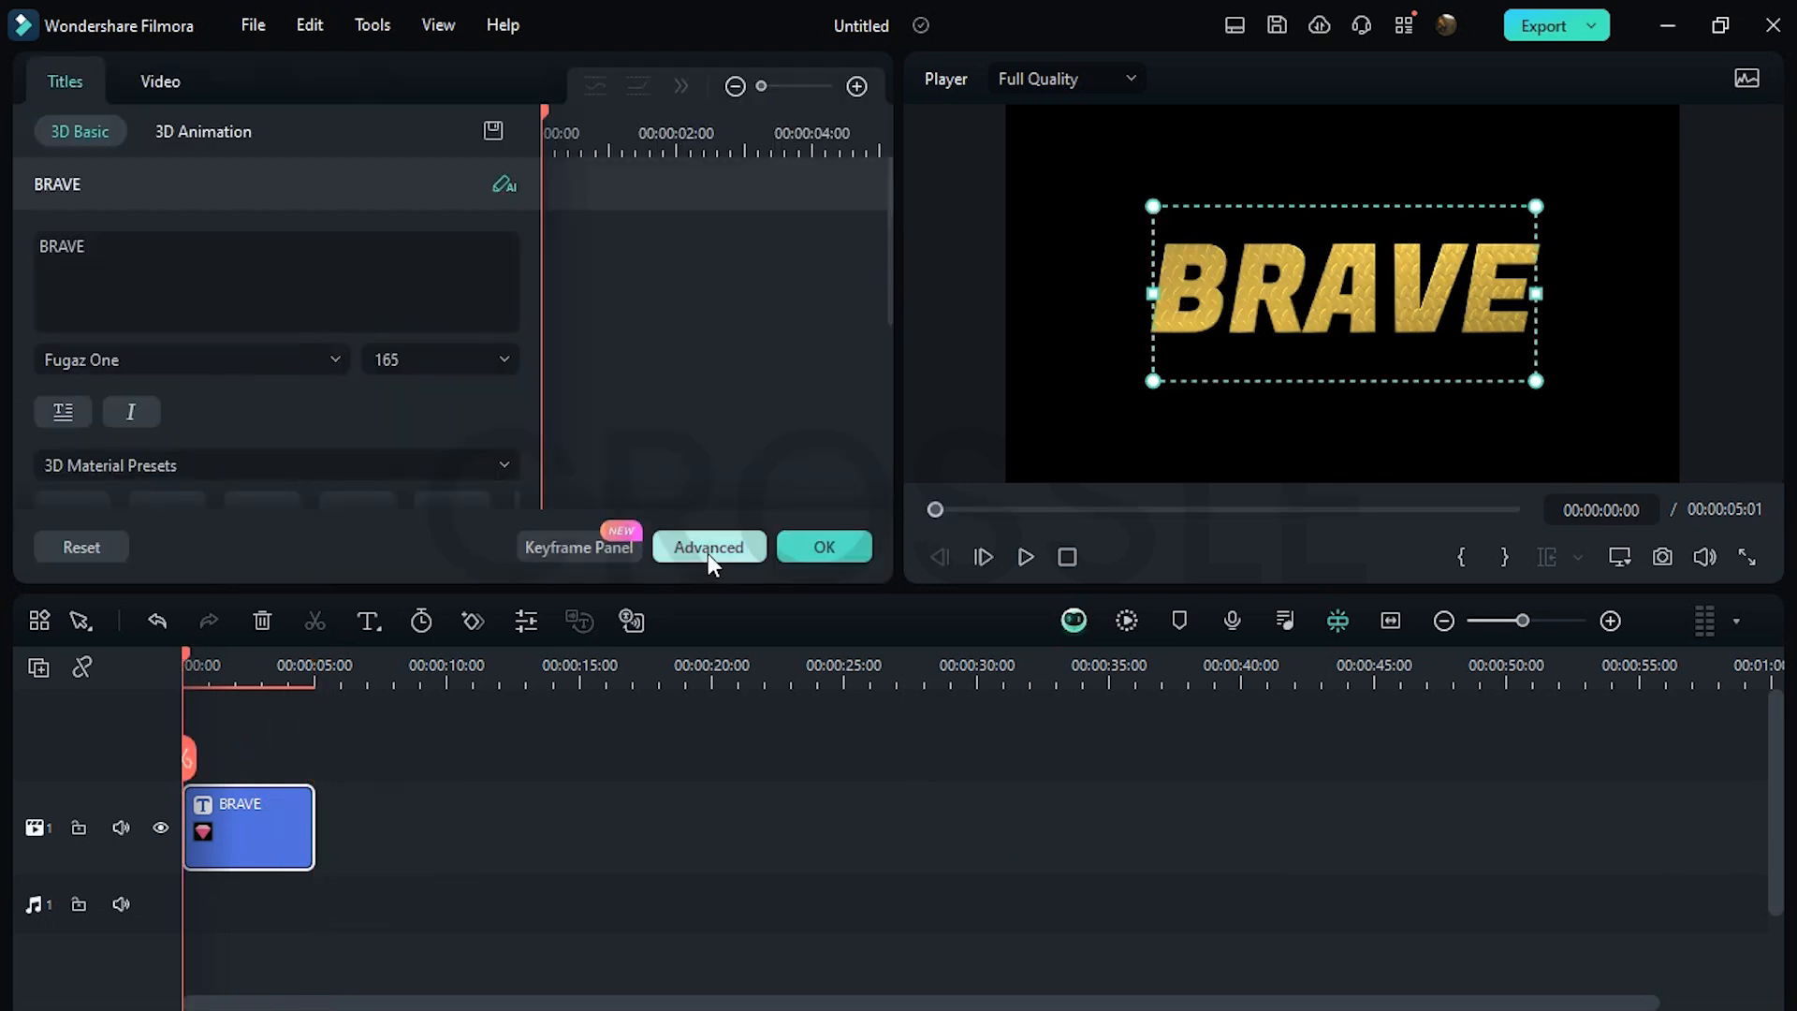
- Retype the title as CINEMATIC in Montserrat Medium 45 with letter spacing 15, and apply
click(708, 546)
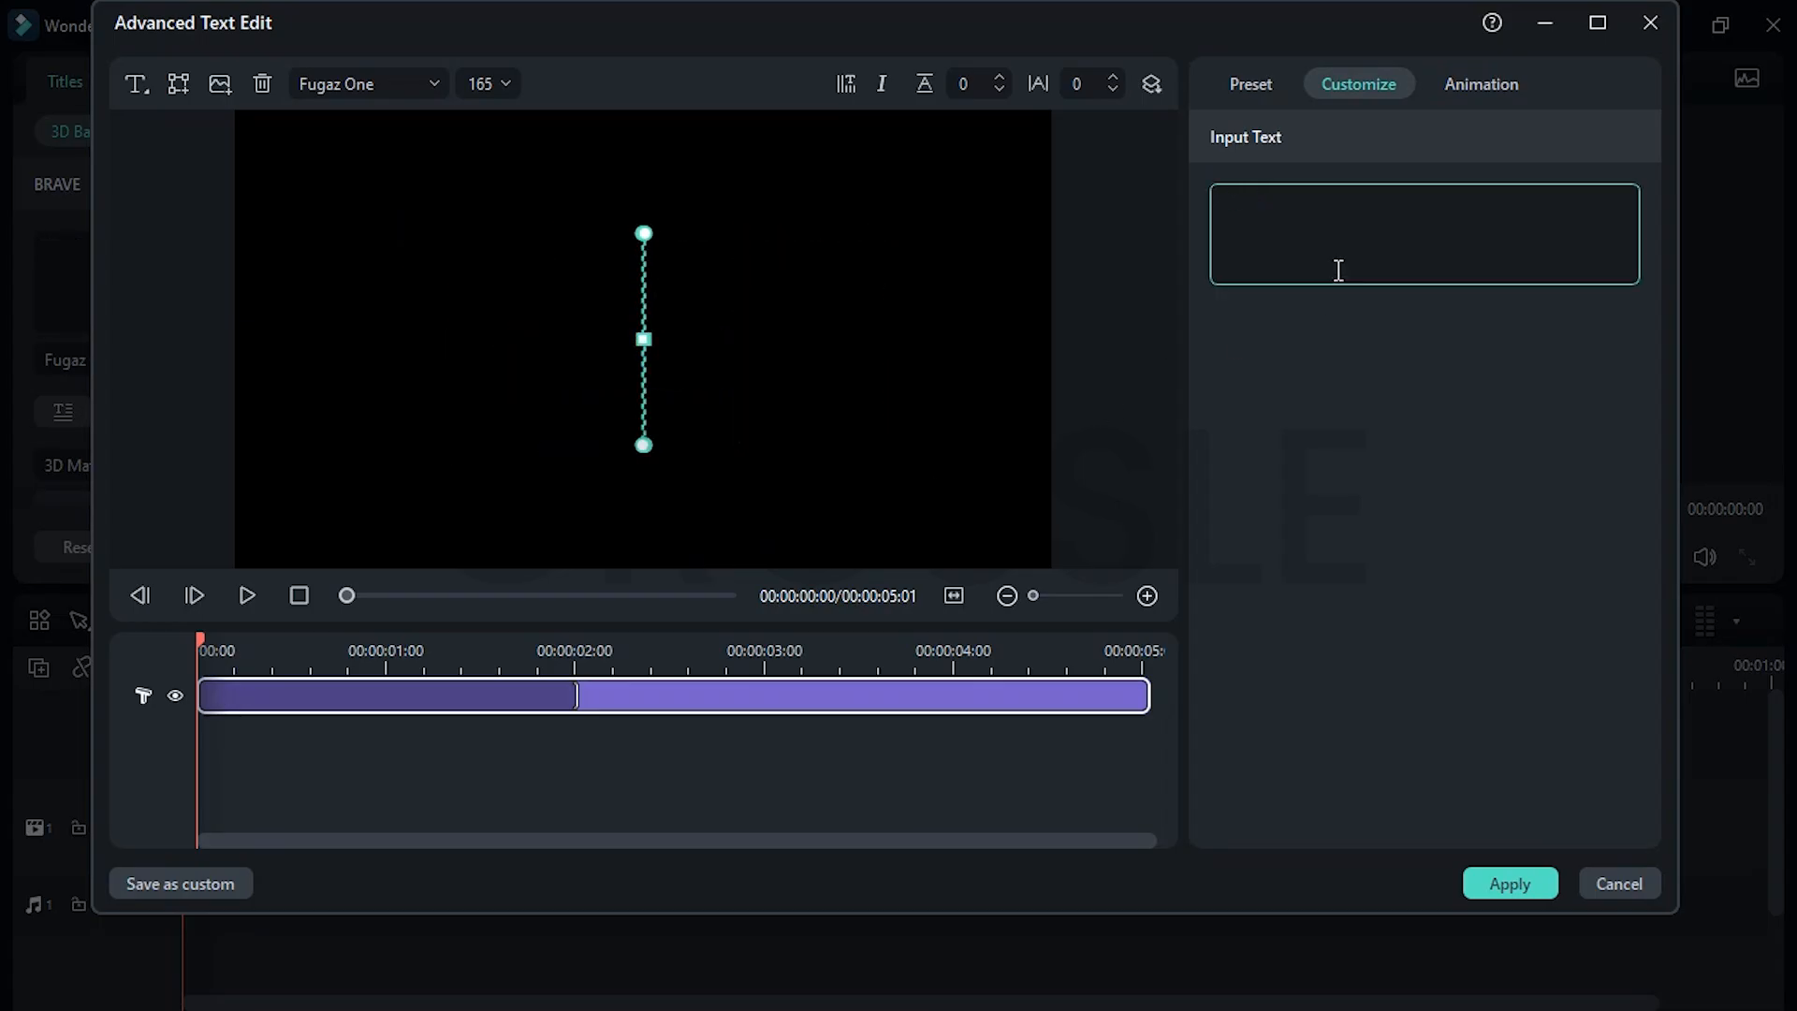
text(CINEMATIC)
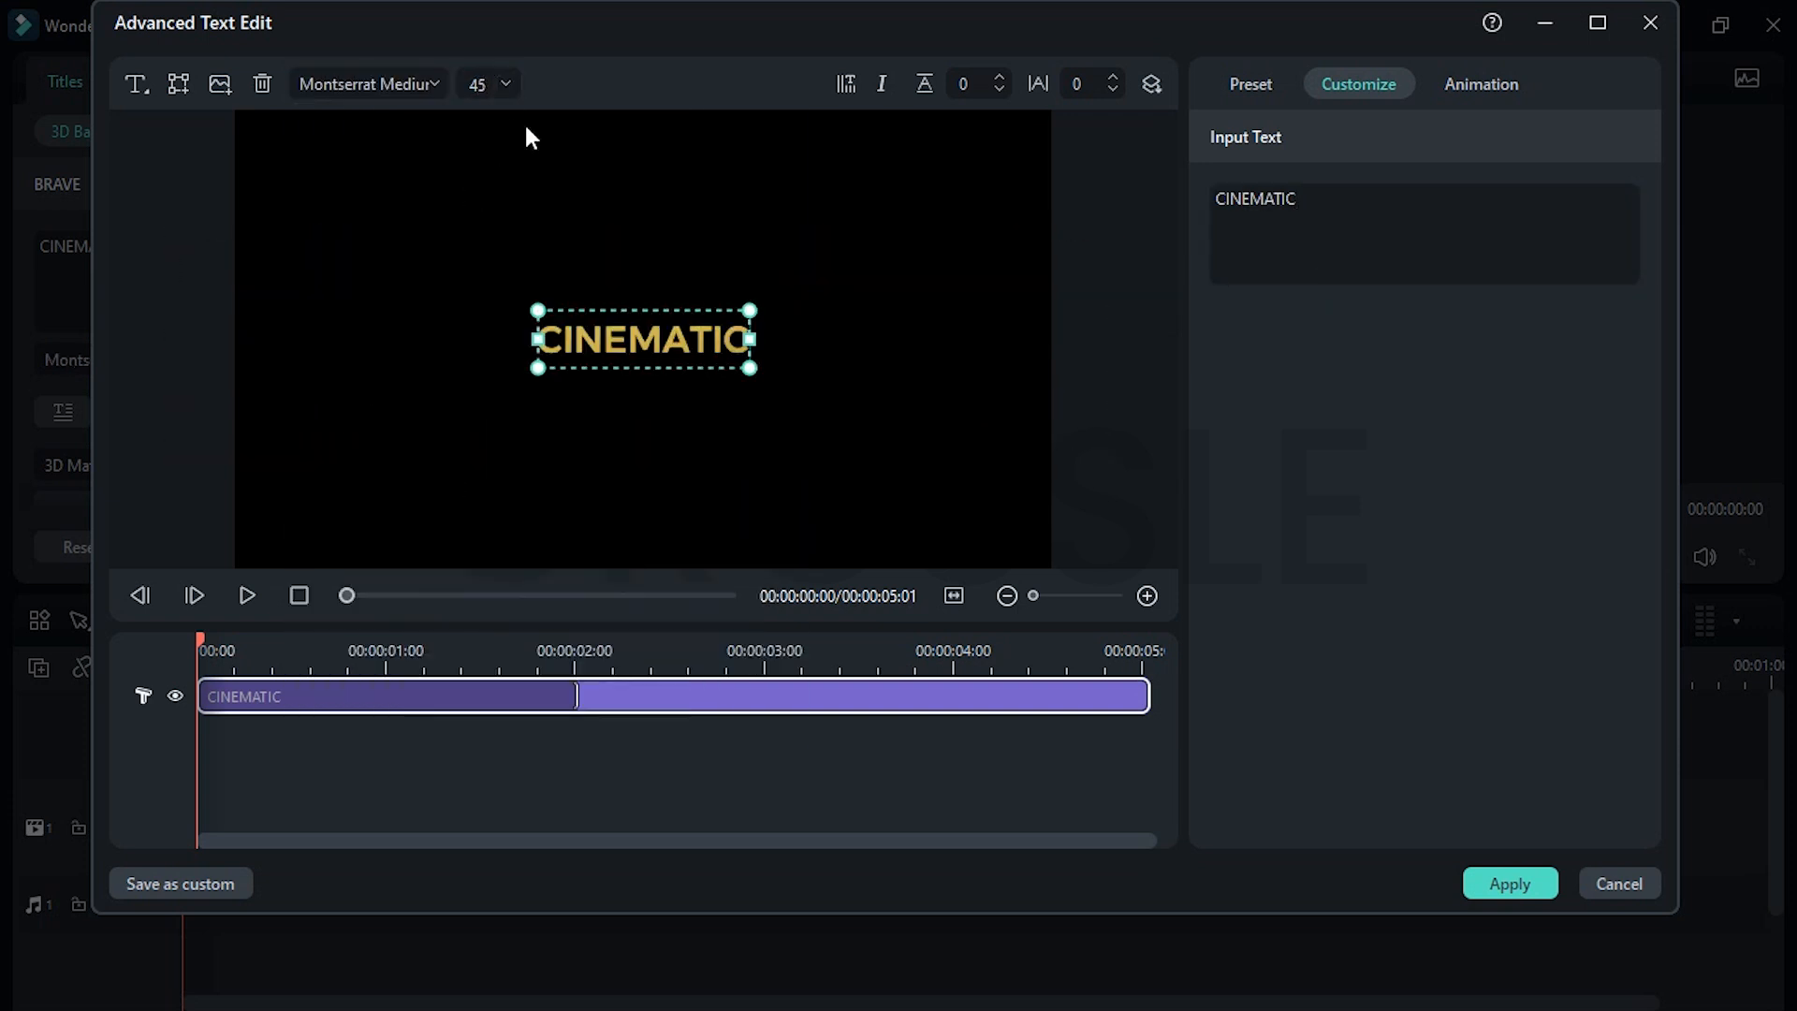
click(1112, 76)
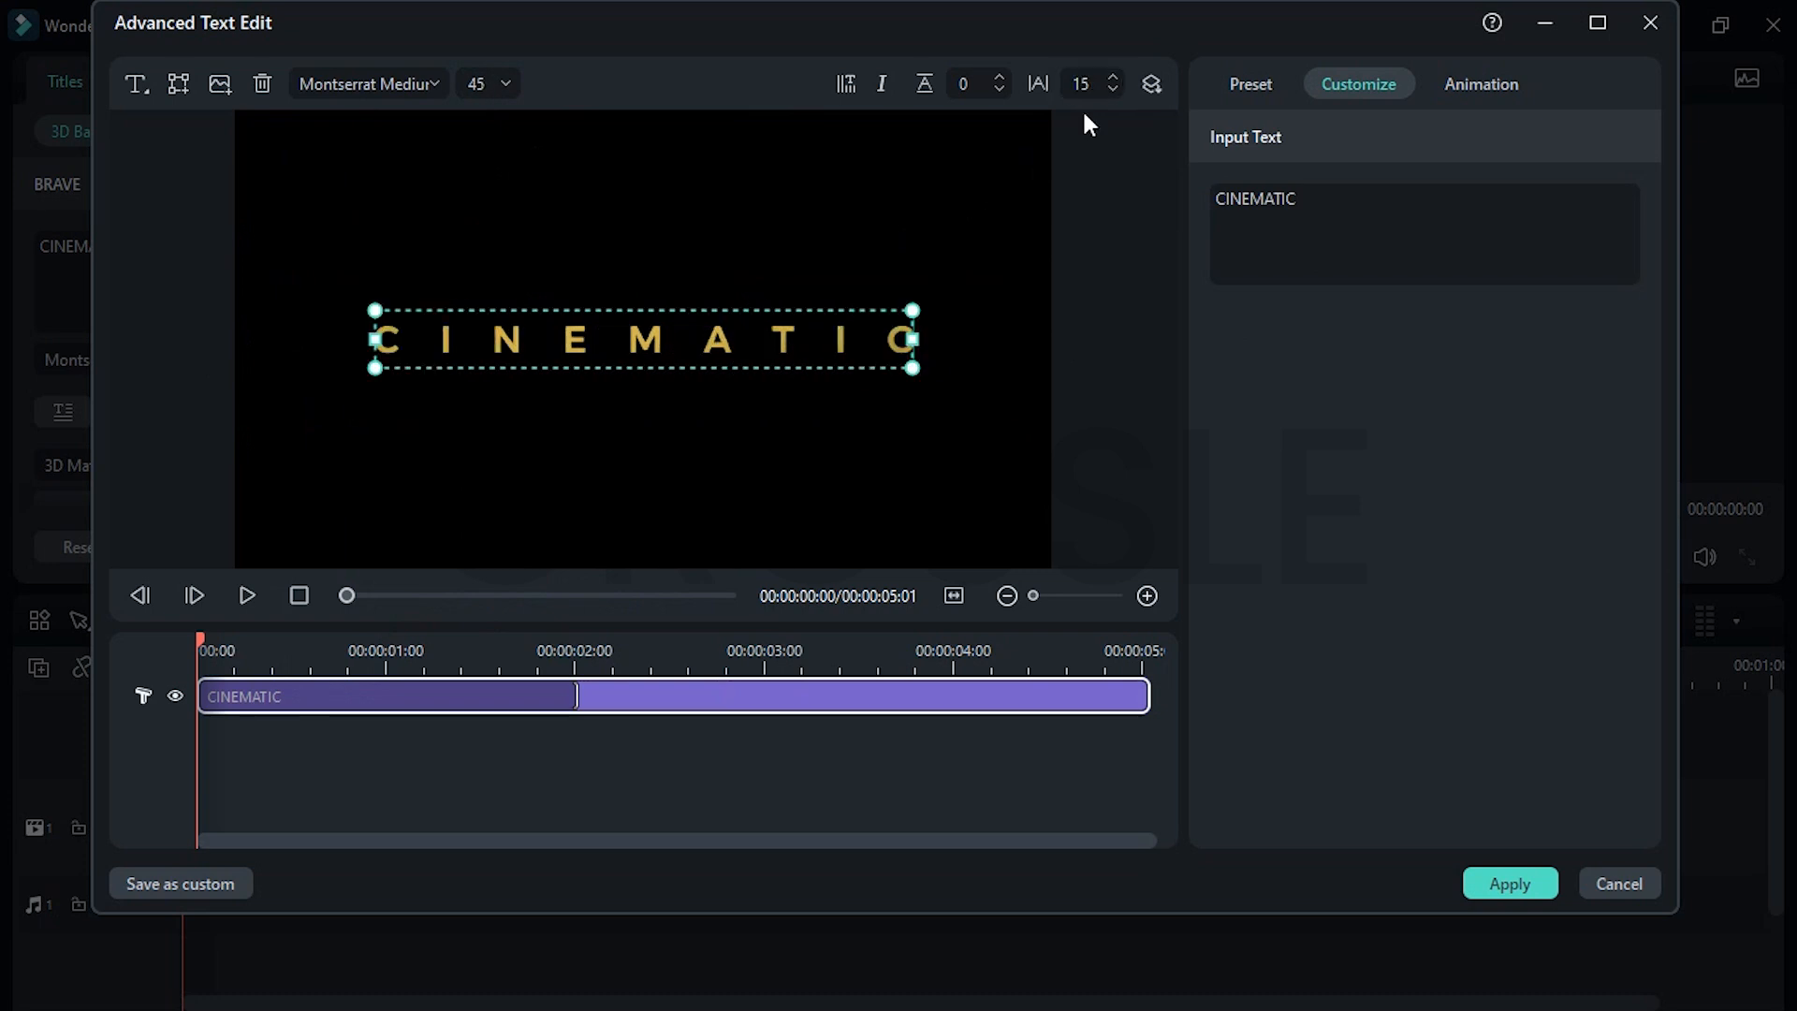
click(245, 595)
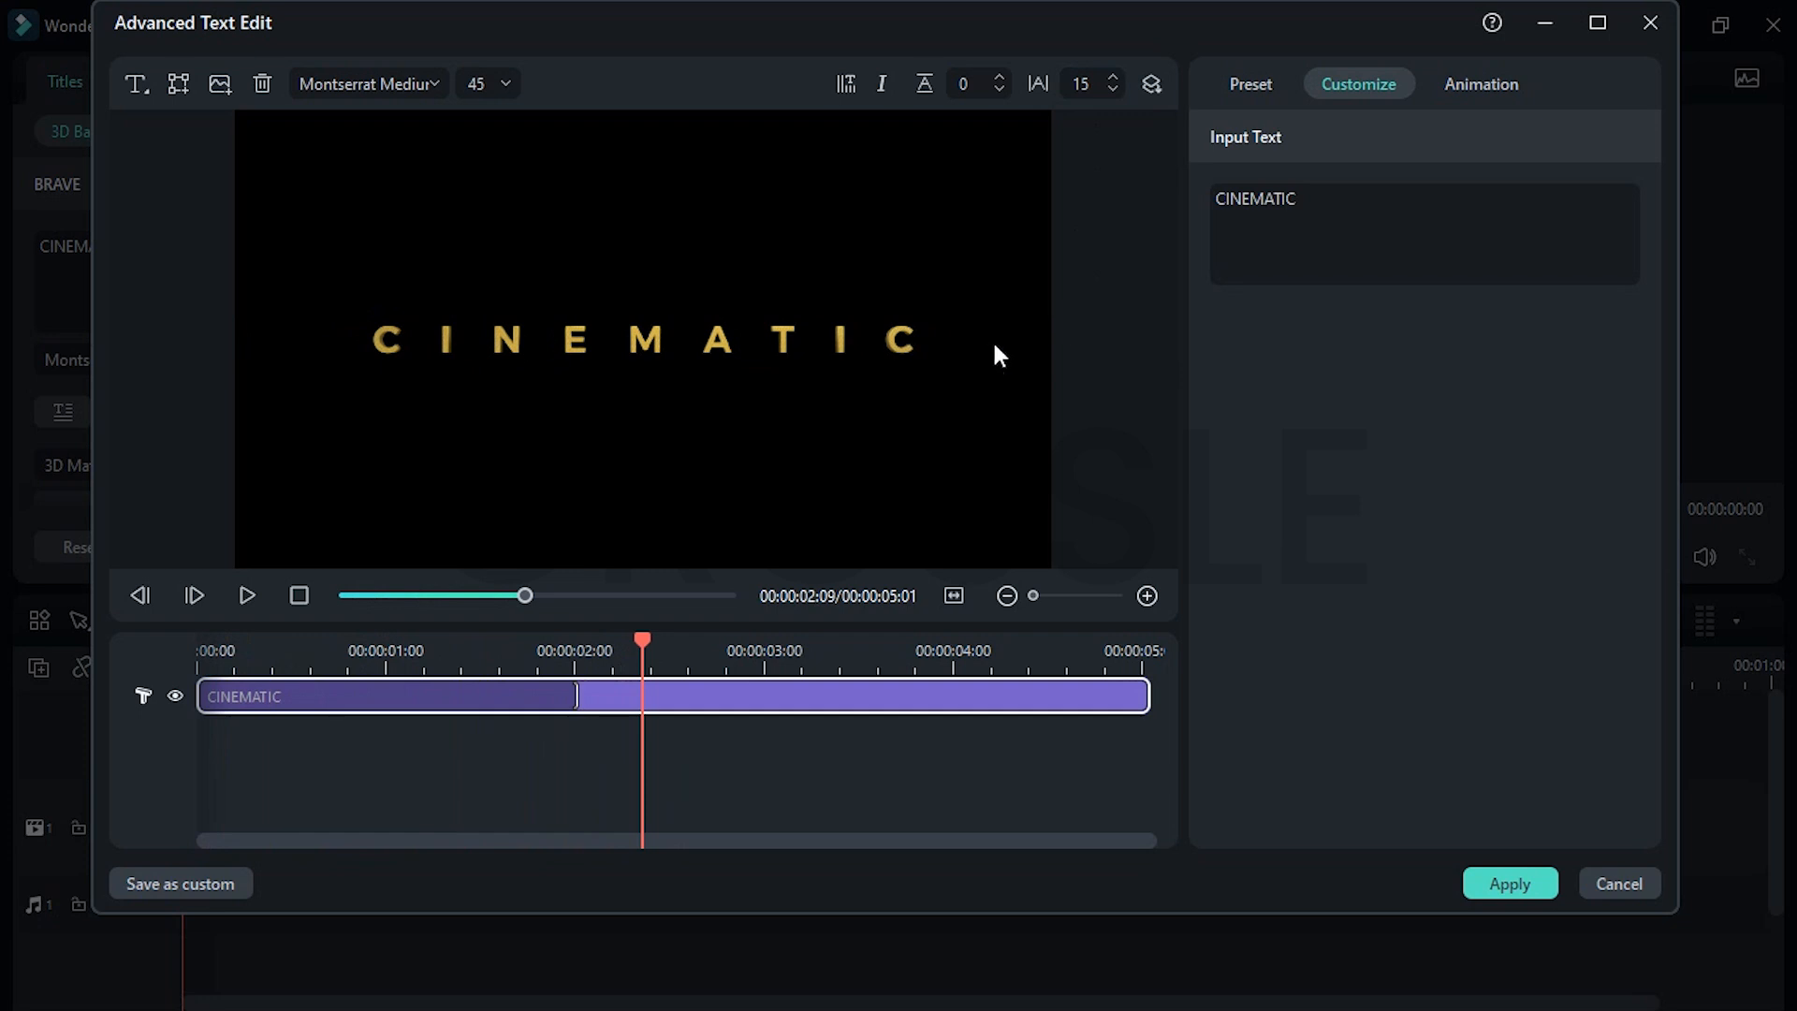
click(1250, 83)
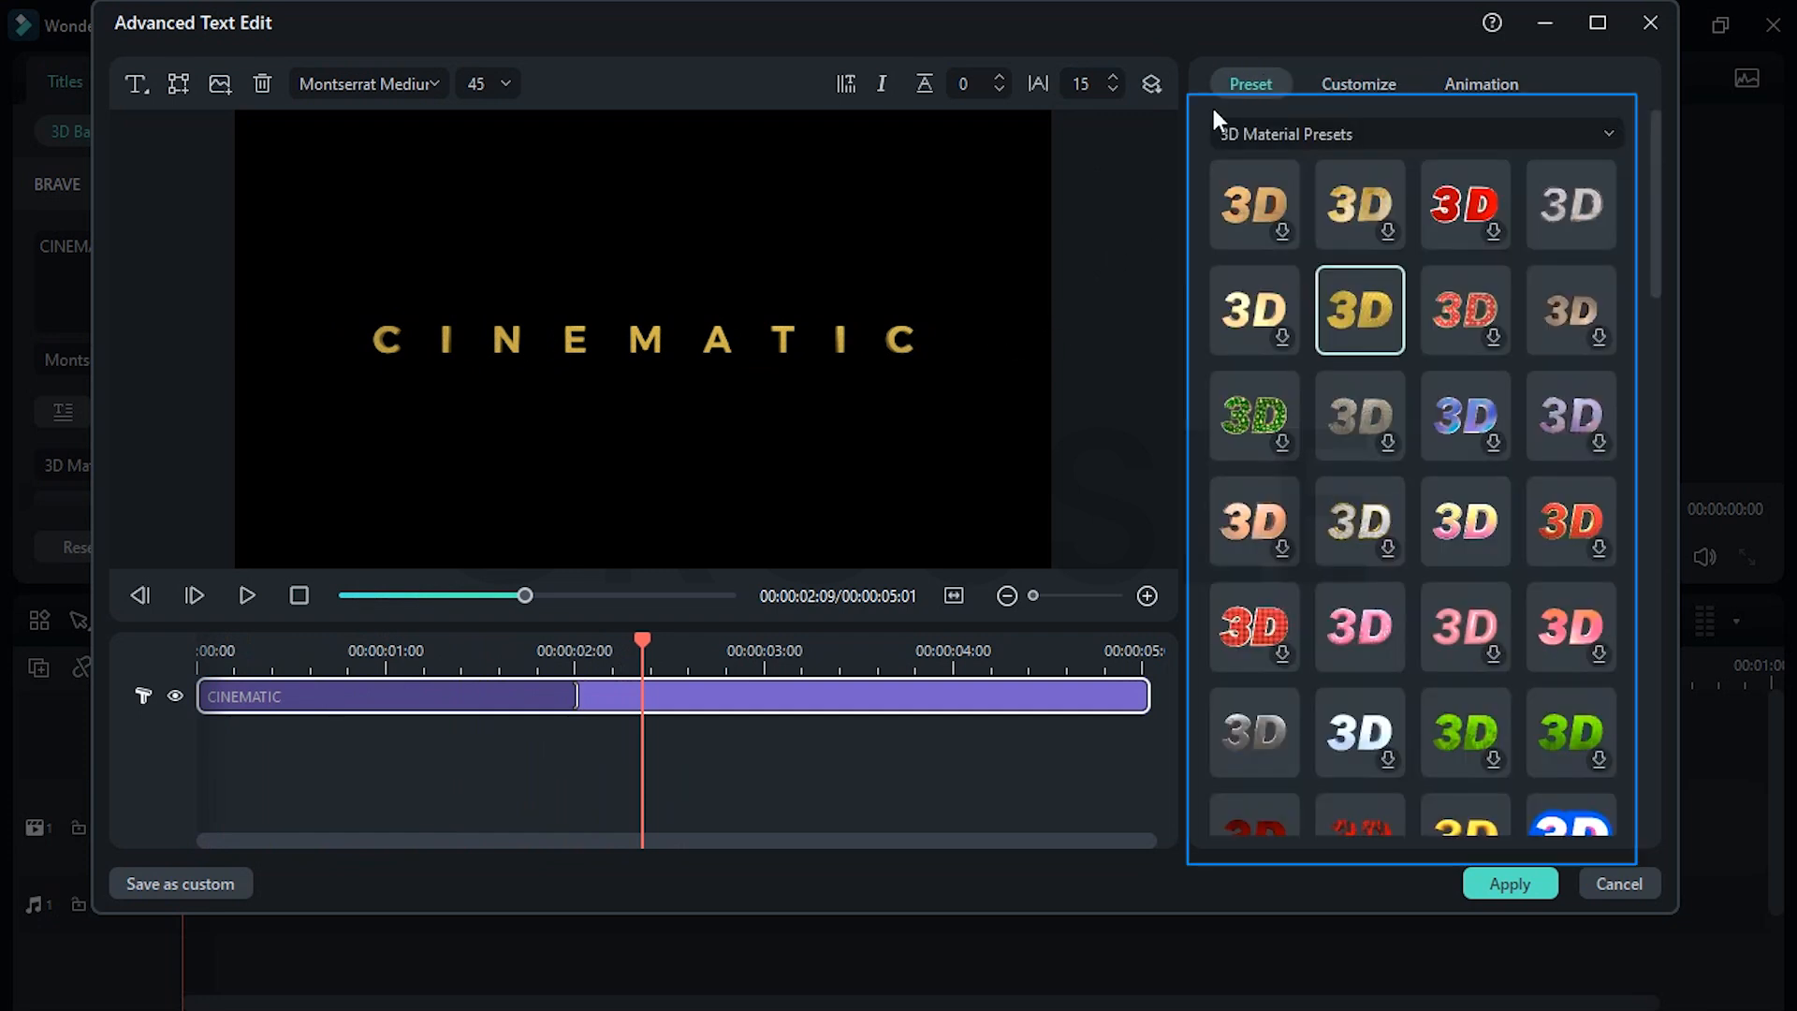
mouse_move(1121, 462)
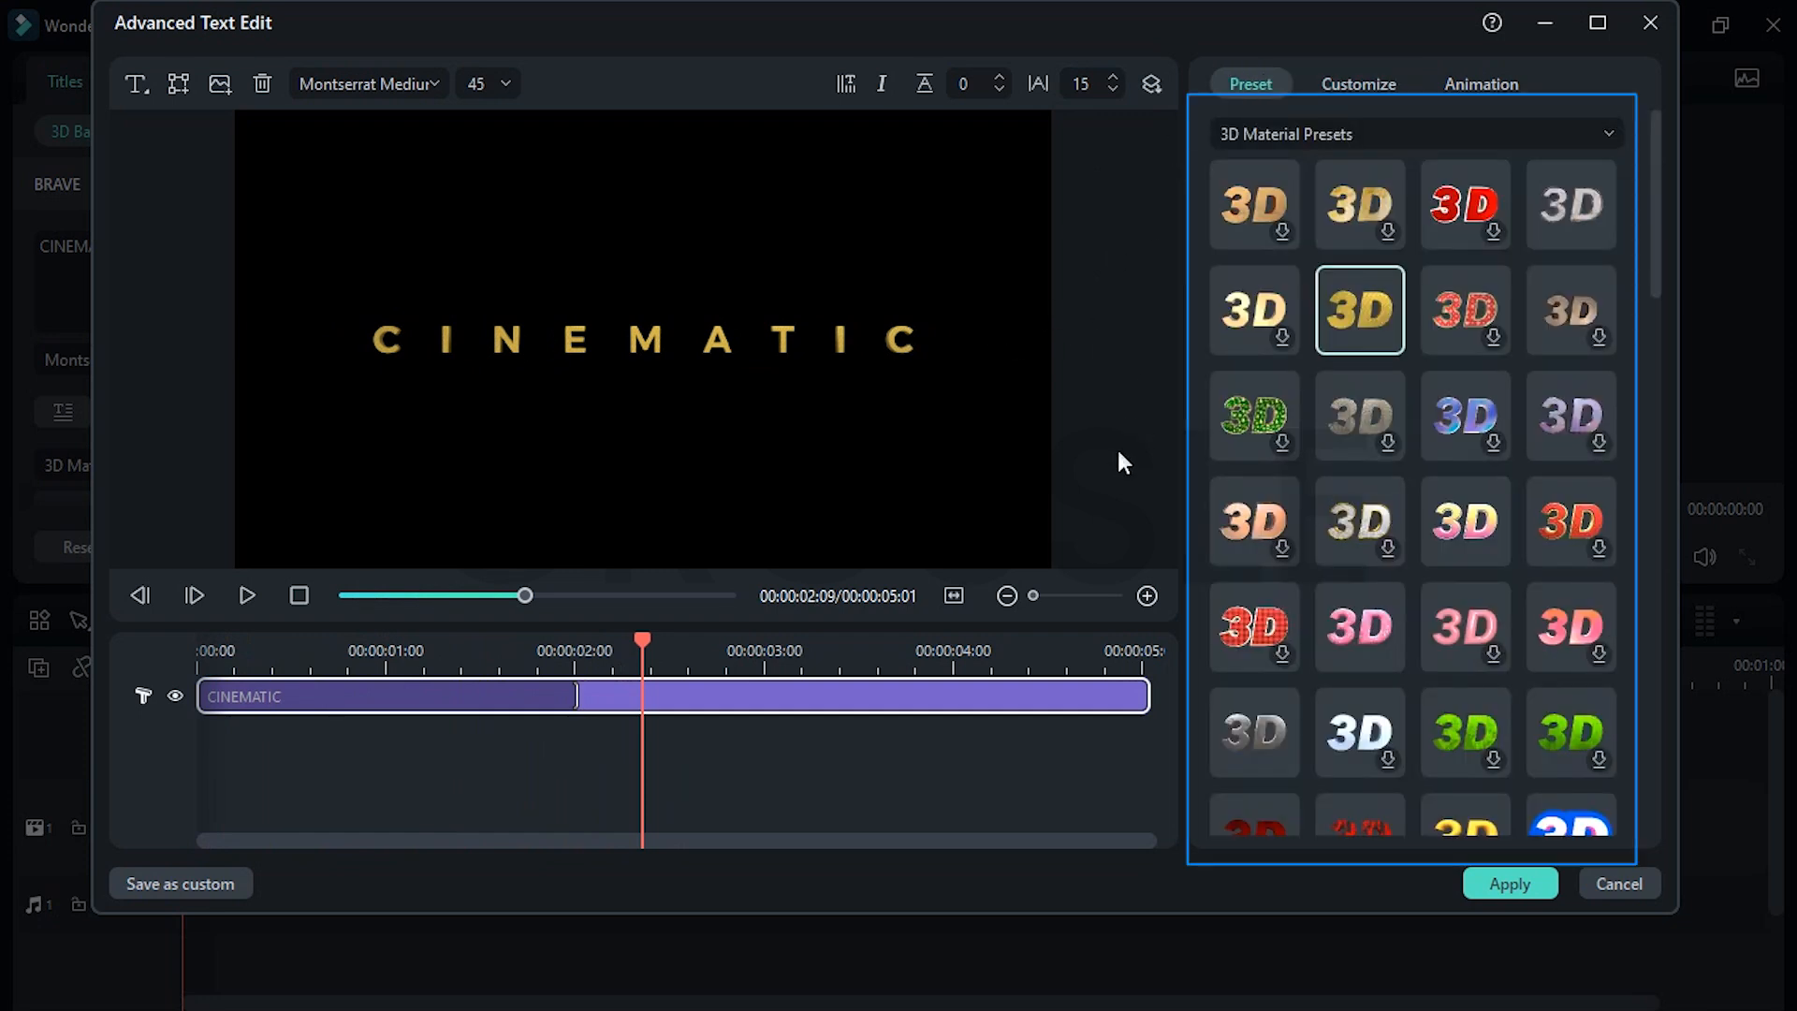
click(1252, 732)
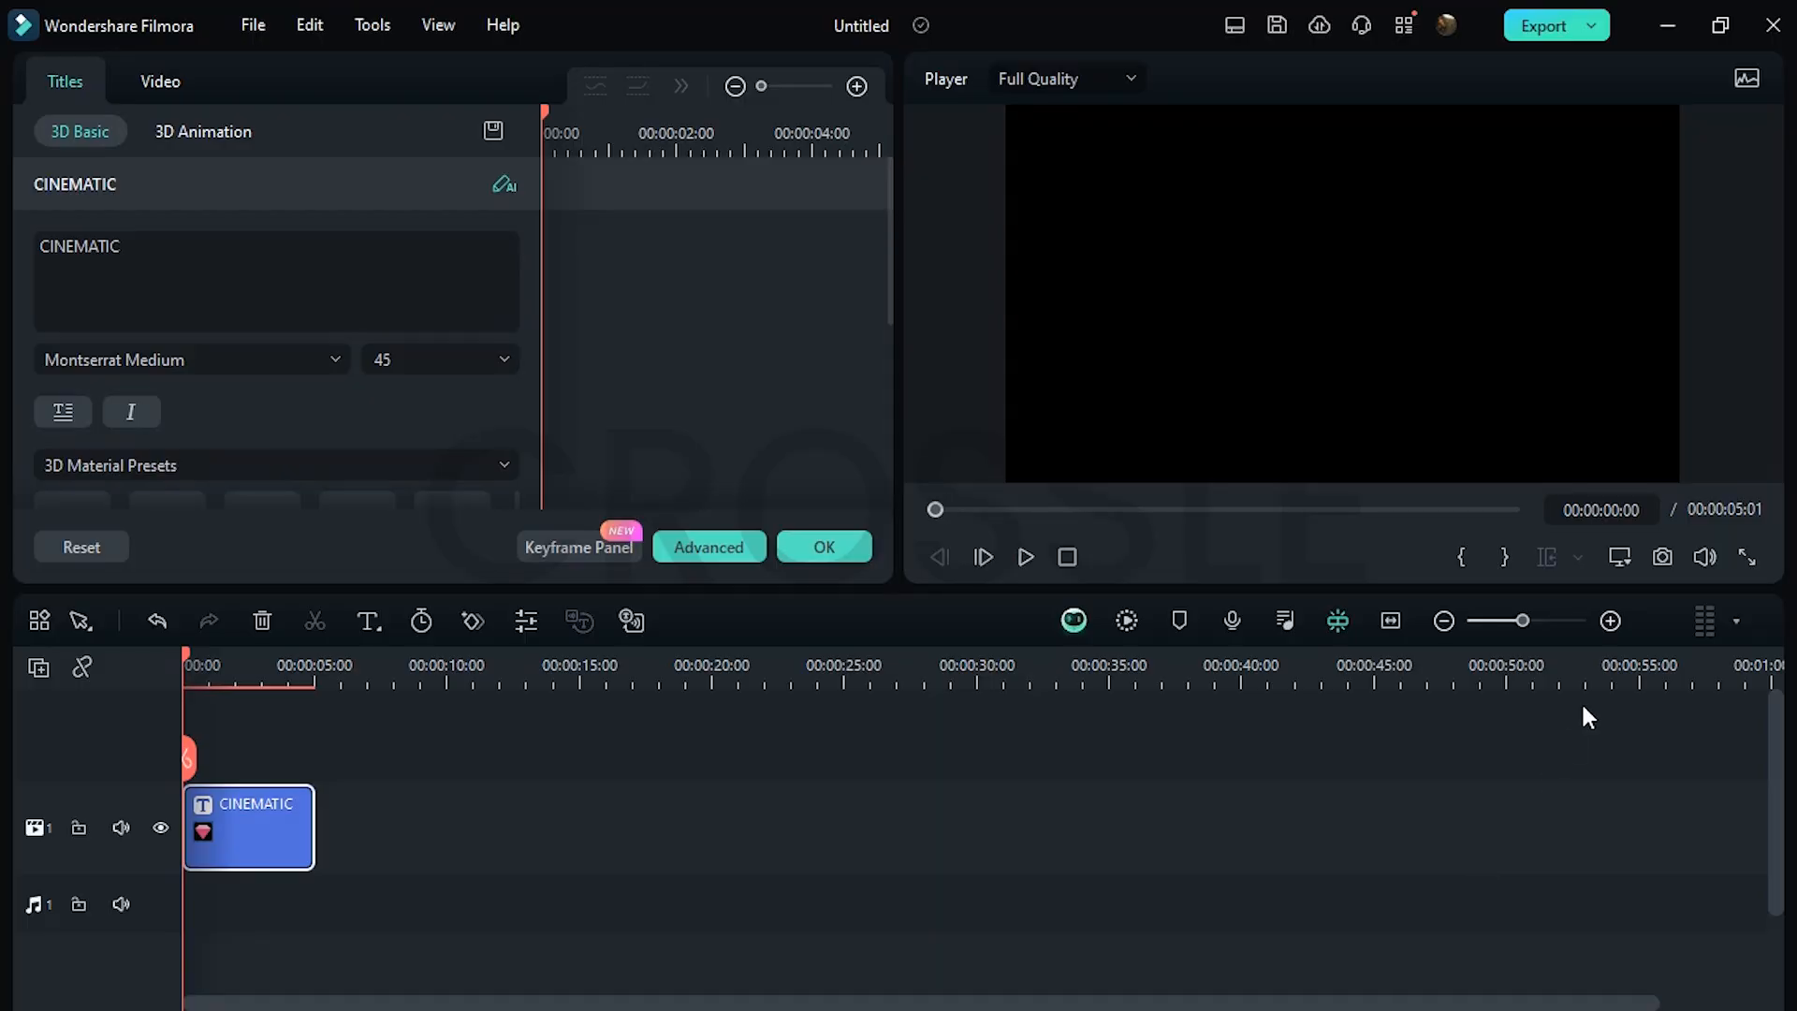
- Confirm the CINEMATIC title settings and search stock media for 'logo reveal' backgrounds
click(823, 546)
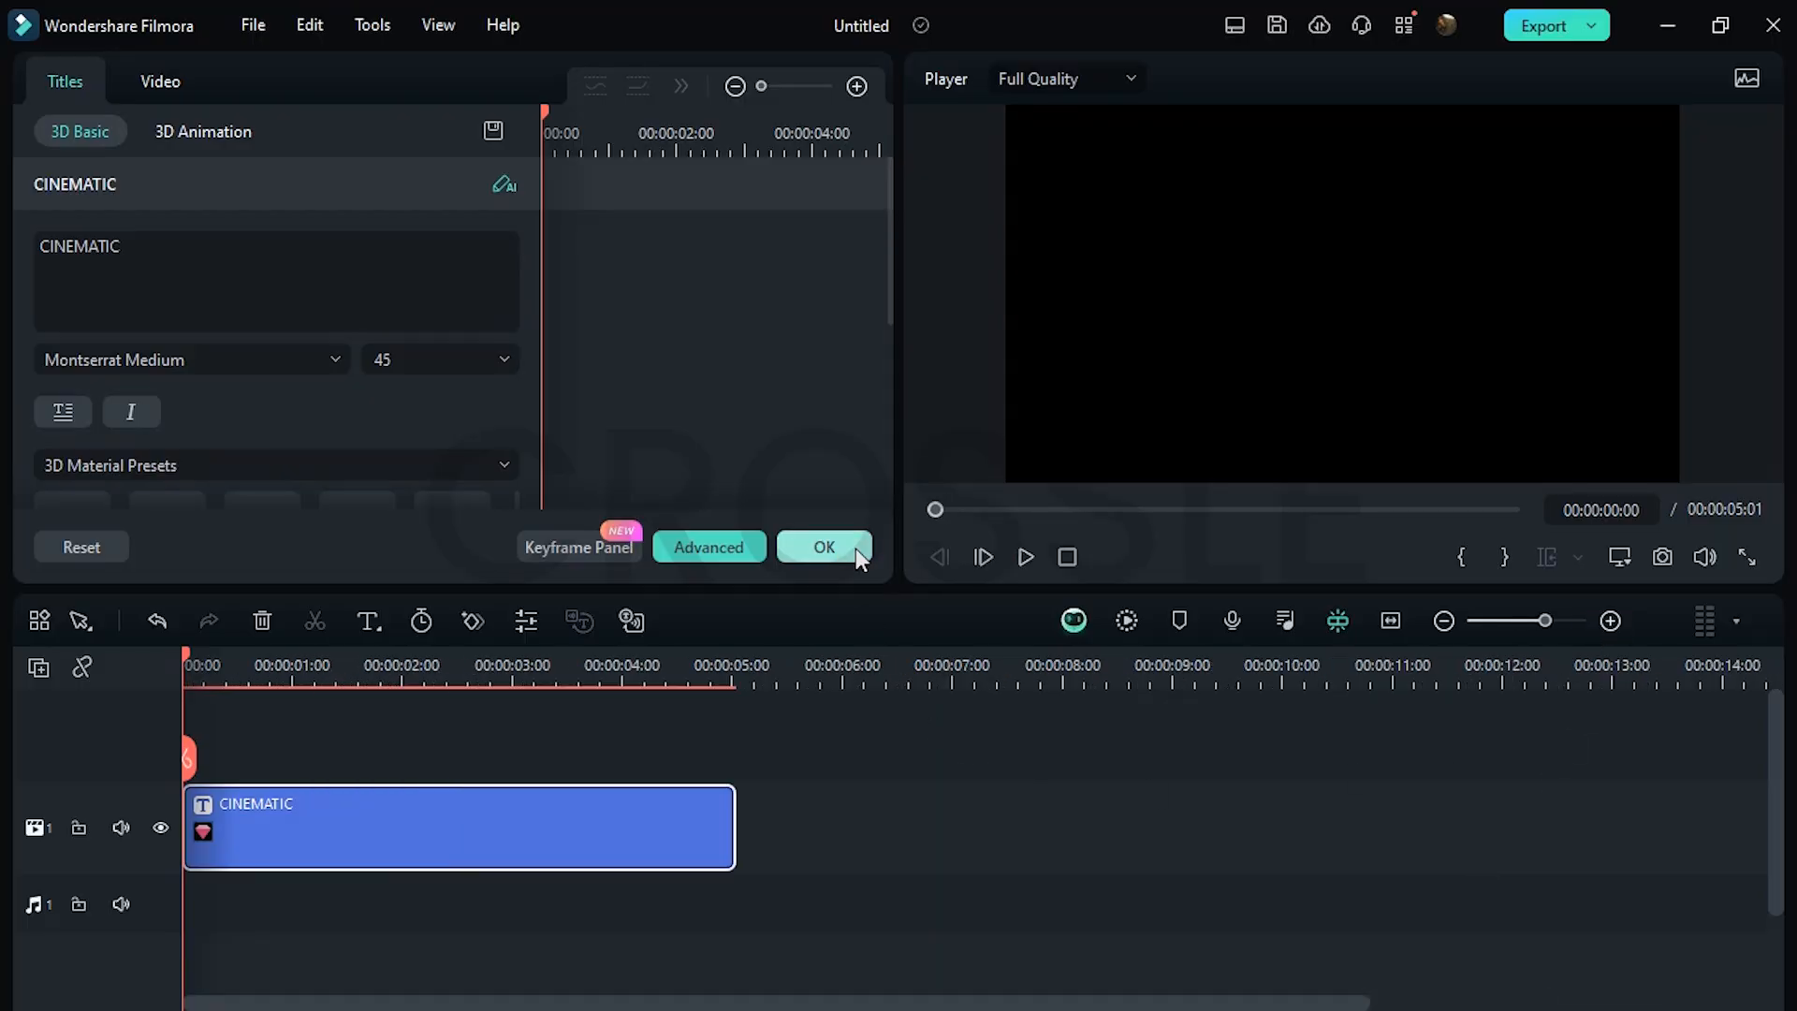
click(822, 547)
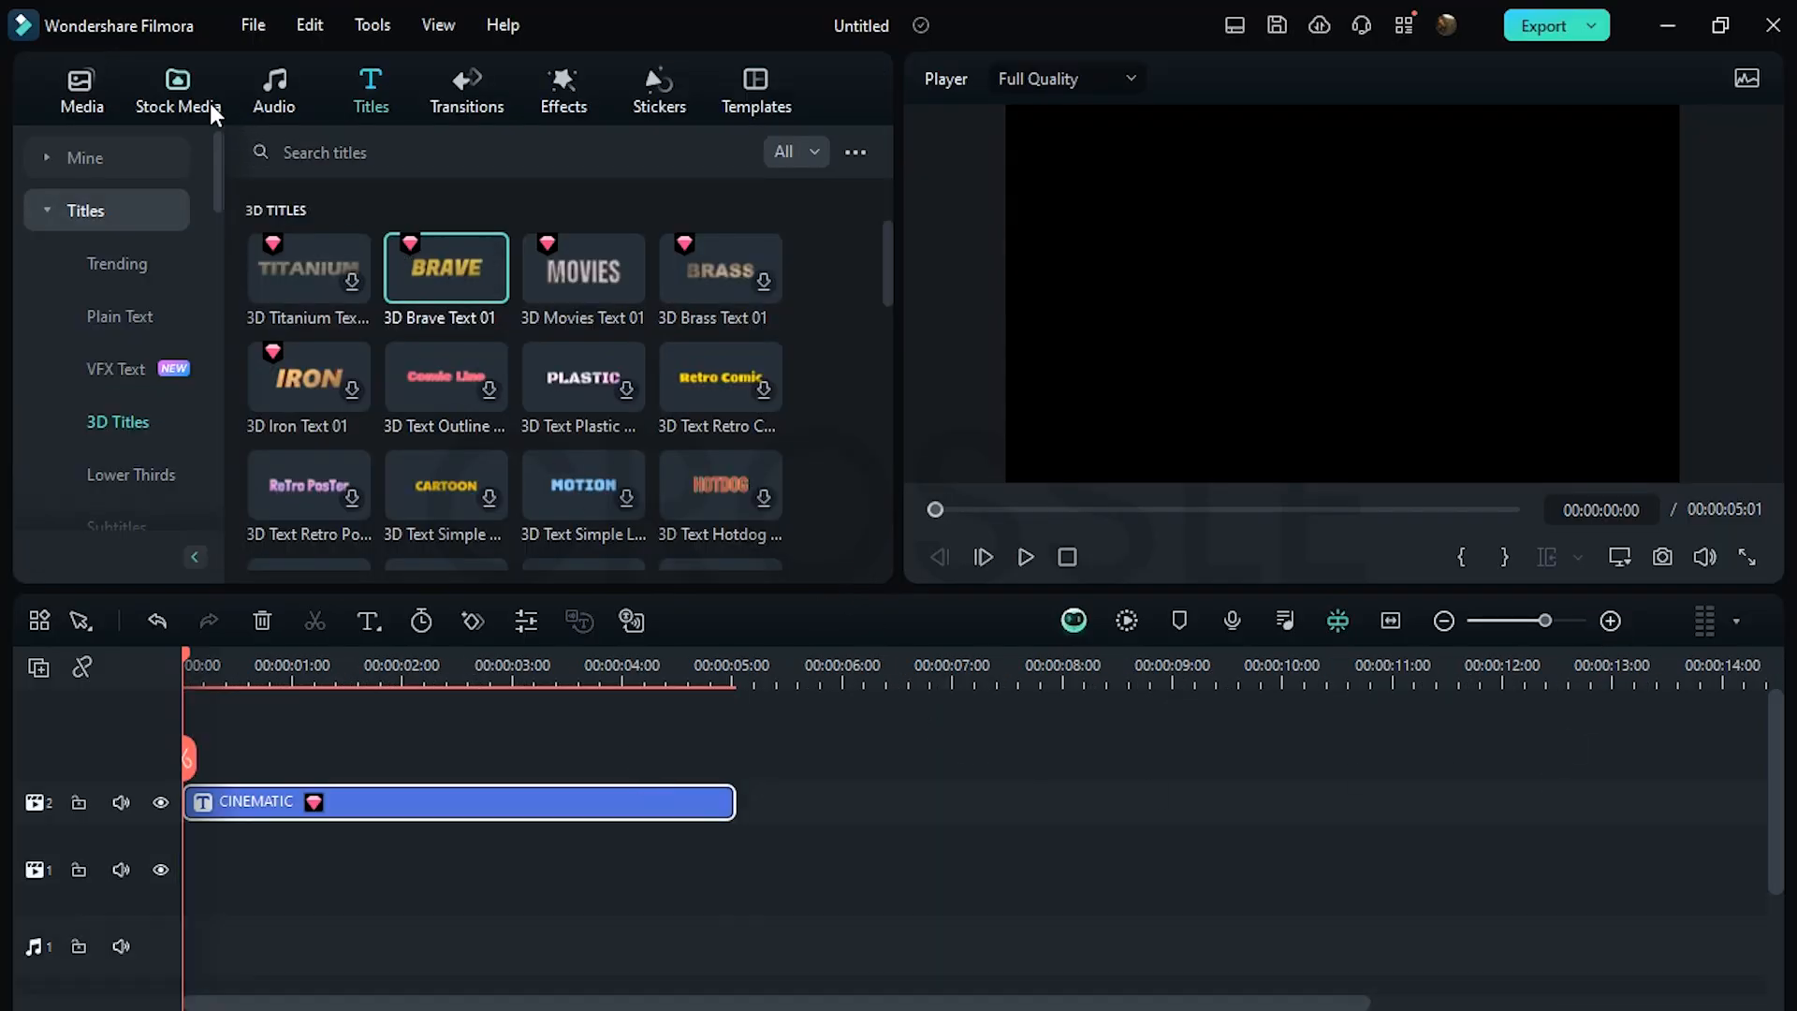
text(logo reveal)
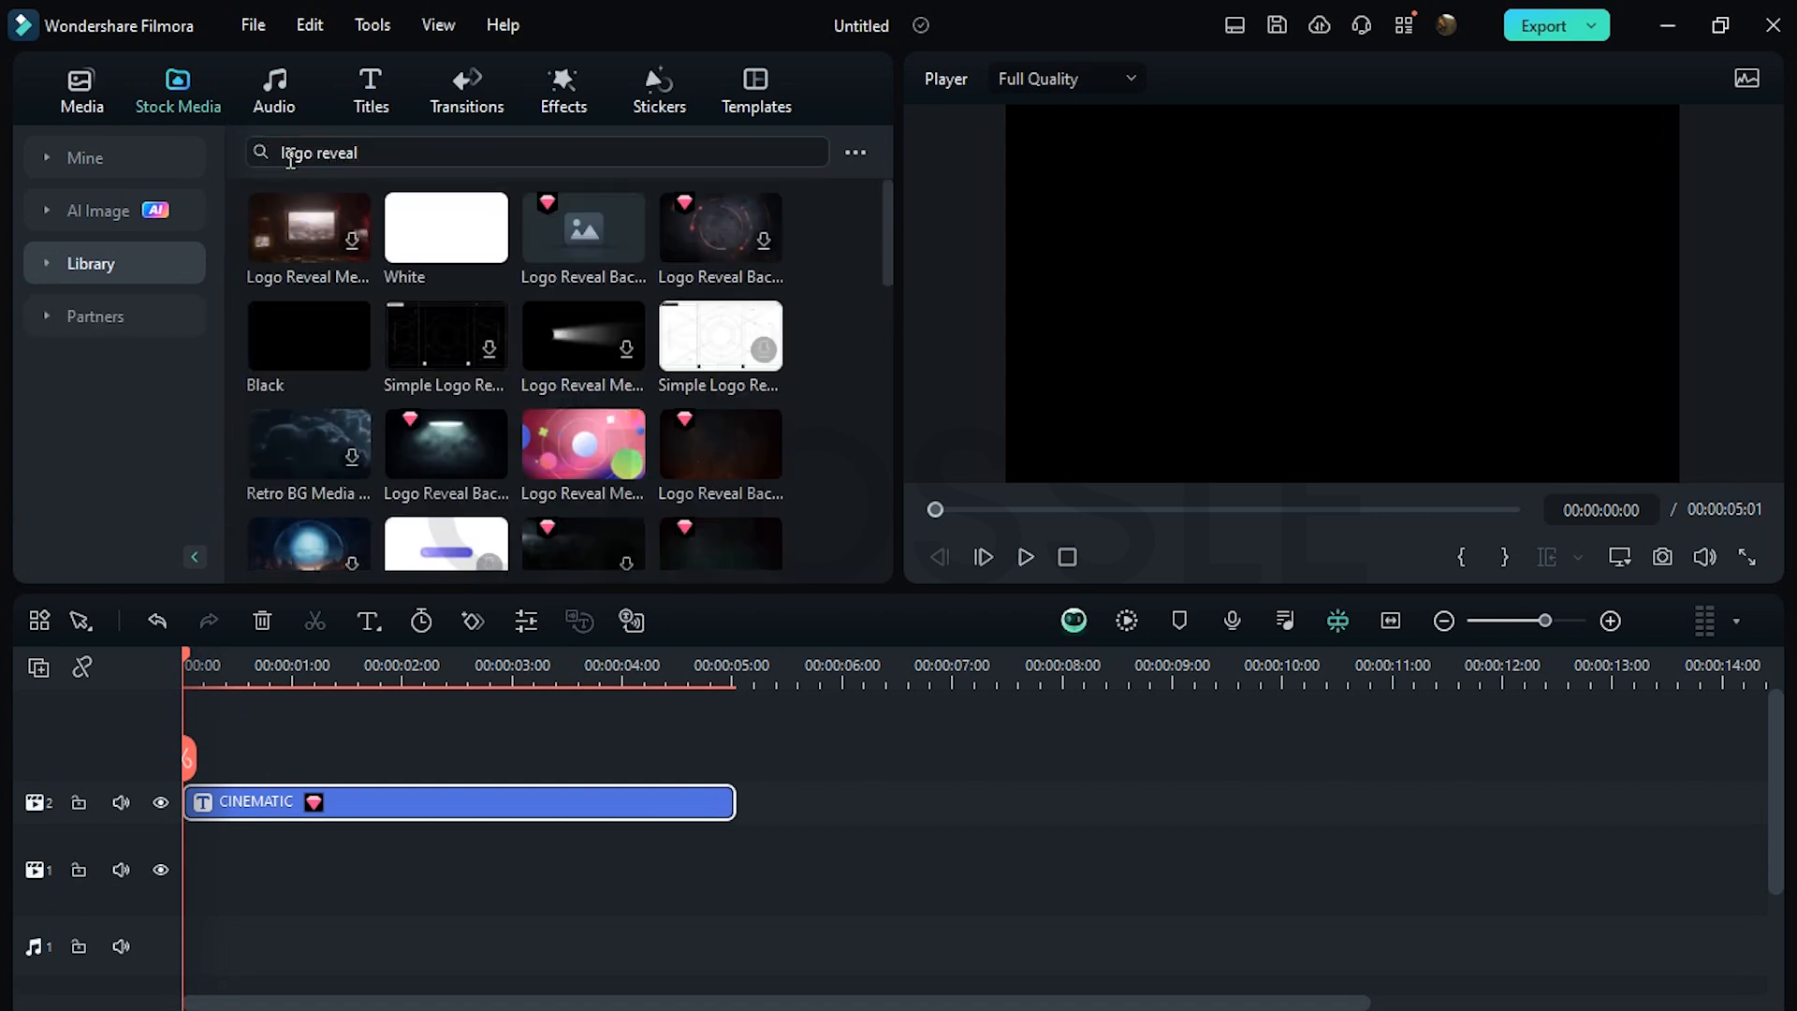
scroll(down, 3)
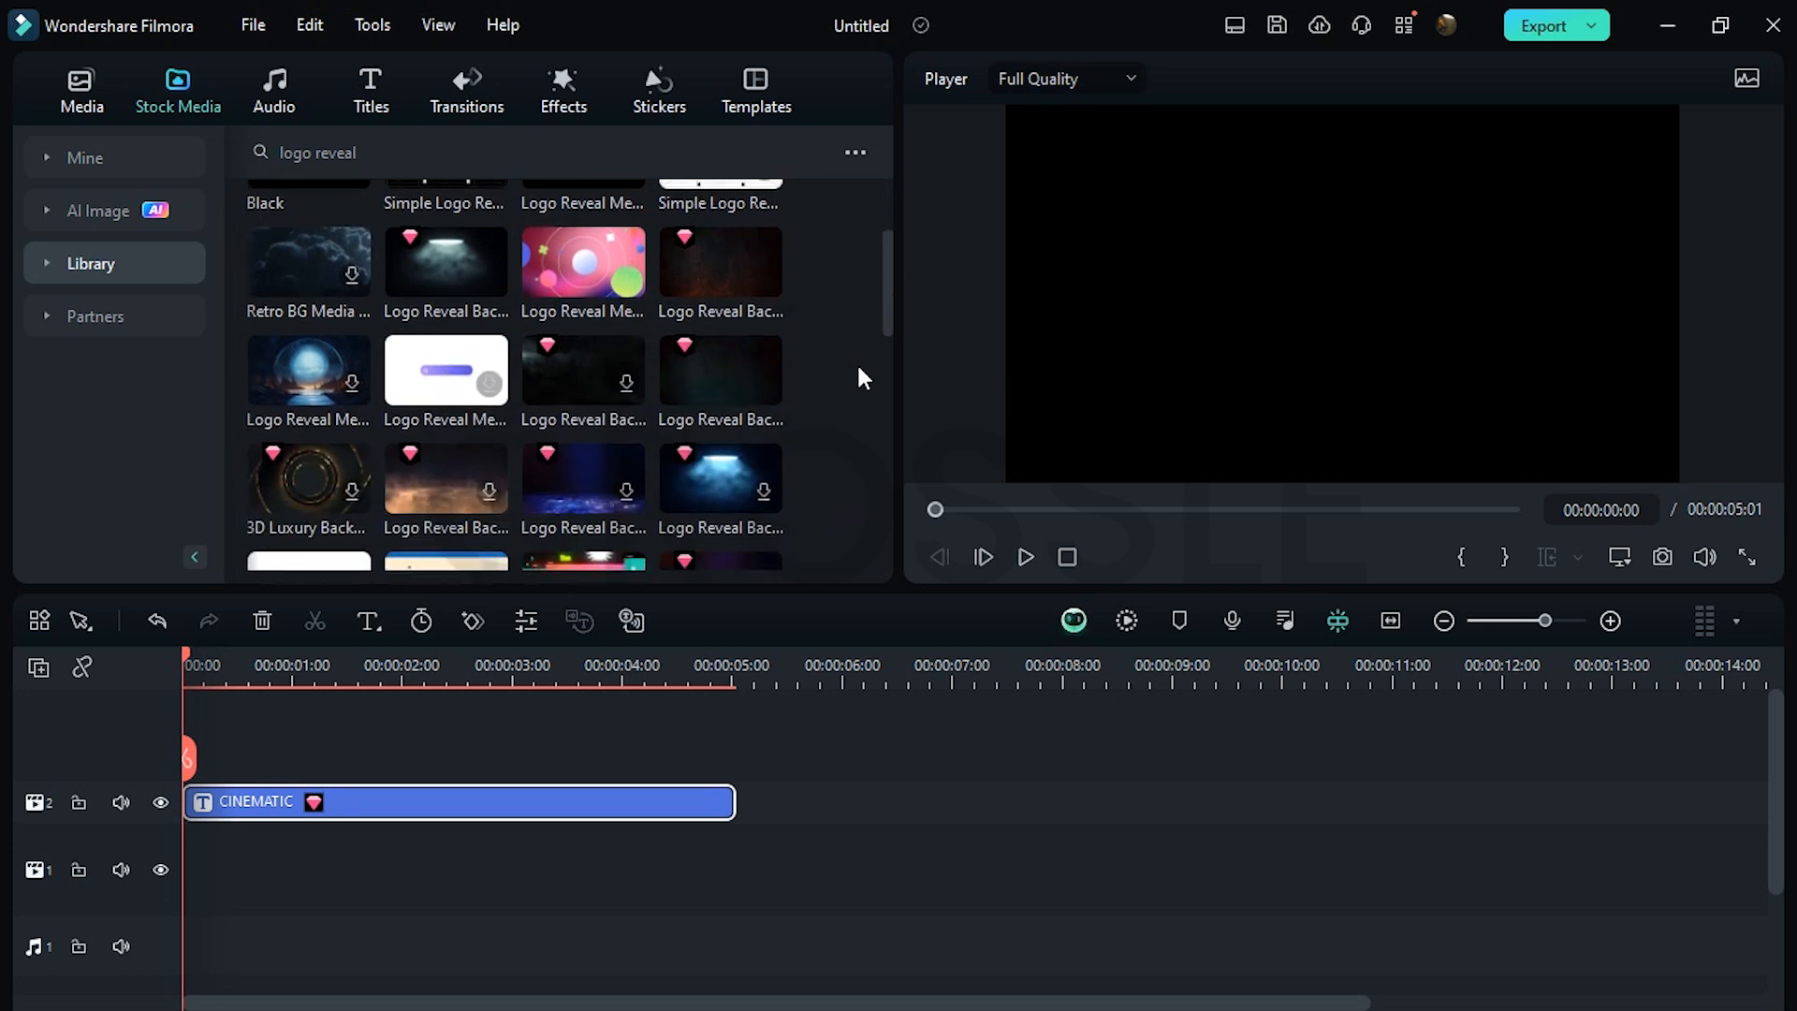
mouse_move(721, 261)
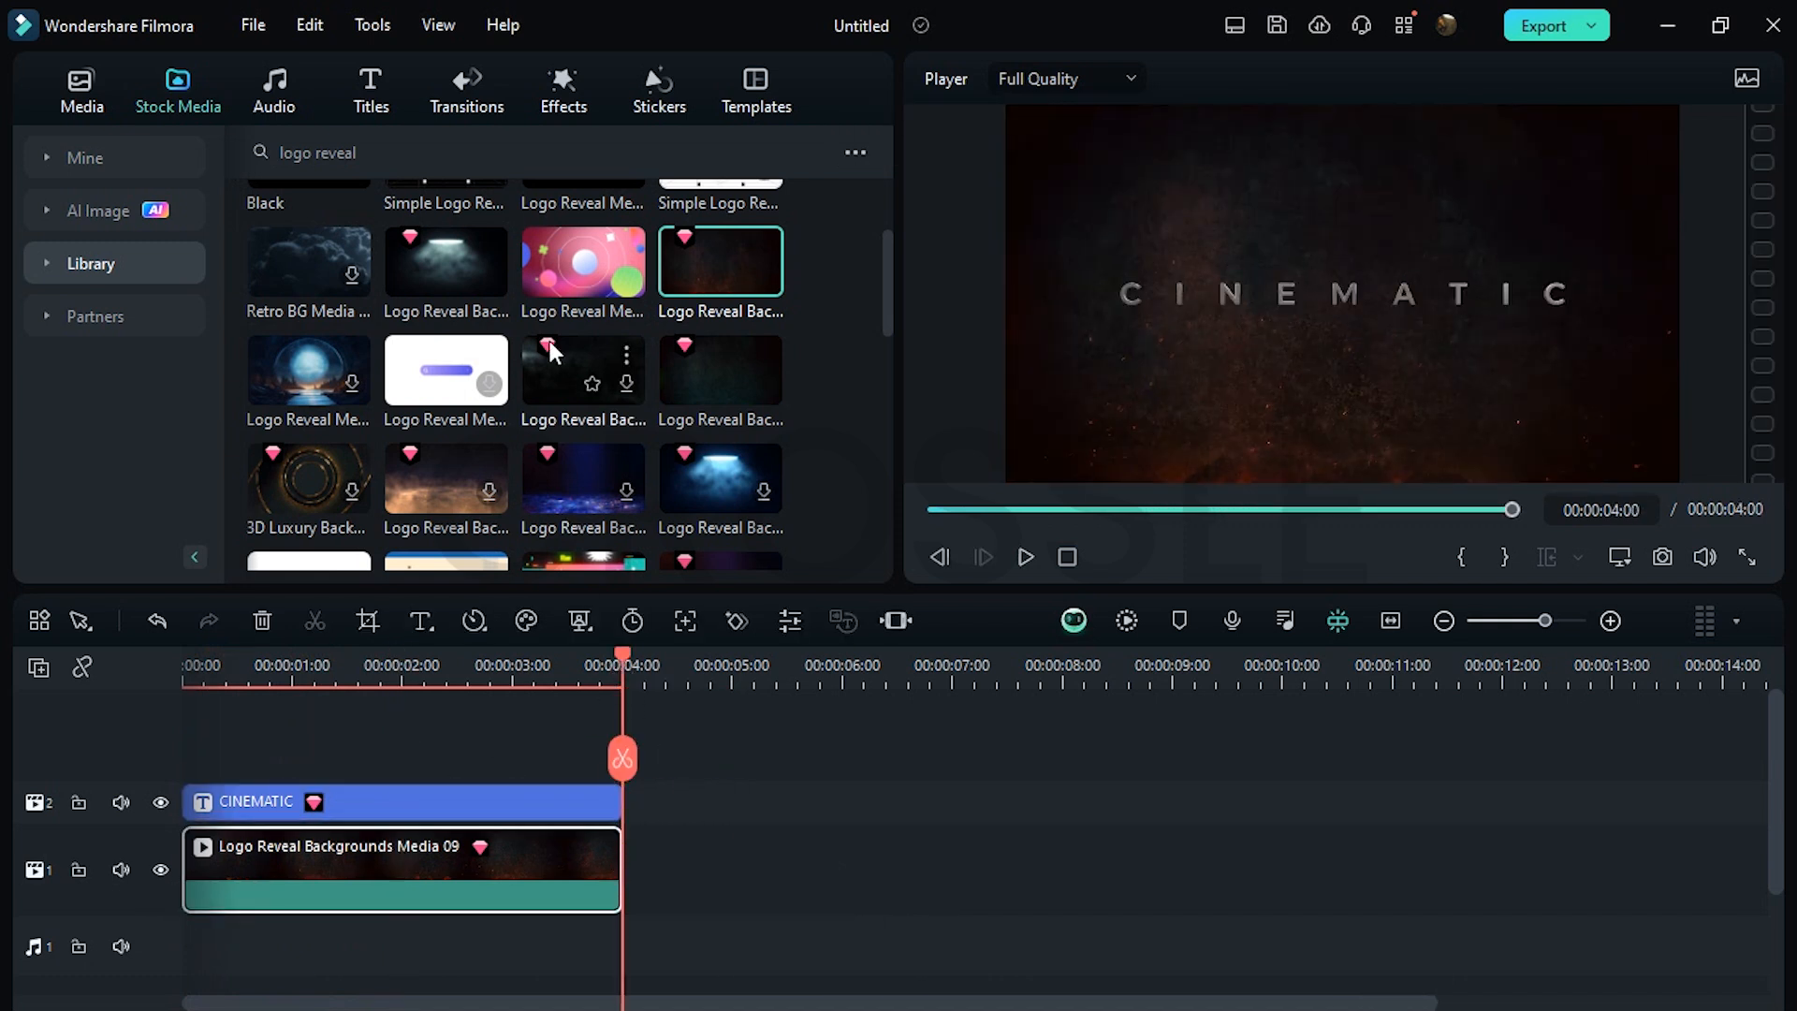
- Add Fire Particle Effect Overlay 02 on track 3 with opacity lowered to 95%
click(562, 90)
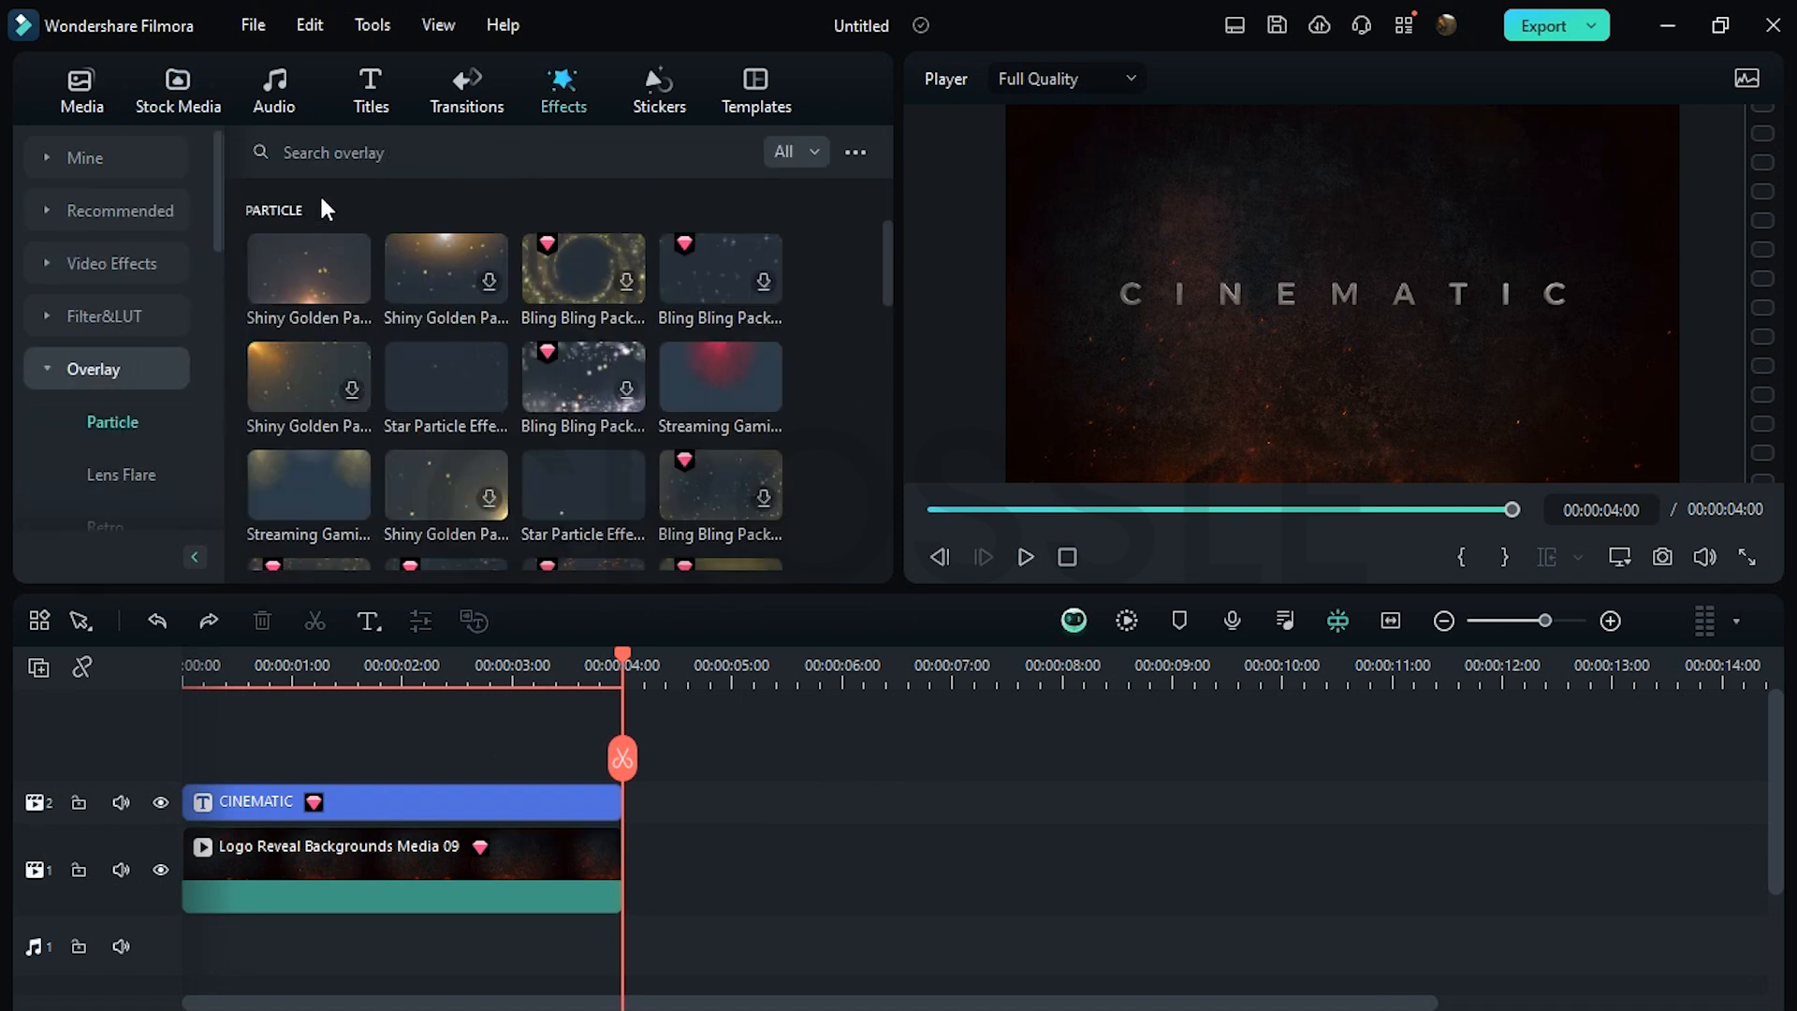
text(fire particles)
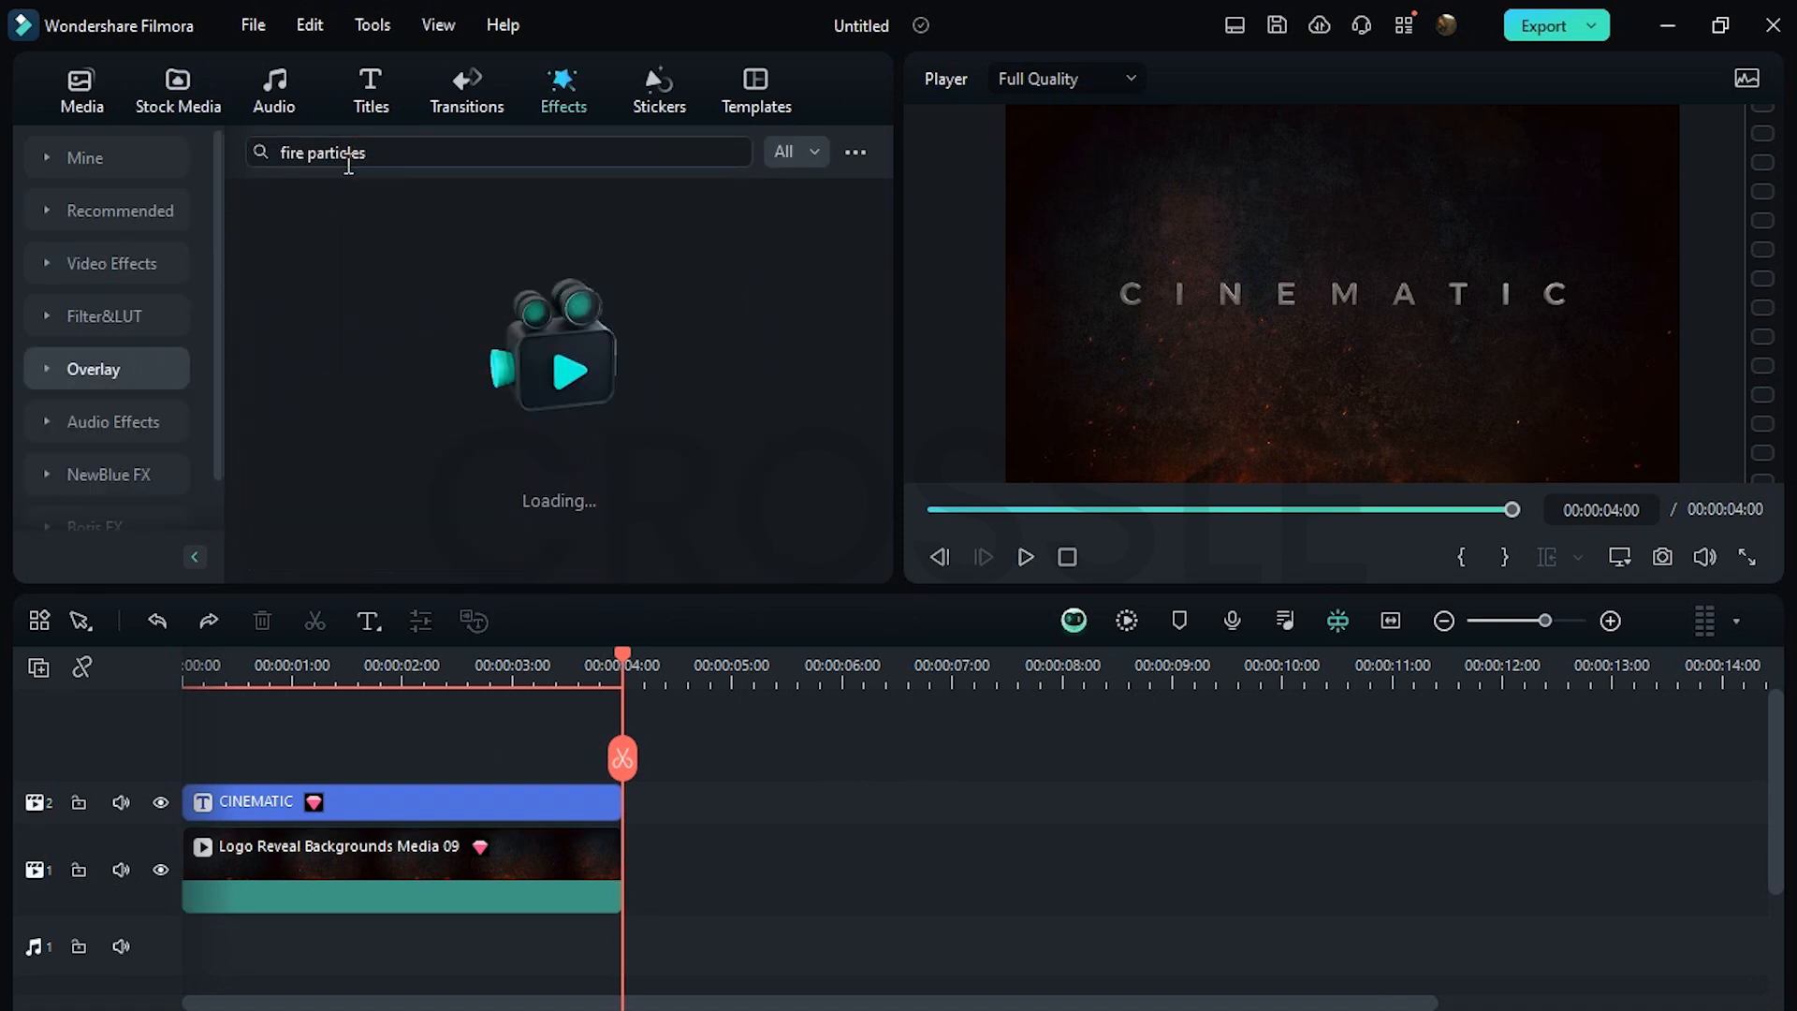
key(Return)
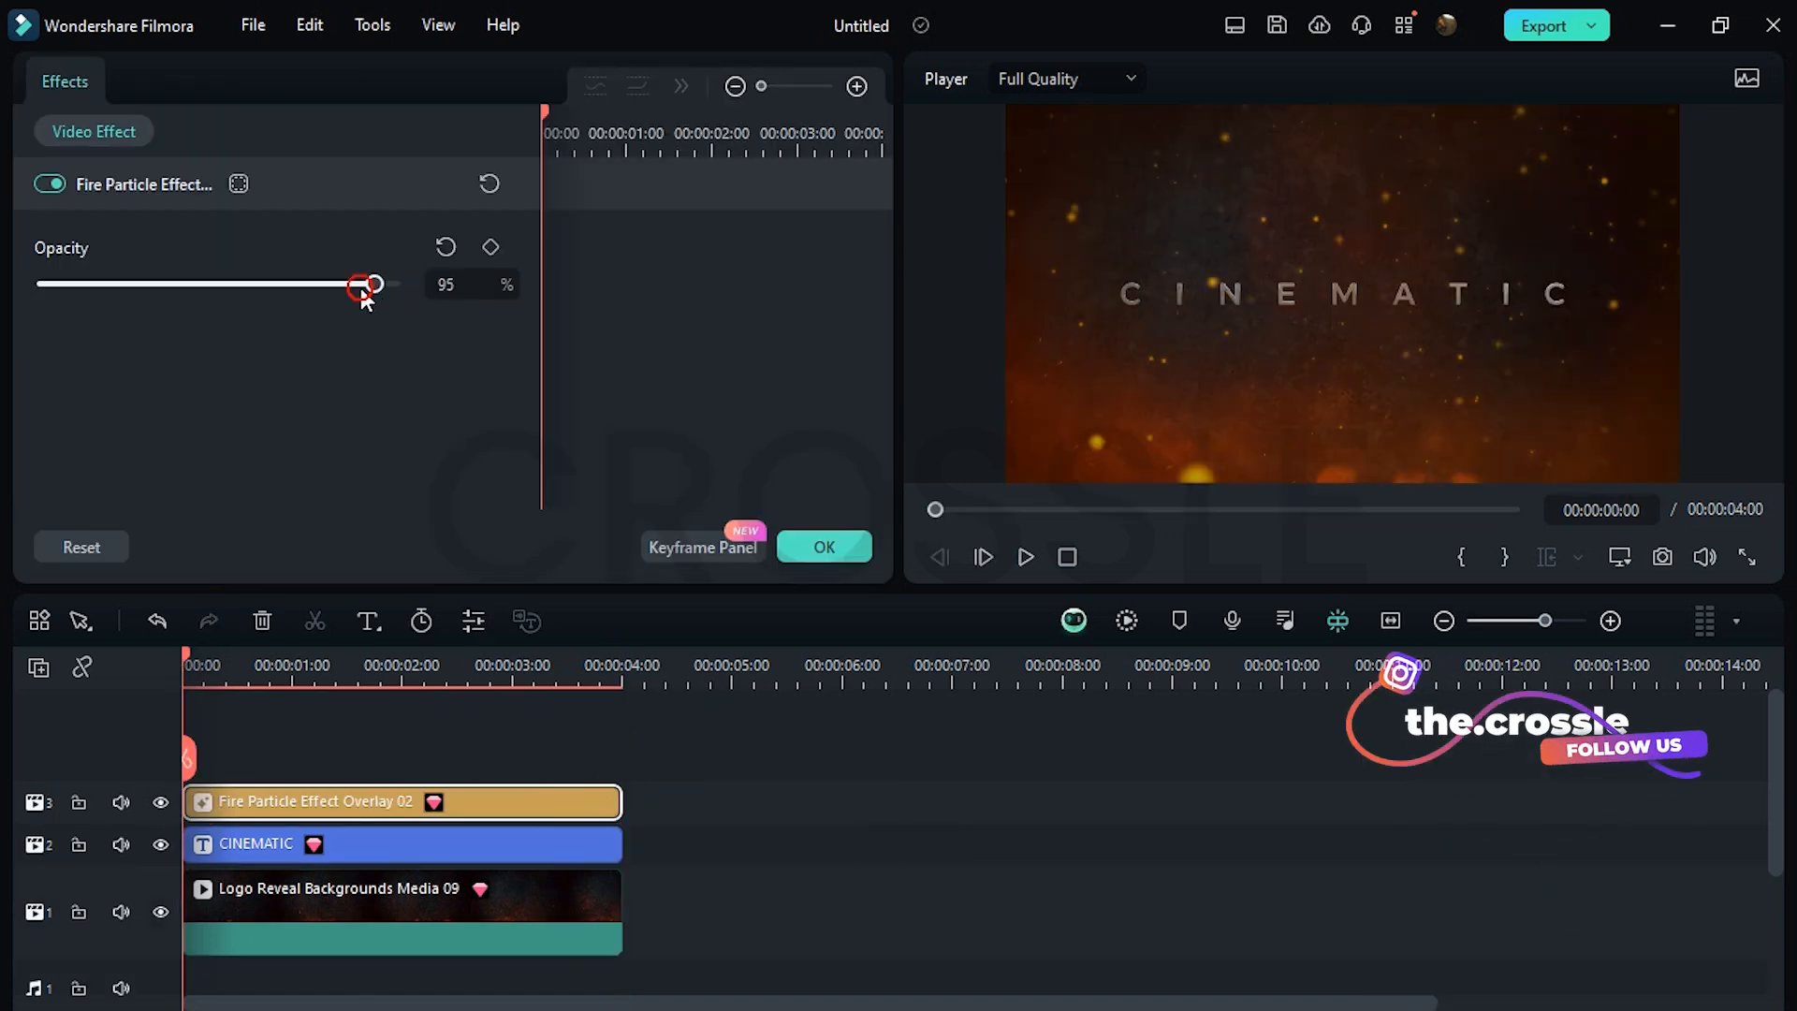
drag(376, 285, 114, 284)
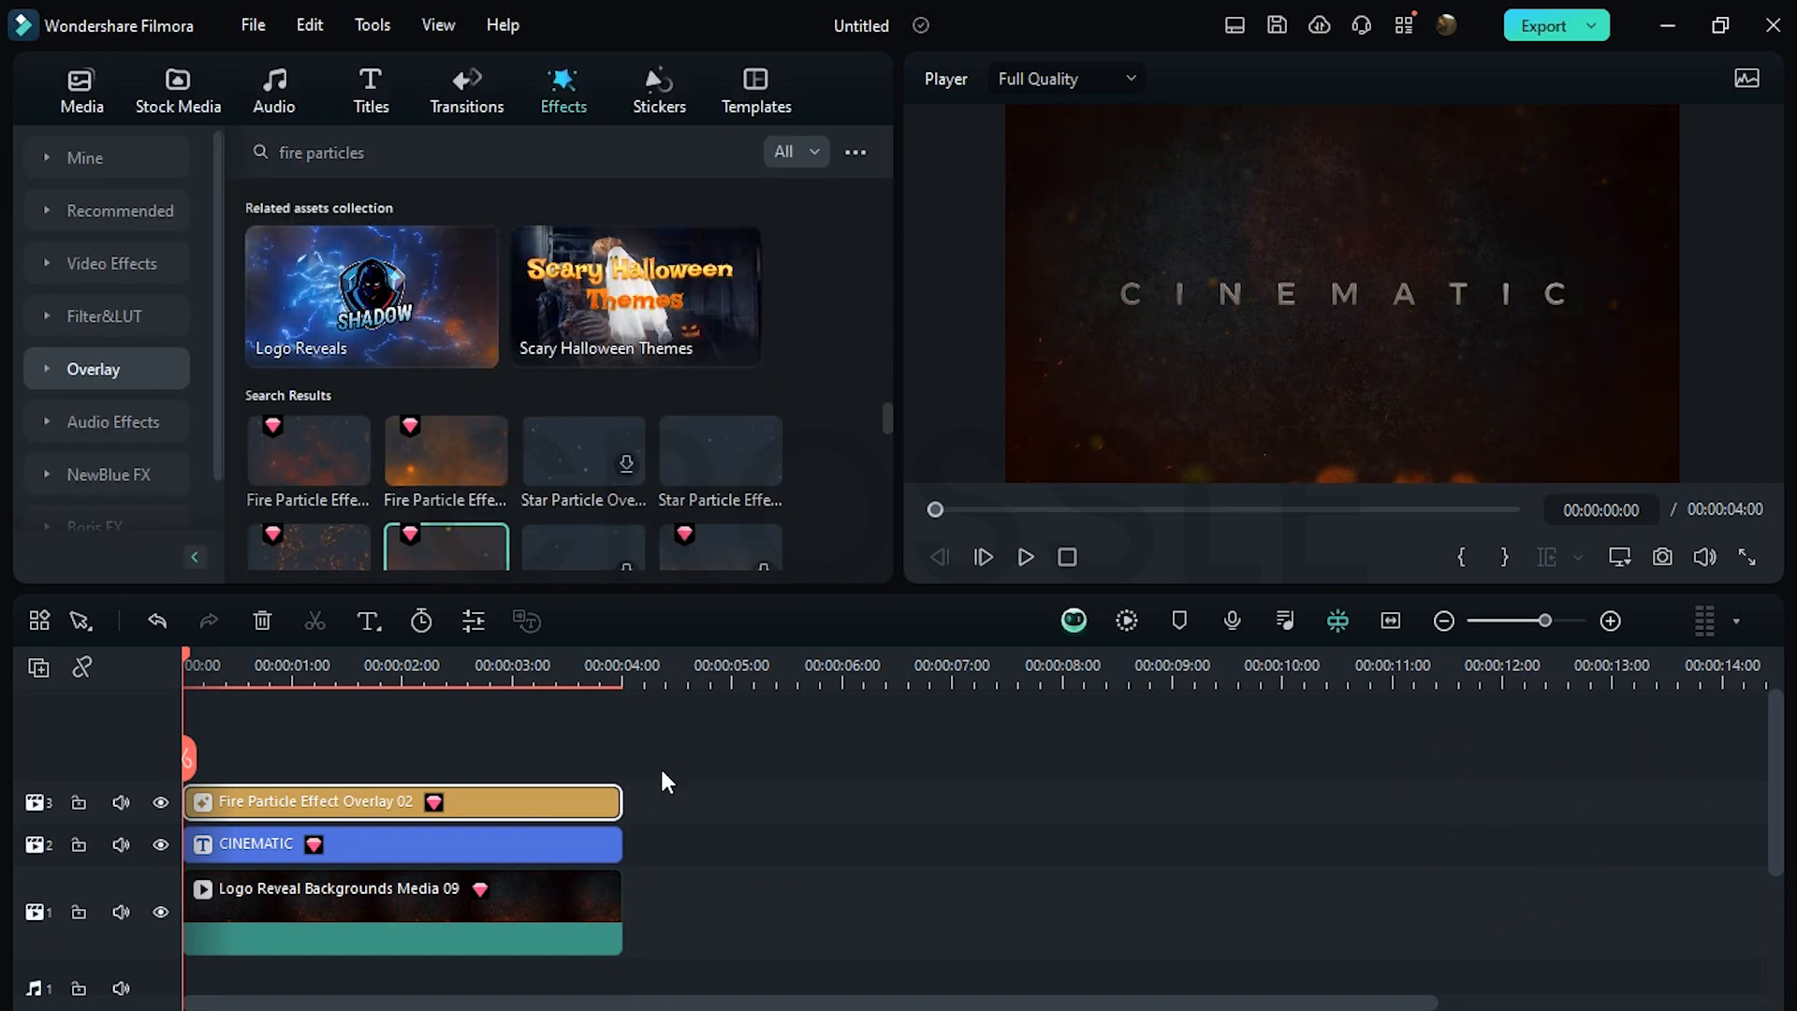
- Set the title's end scale keyframe to 100%, easing smoothly from 115%
double_click(321, 843)
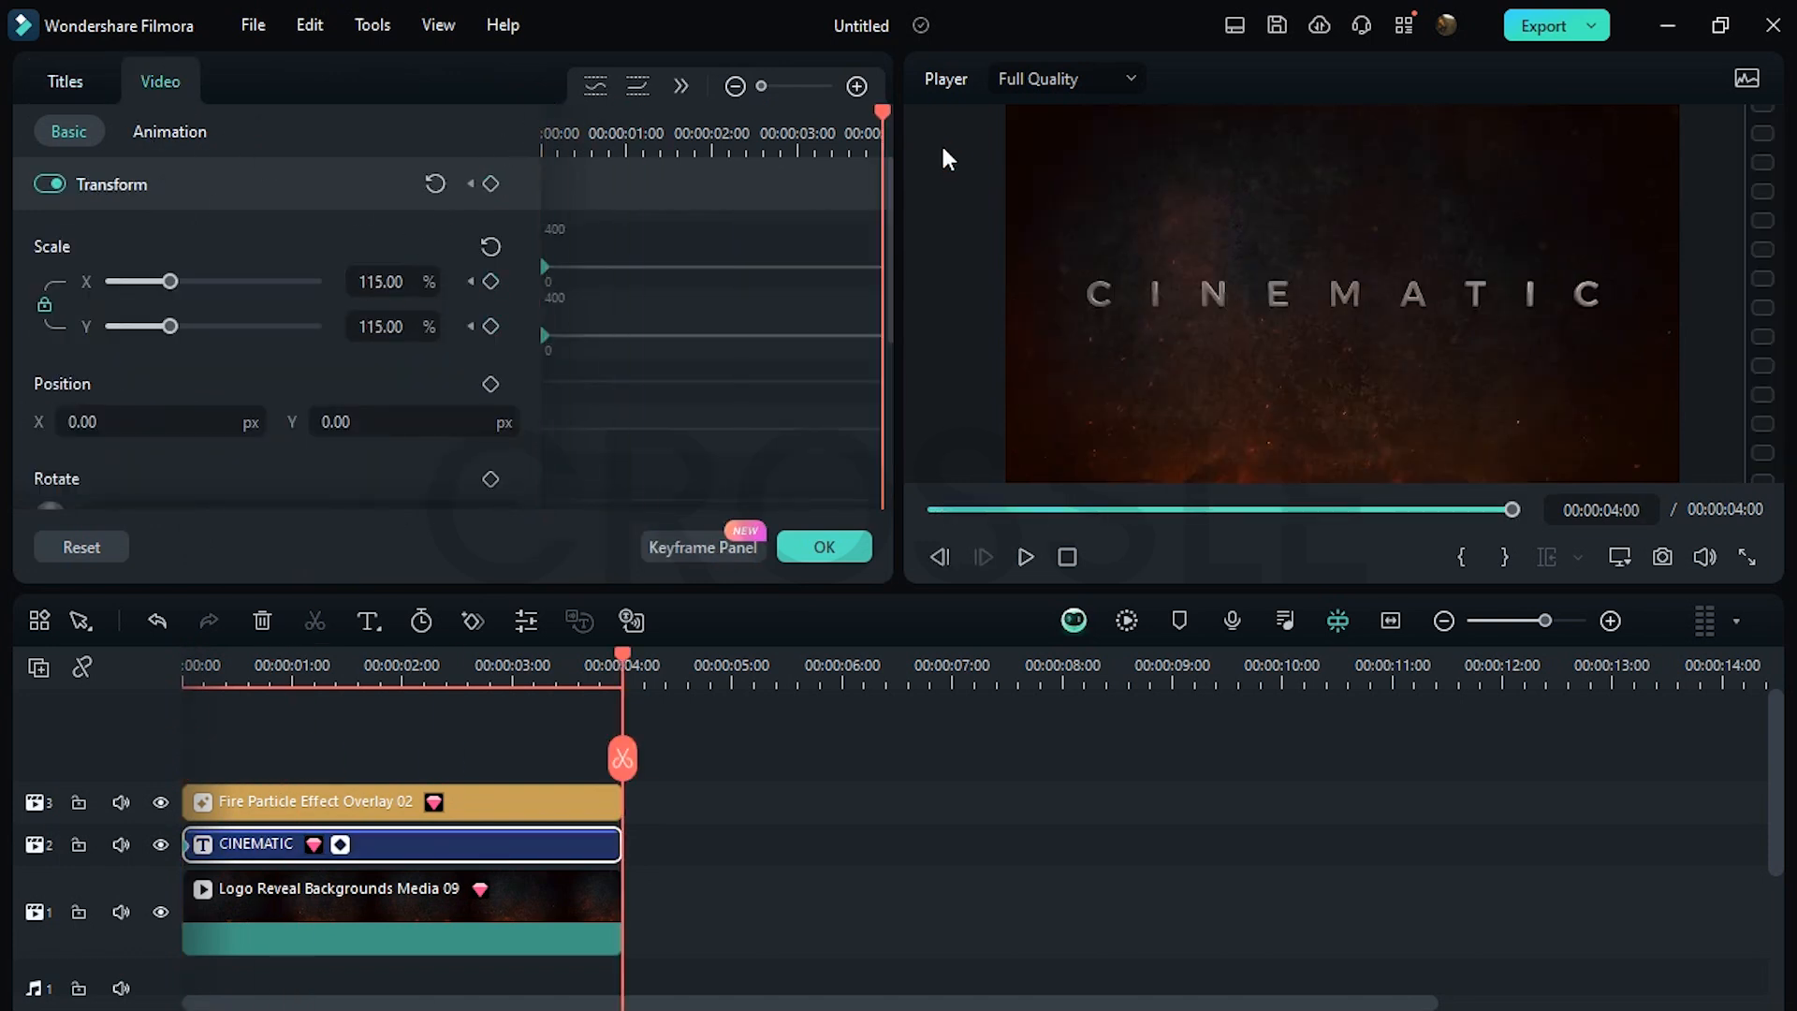
click(491, 246)
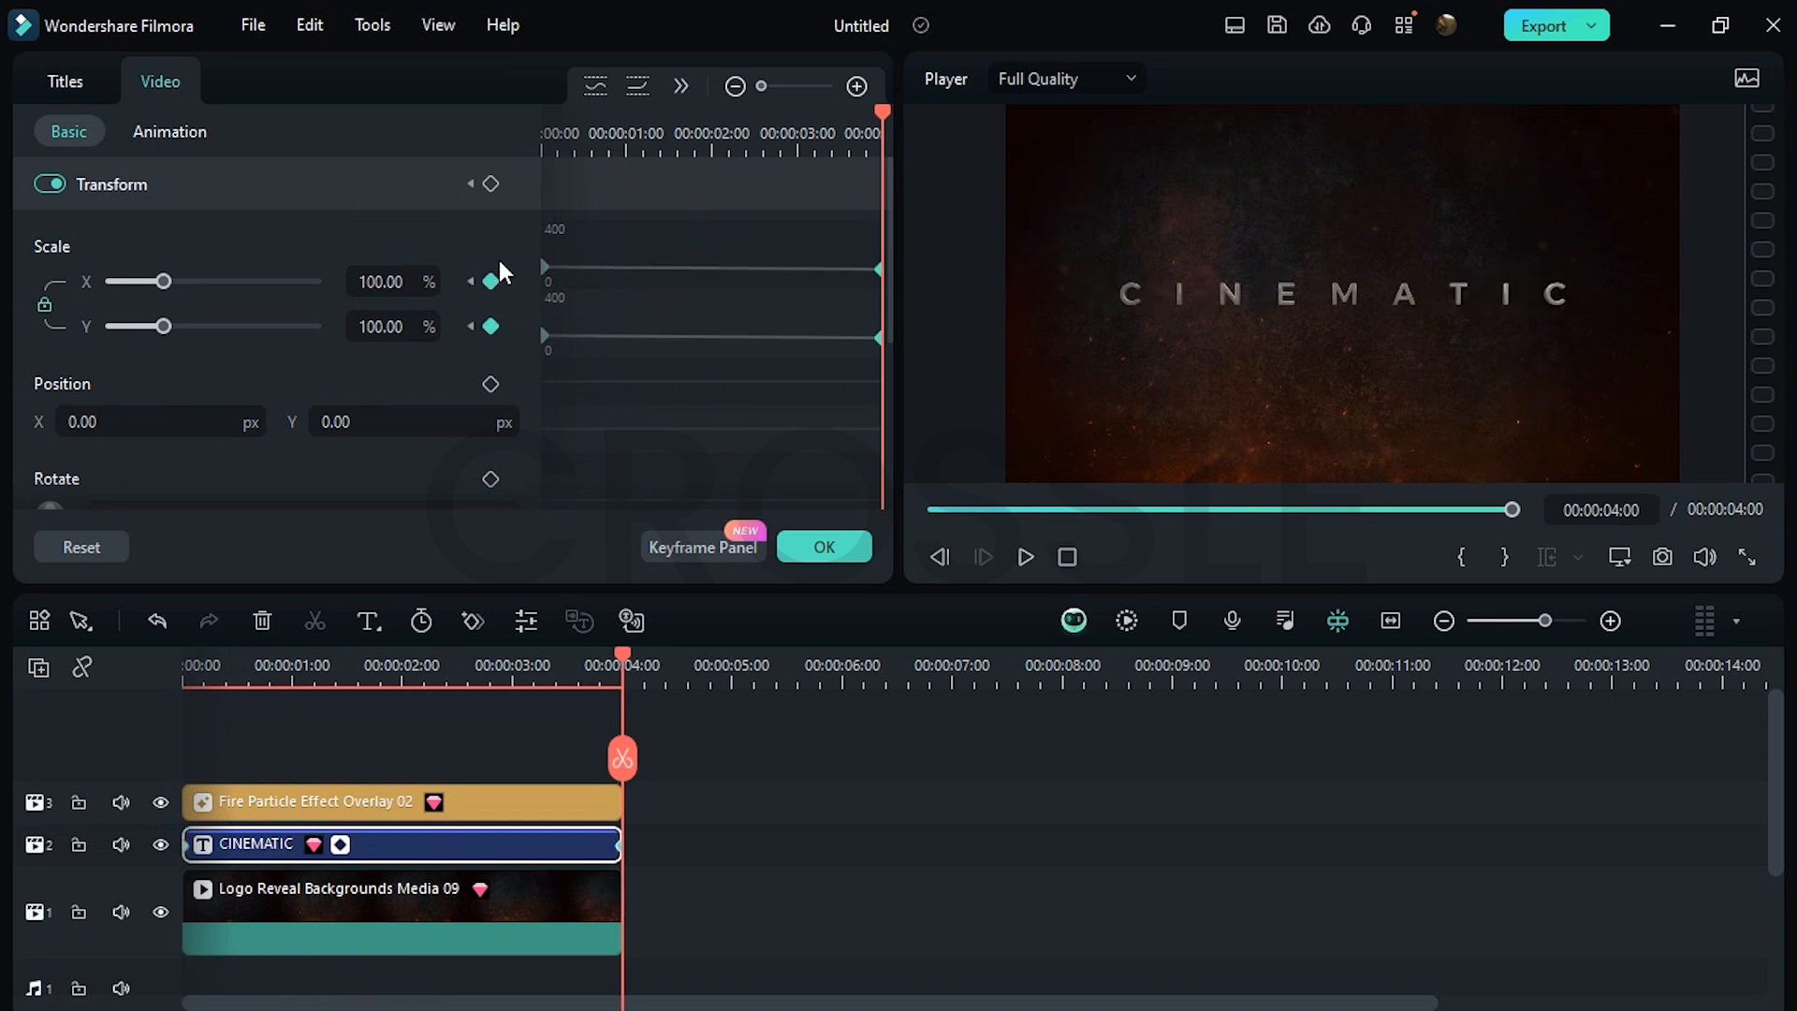
right_click(545, 281)
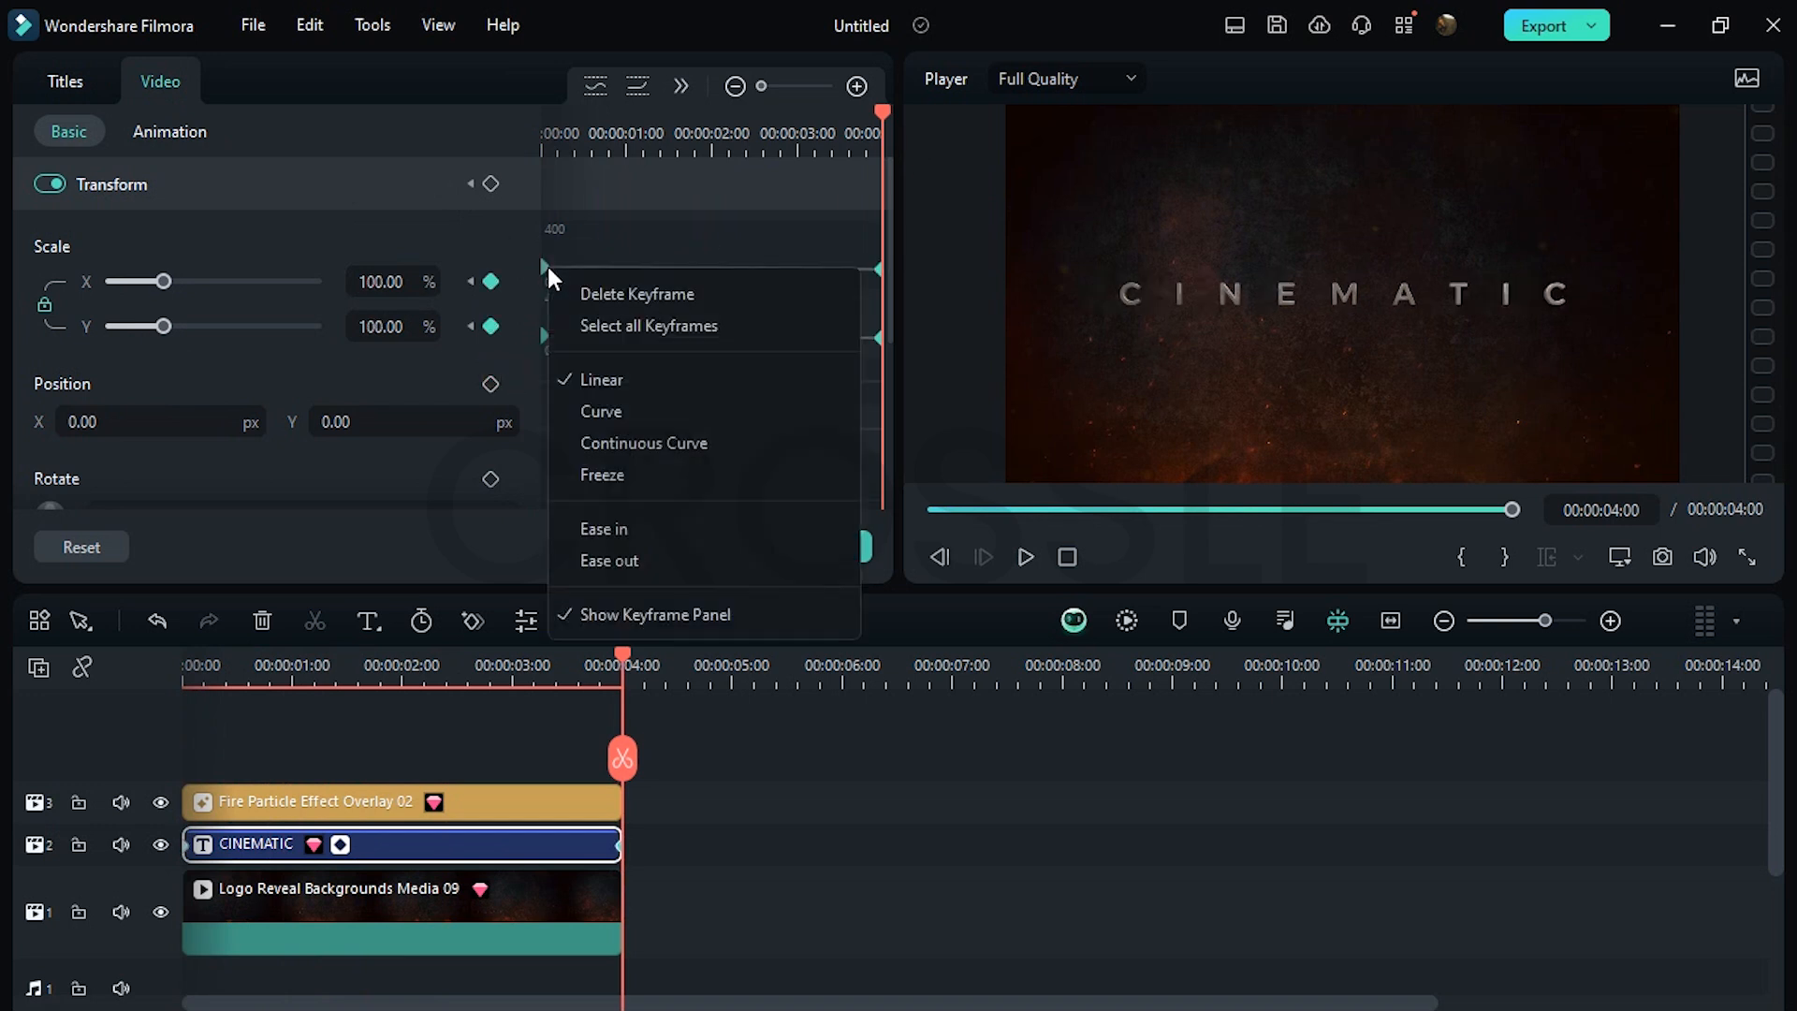
click(659, 614)
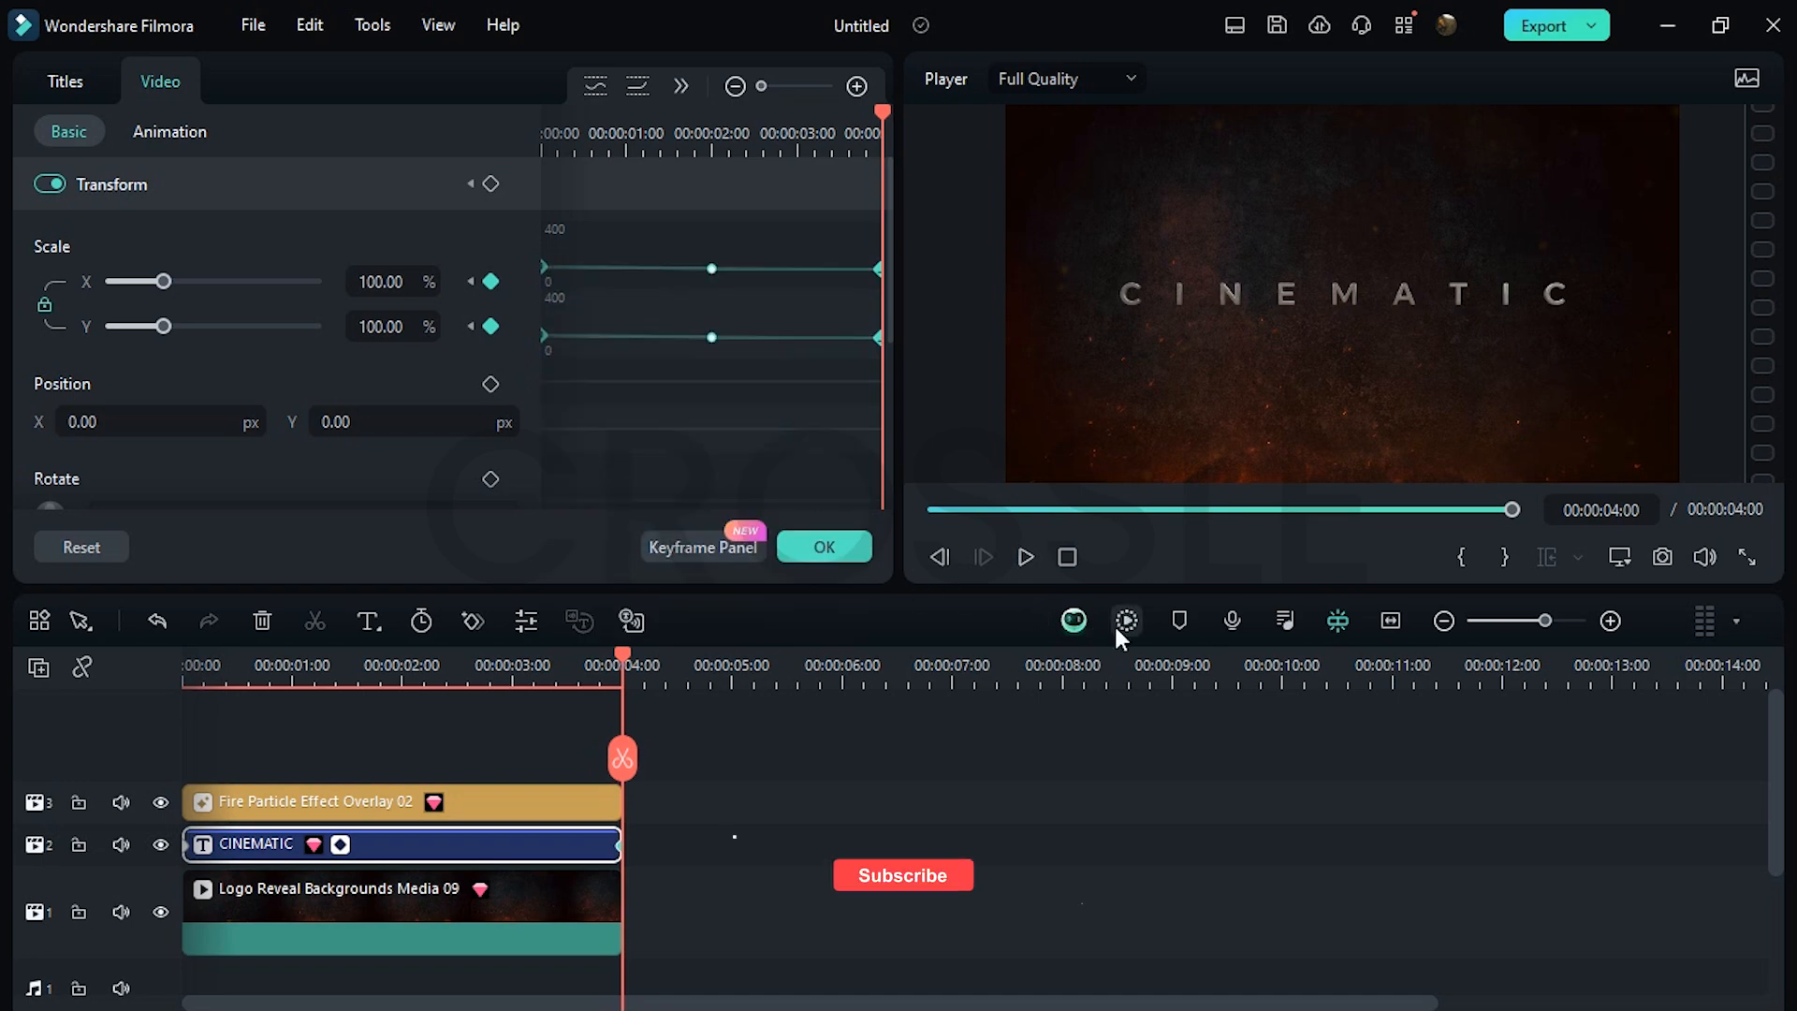
- Render and play back the title zoom preview, then bring up the light effect overlays
click(1127, 622)
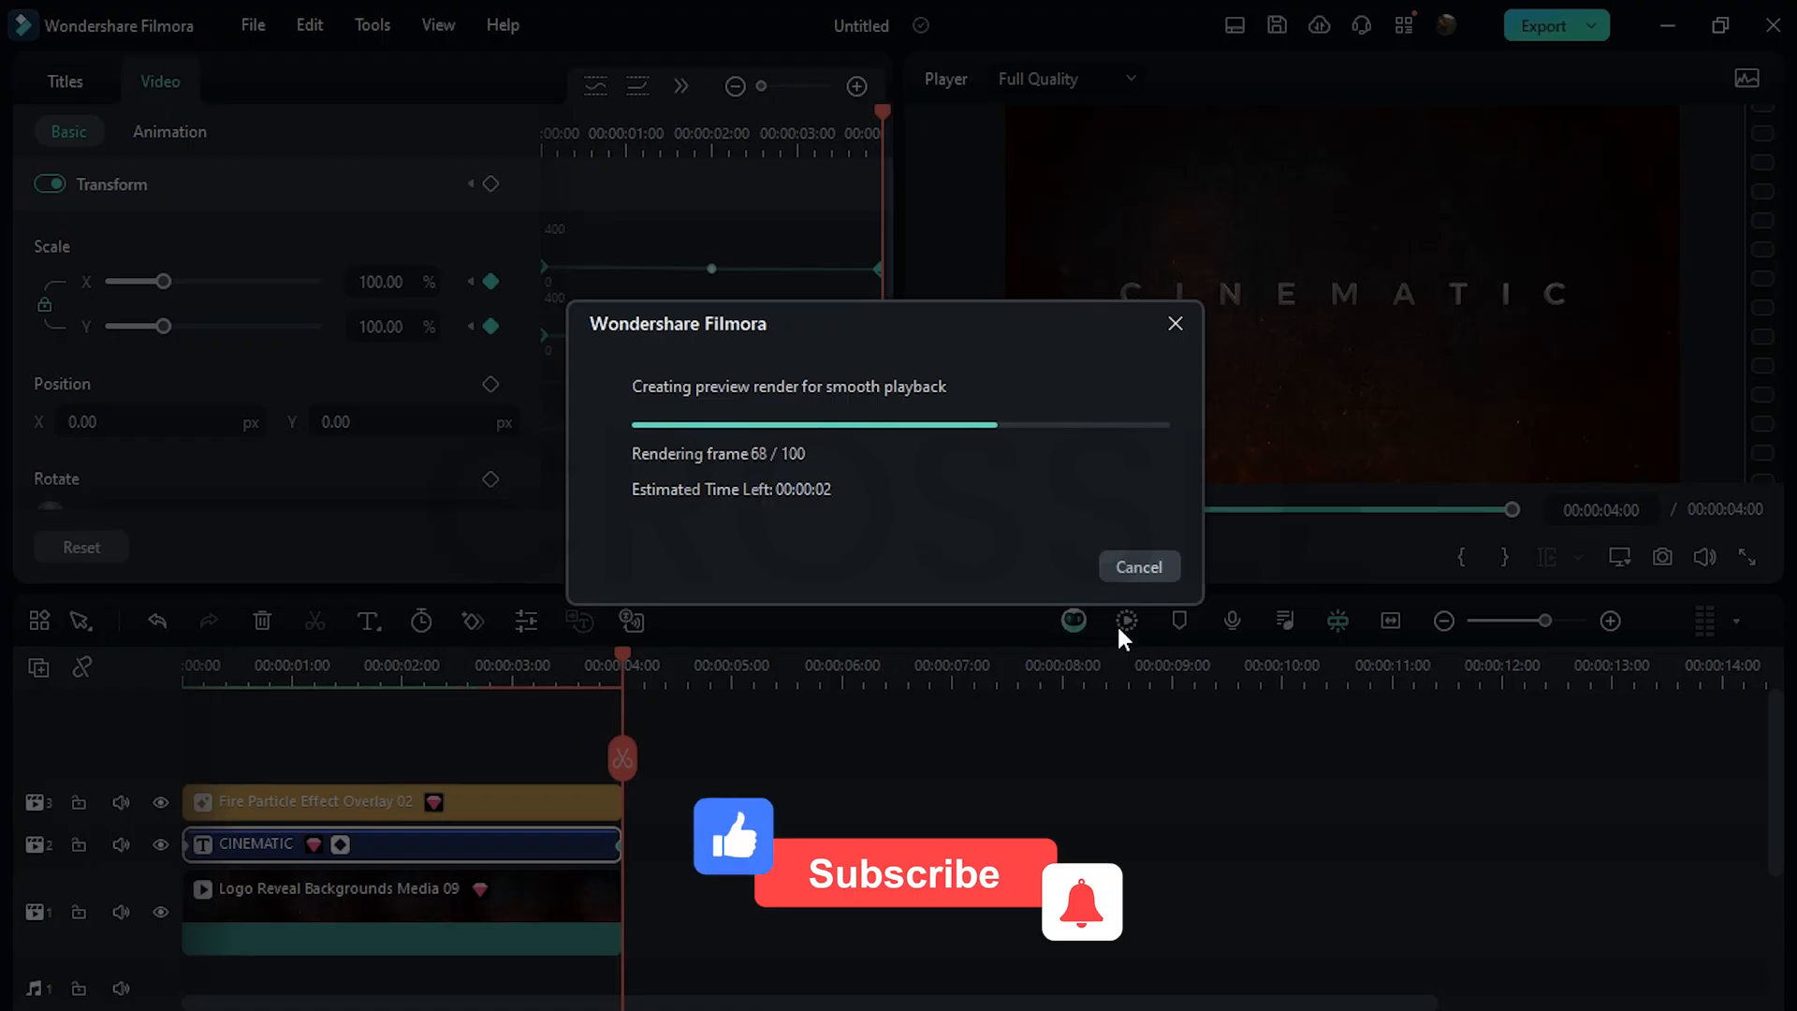
click(1139, 566)
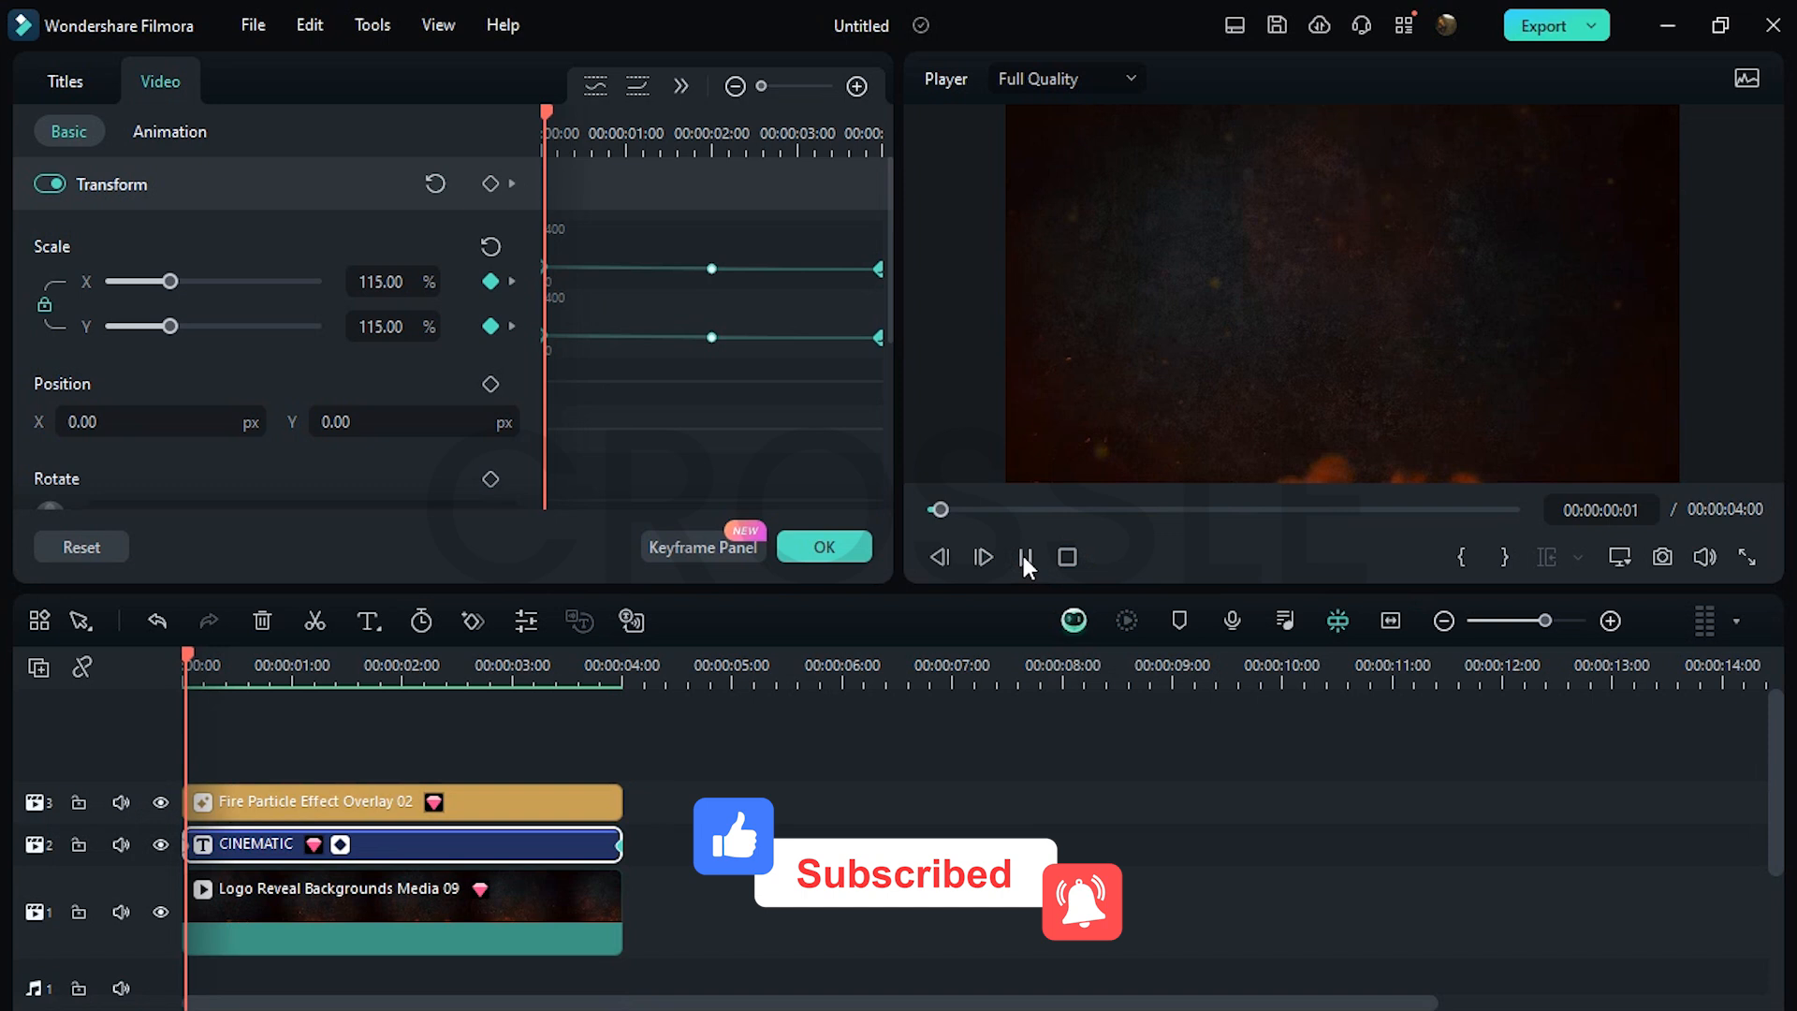
click(982, 557)
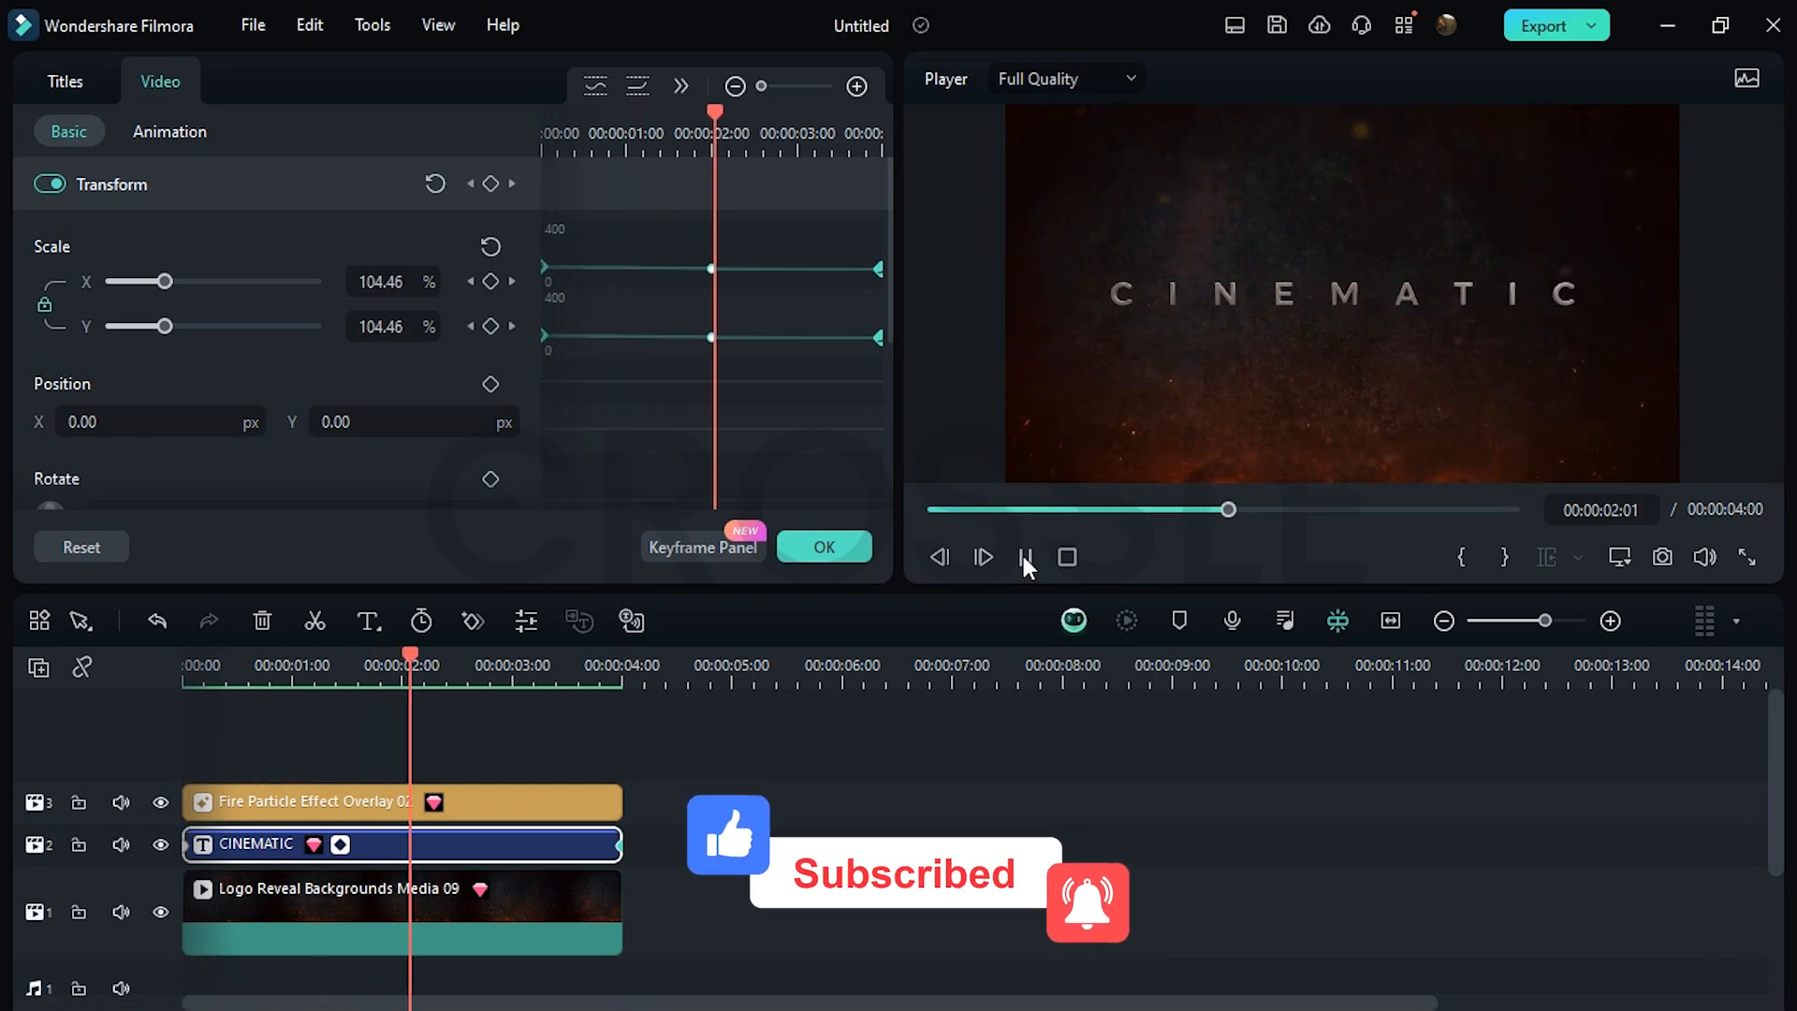
click(1025, 556)
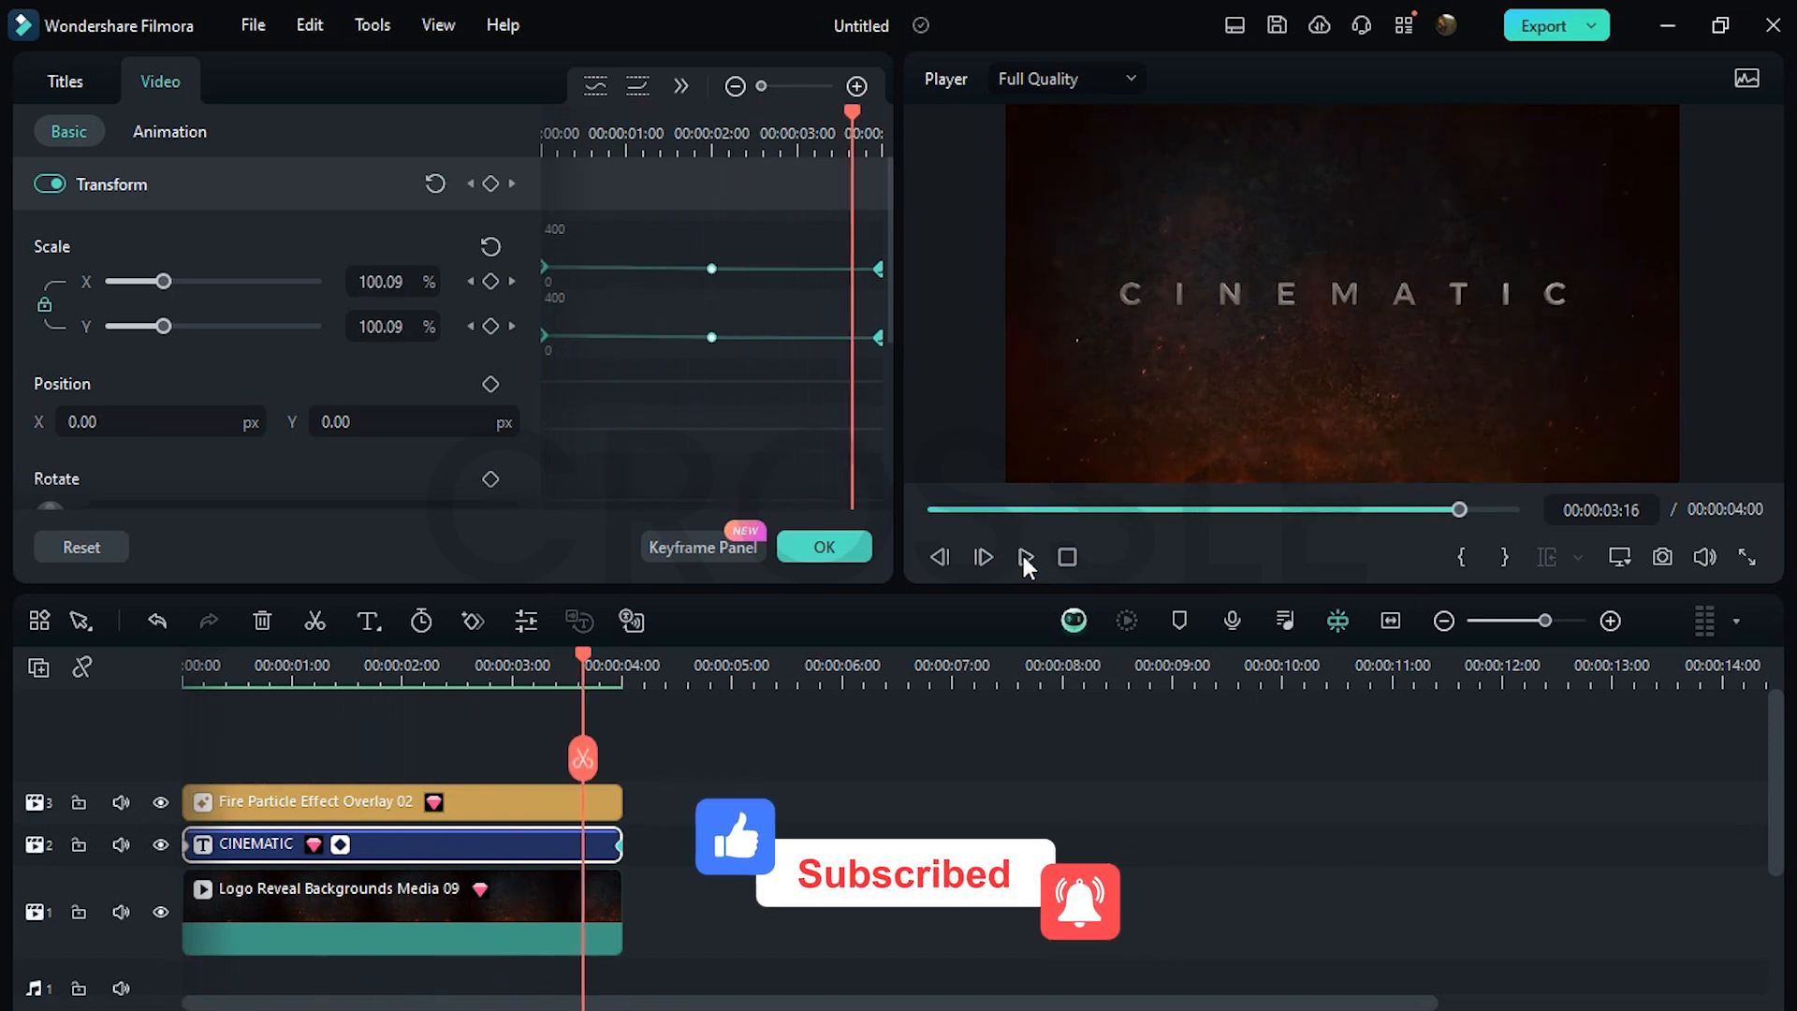
click(562, 90)
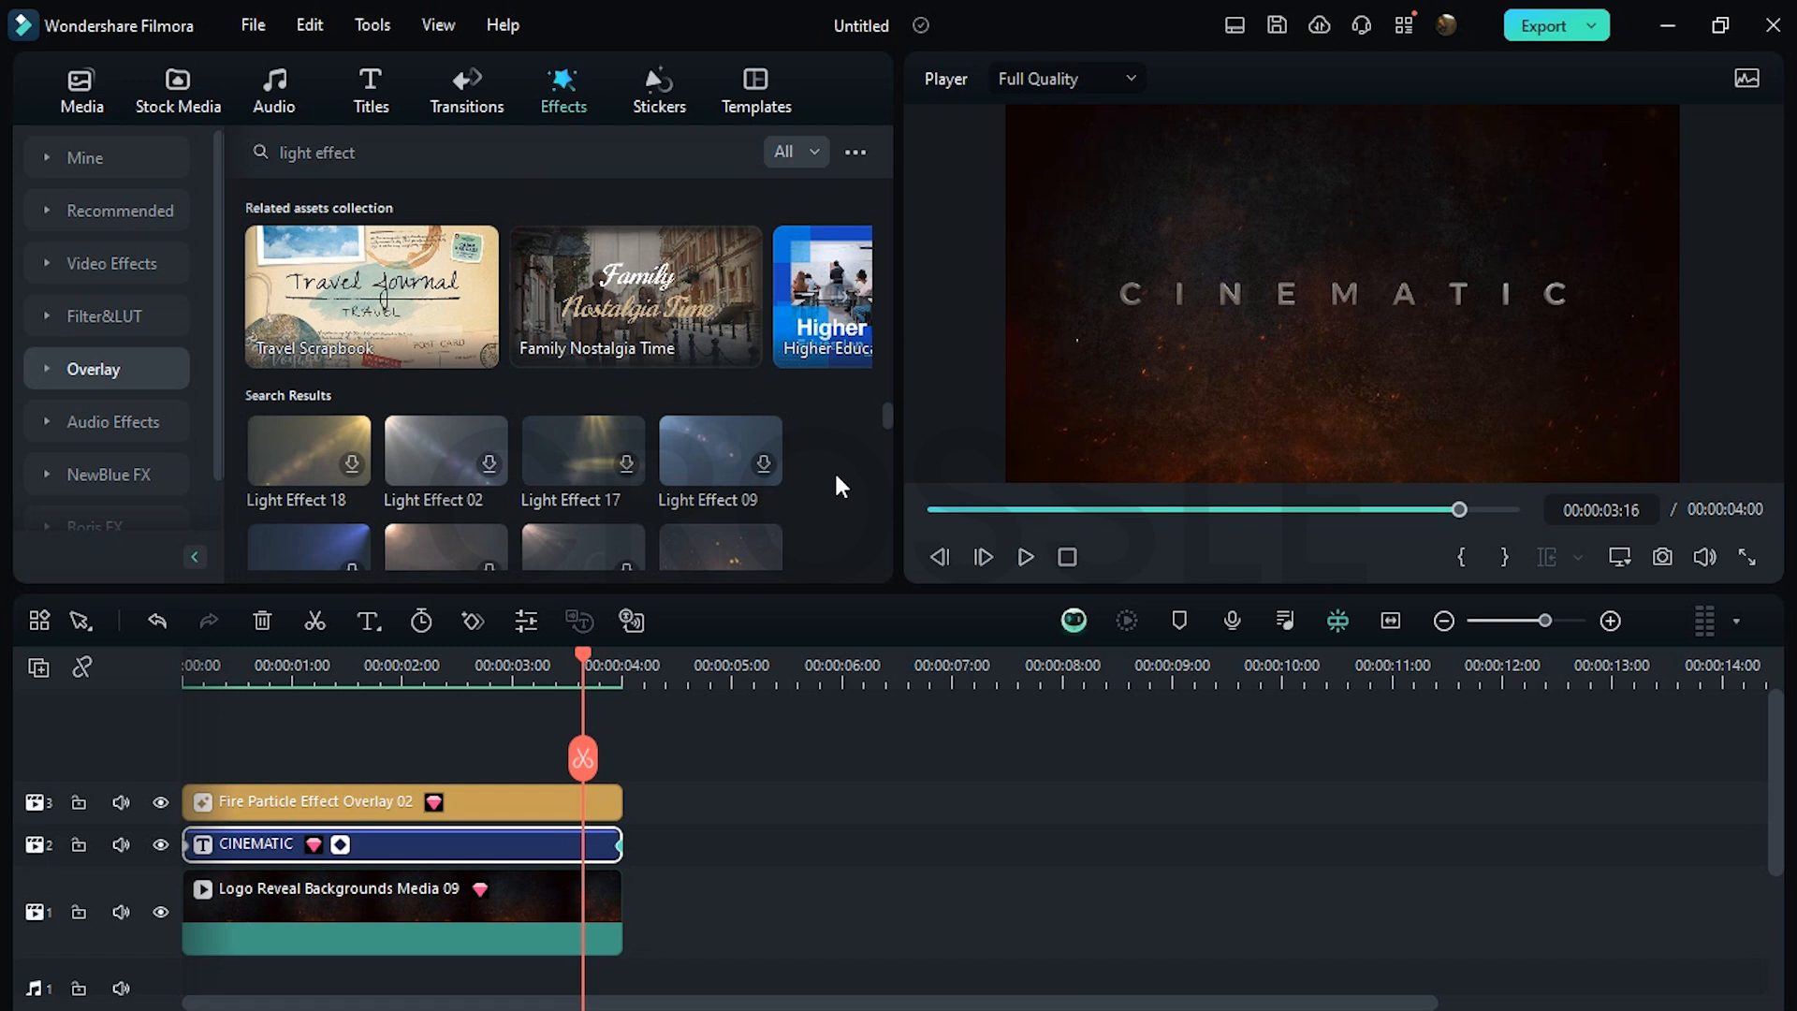
- Browse light effects for Light Effect 16 and preview the intro from near the start
scroll(down, 3)
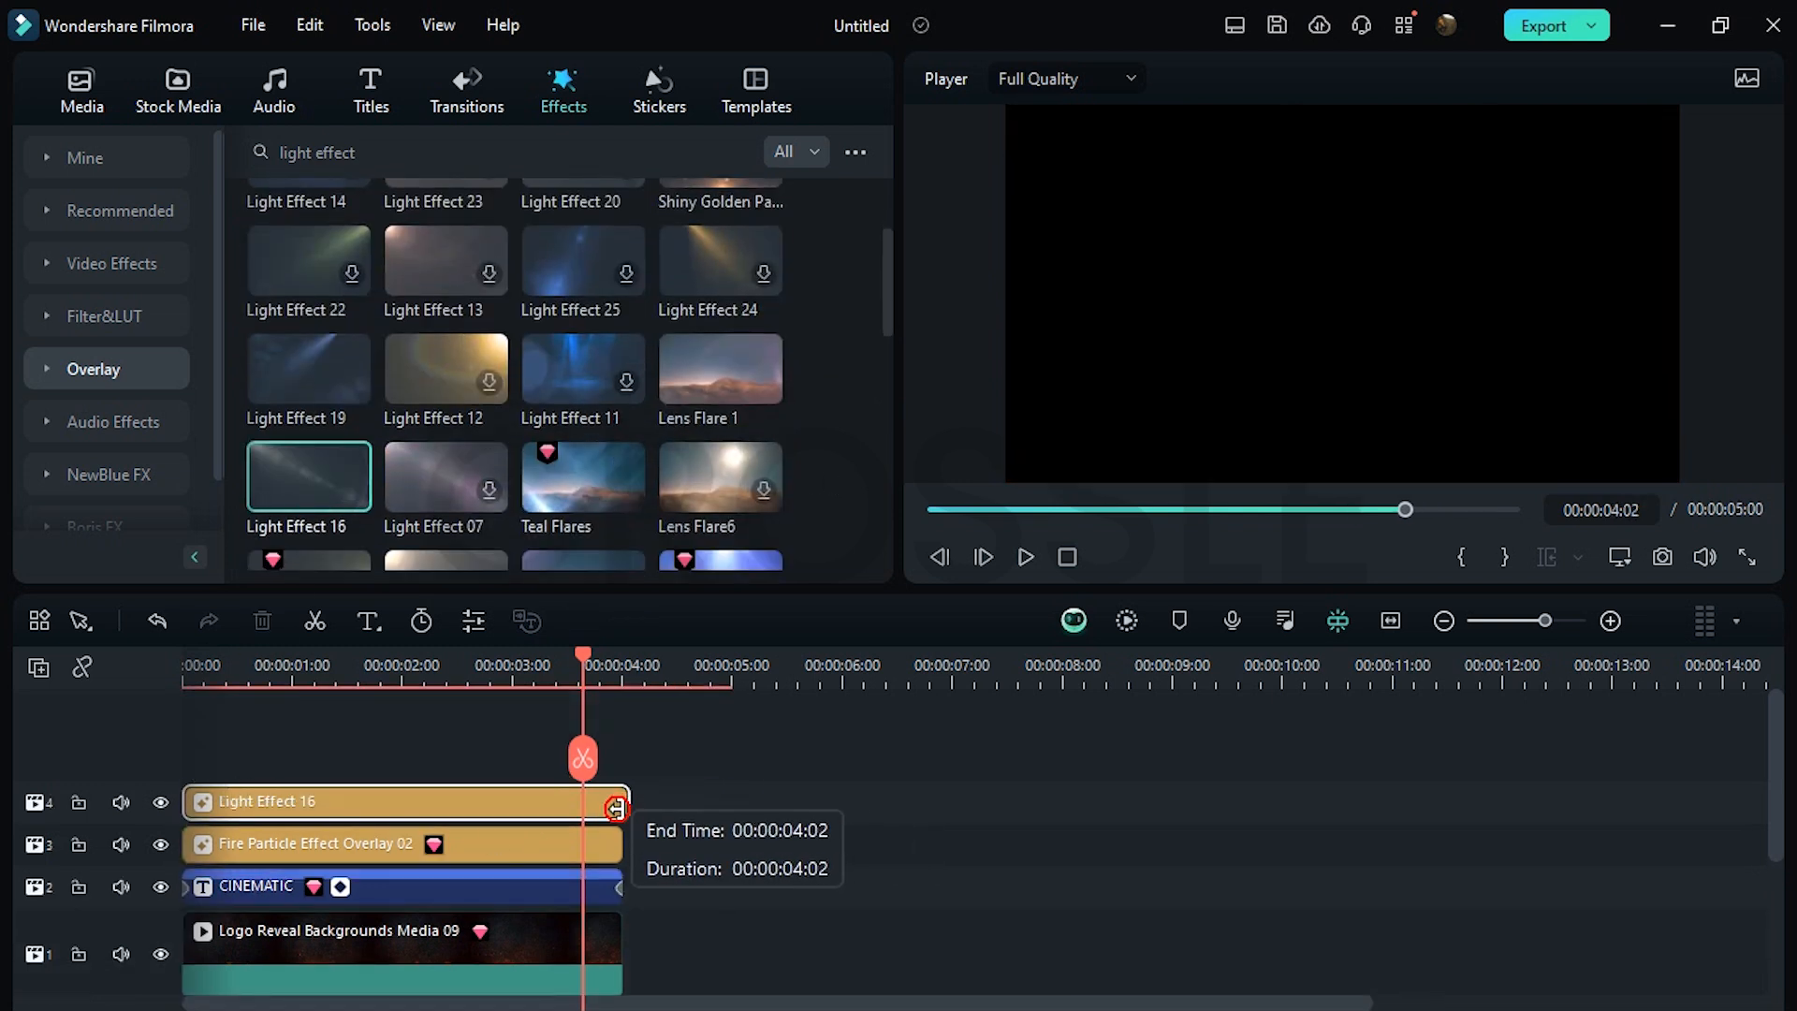
click(286, 664)
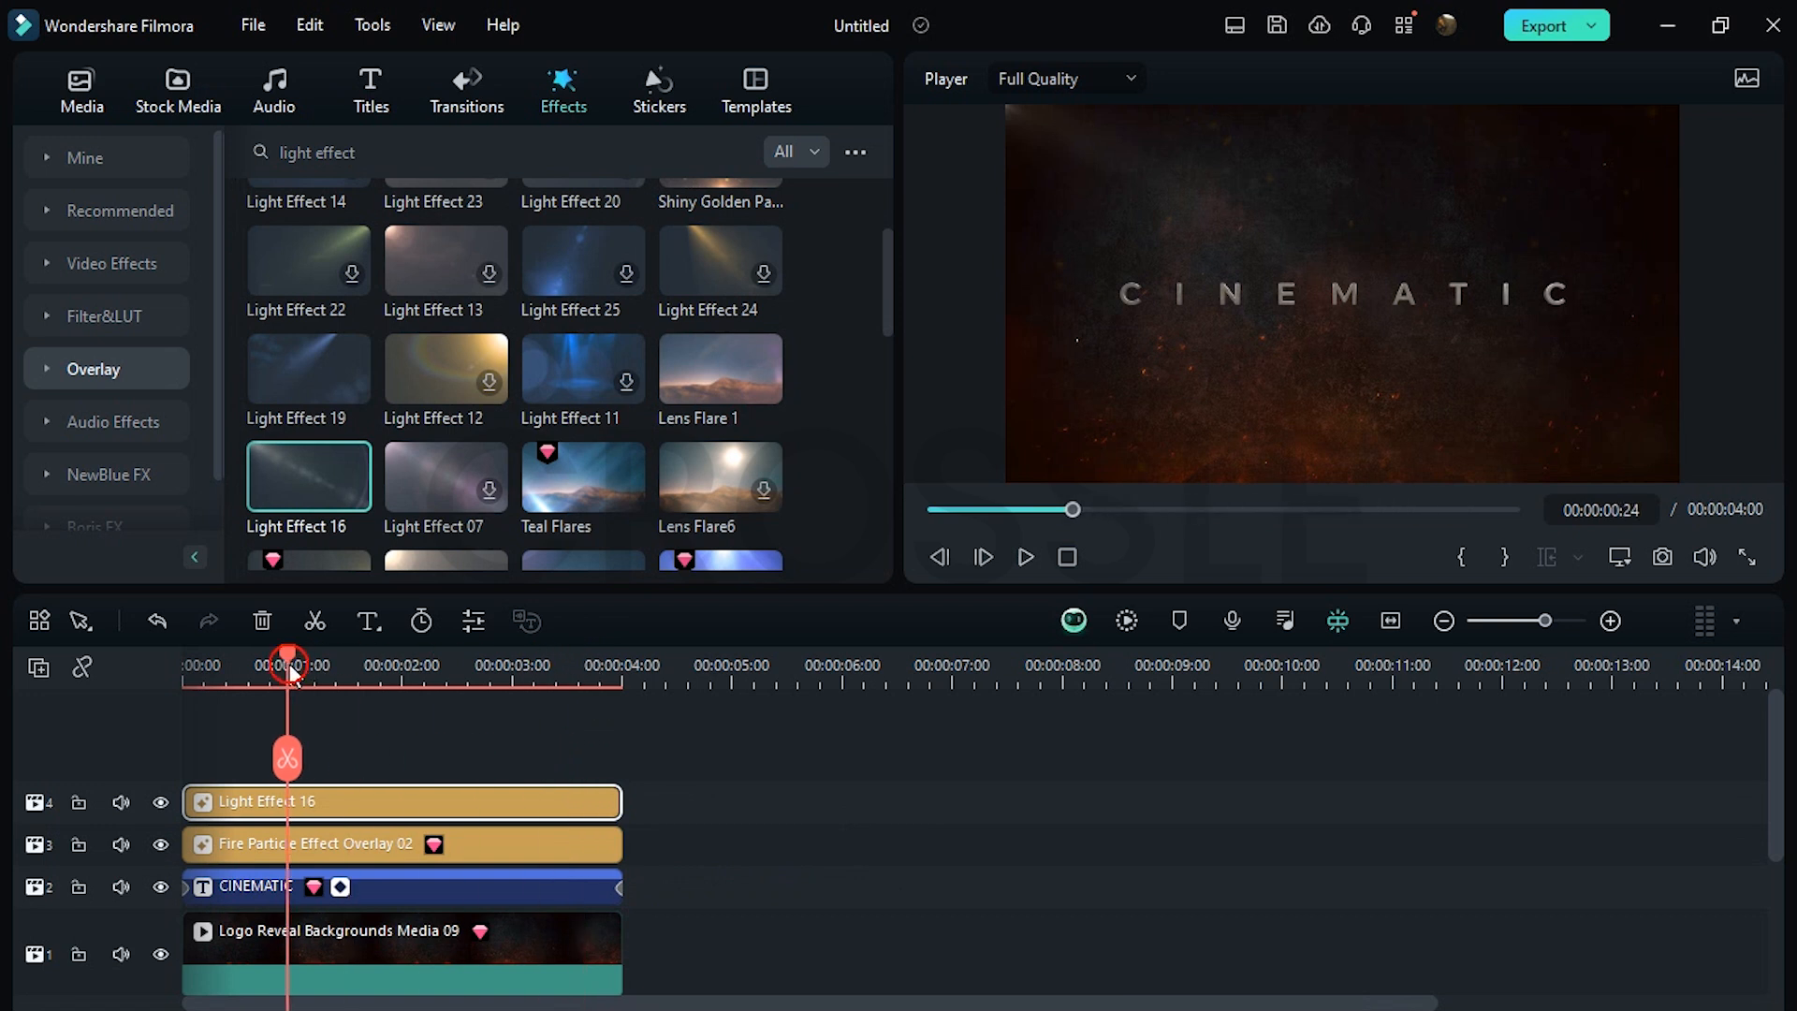
click(80, 90)
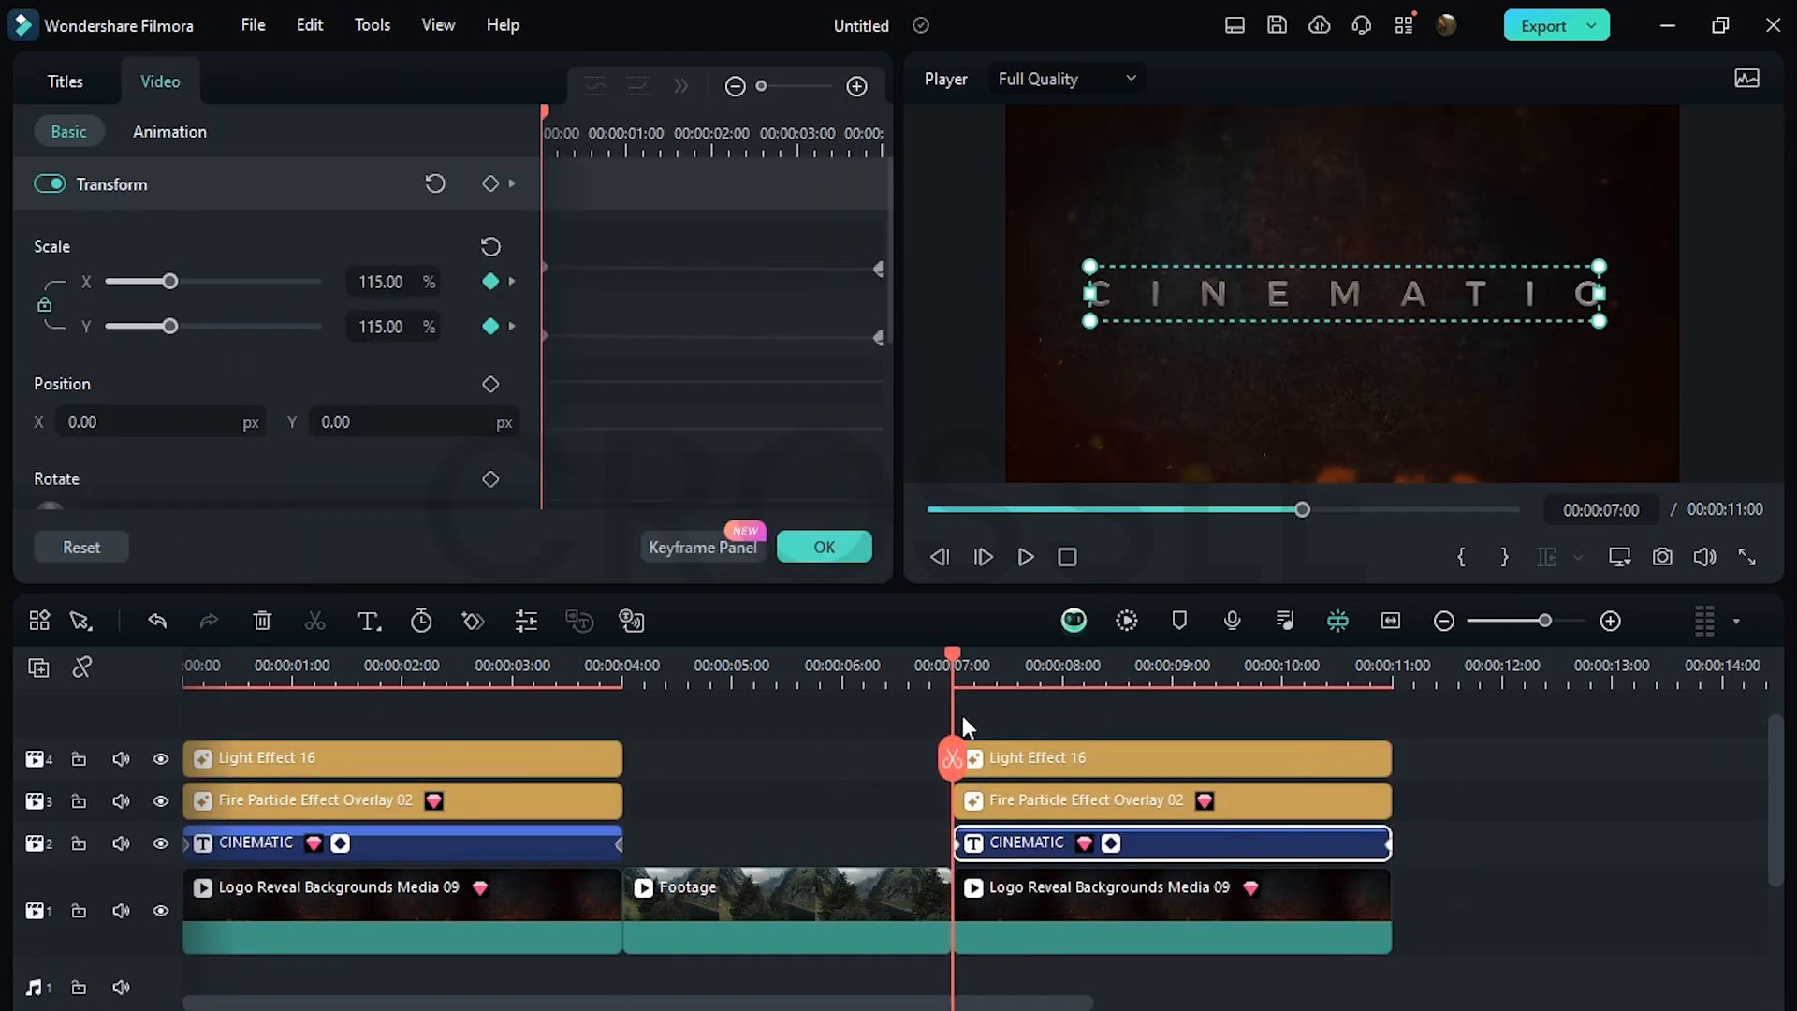
- Change the repeated title to TRAILER and search effects for Cinema 21:9 bars
click(64, 81)
text(C)
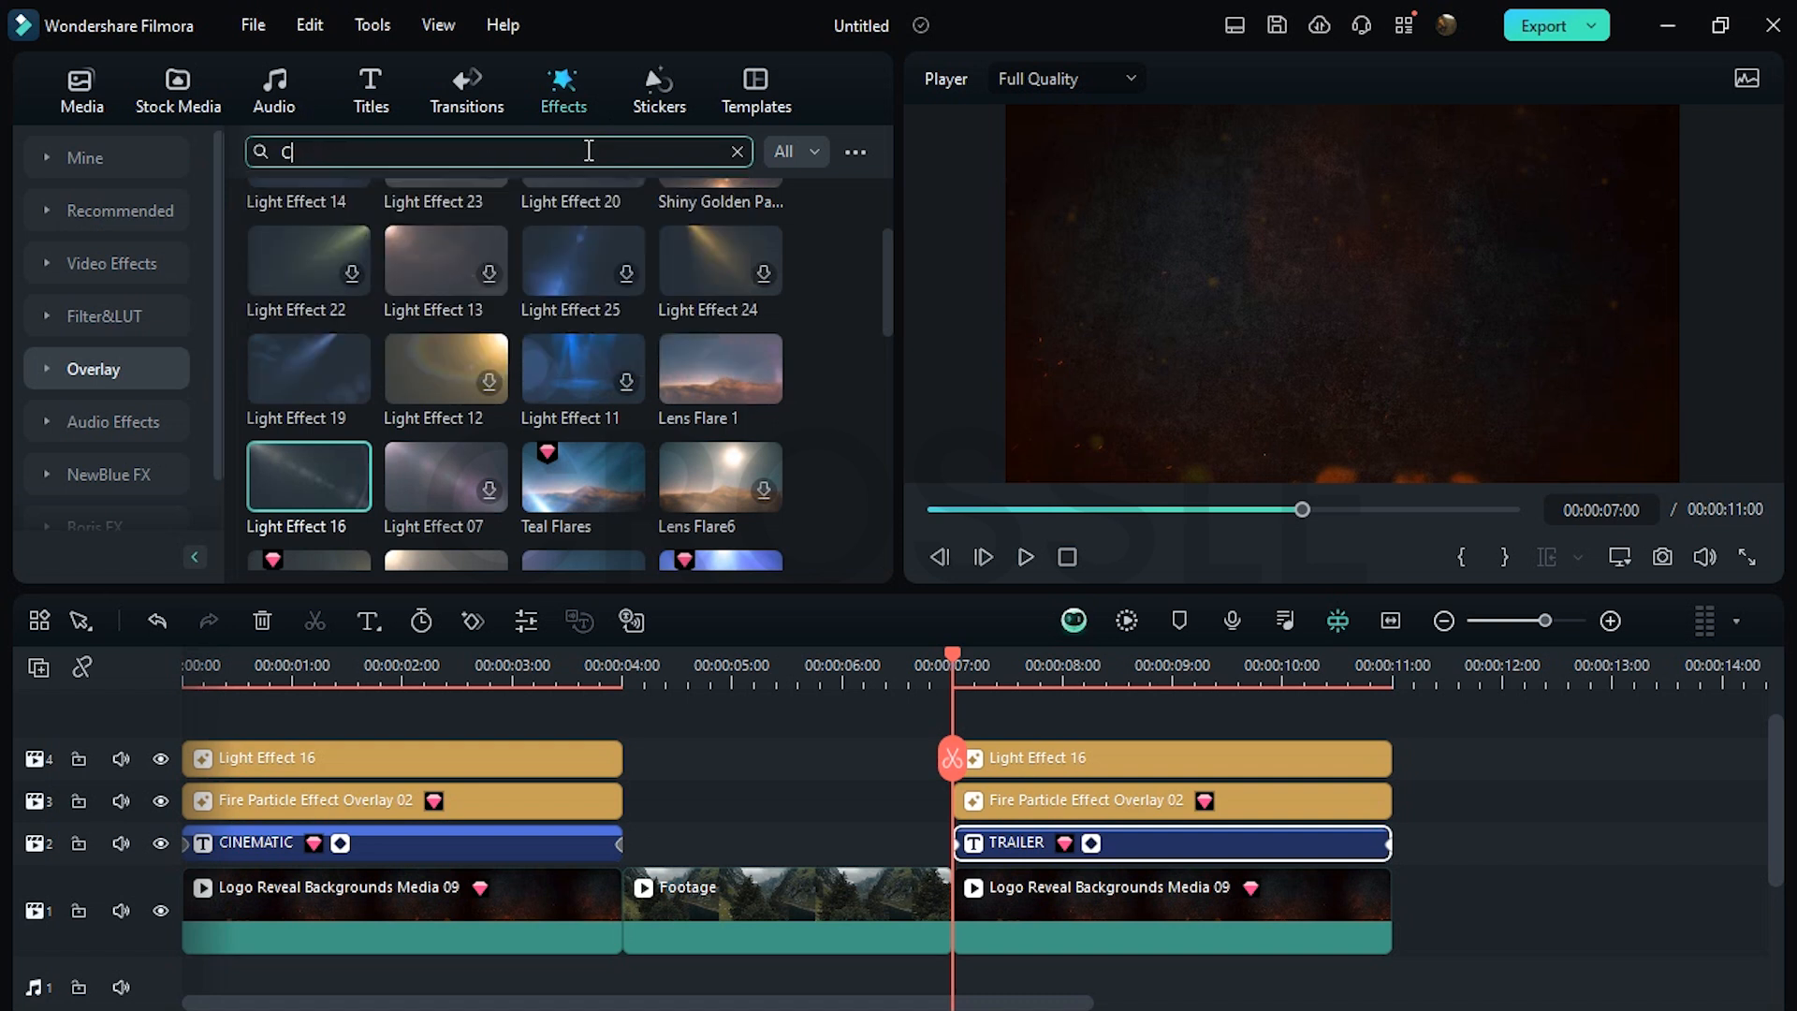
text(INEMA)
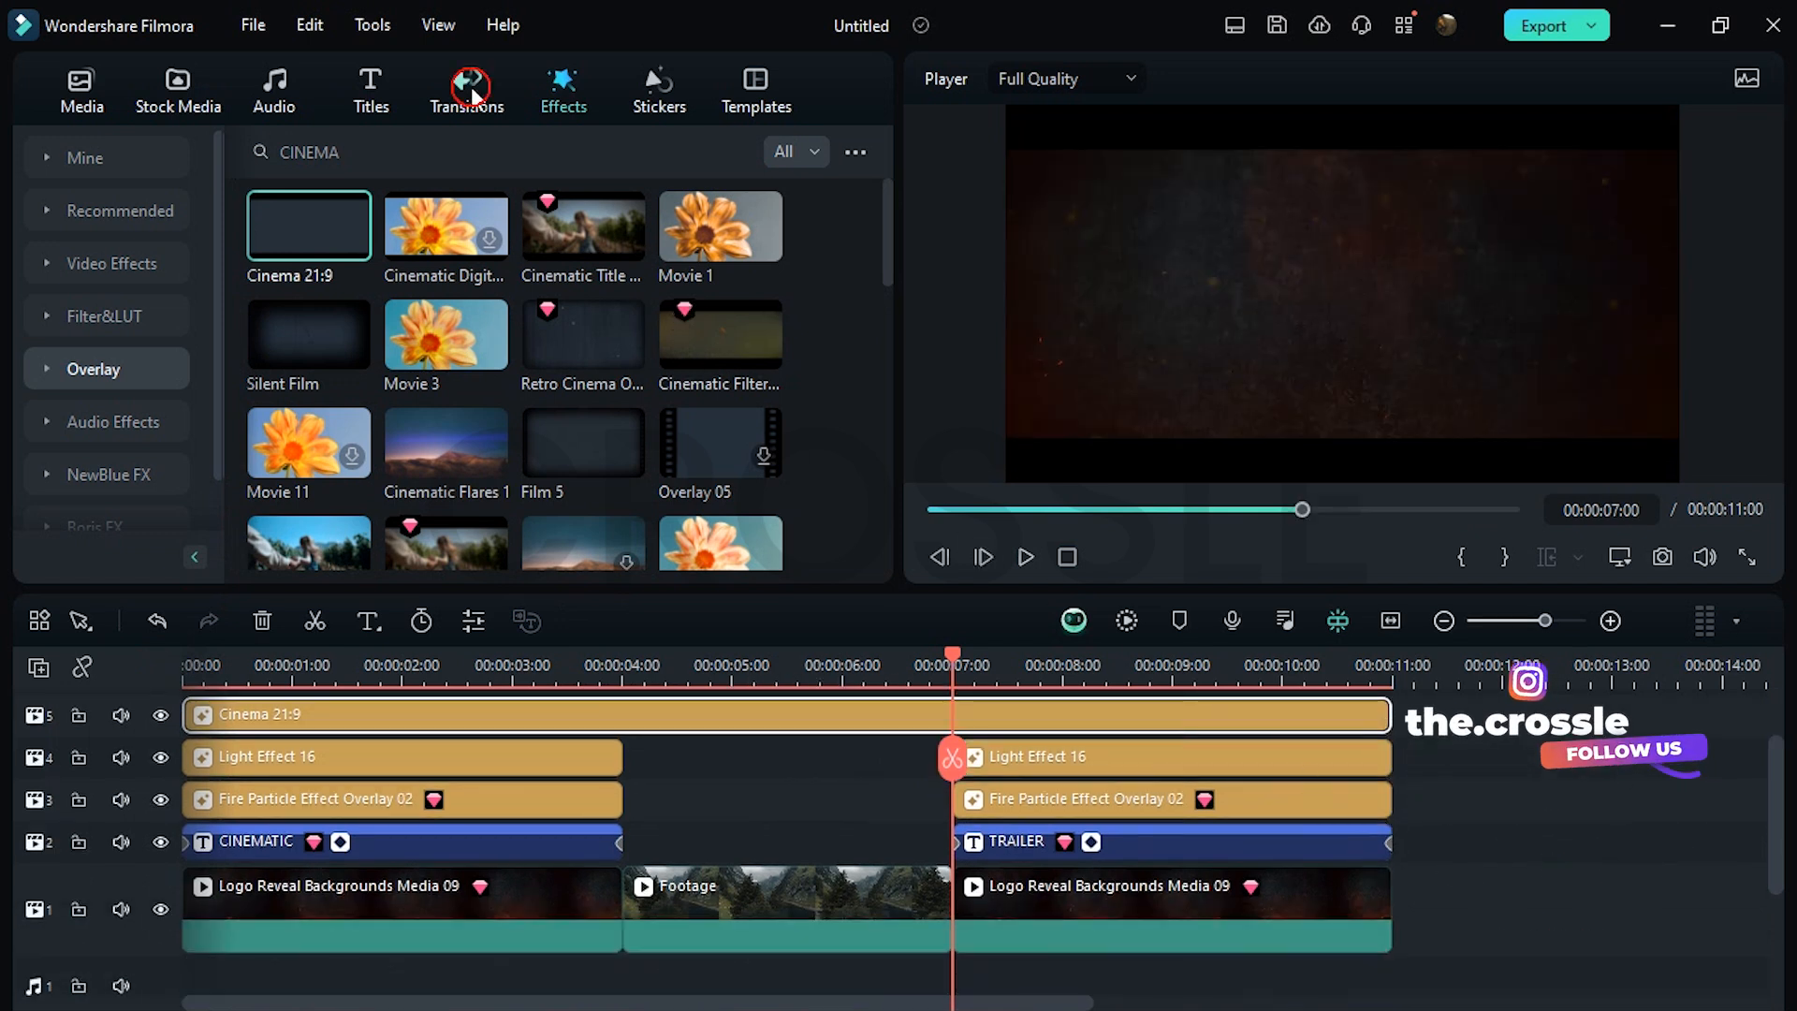
- Add a short Fade transition at the Footage clip's start, then open sound effects
text(fade)
text(00:00:00:11)
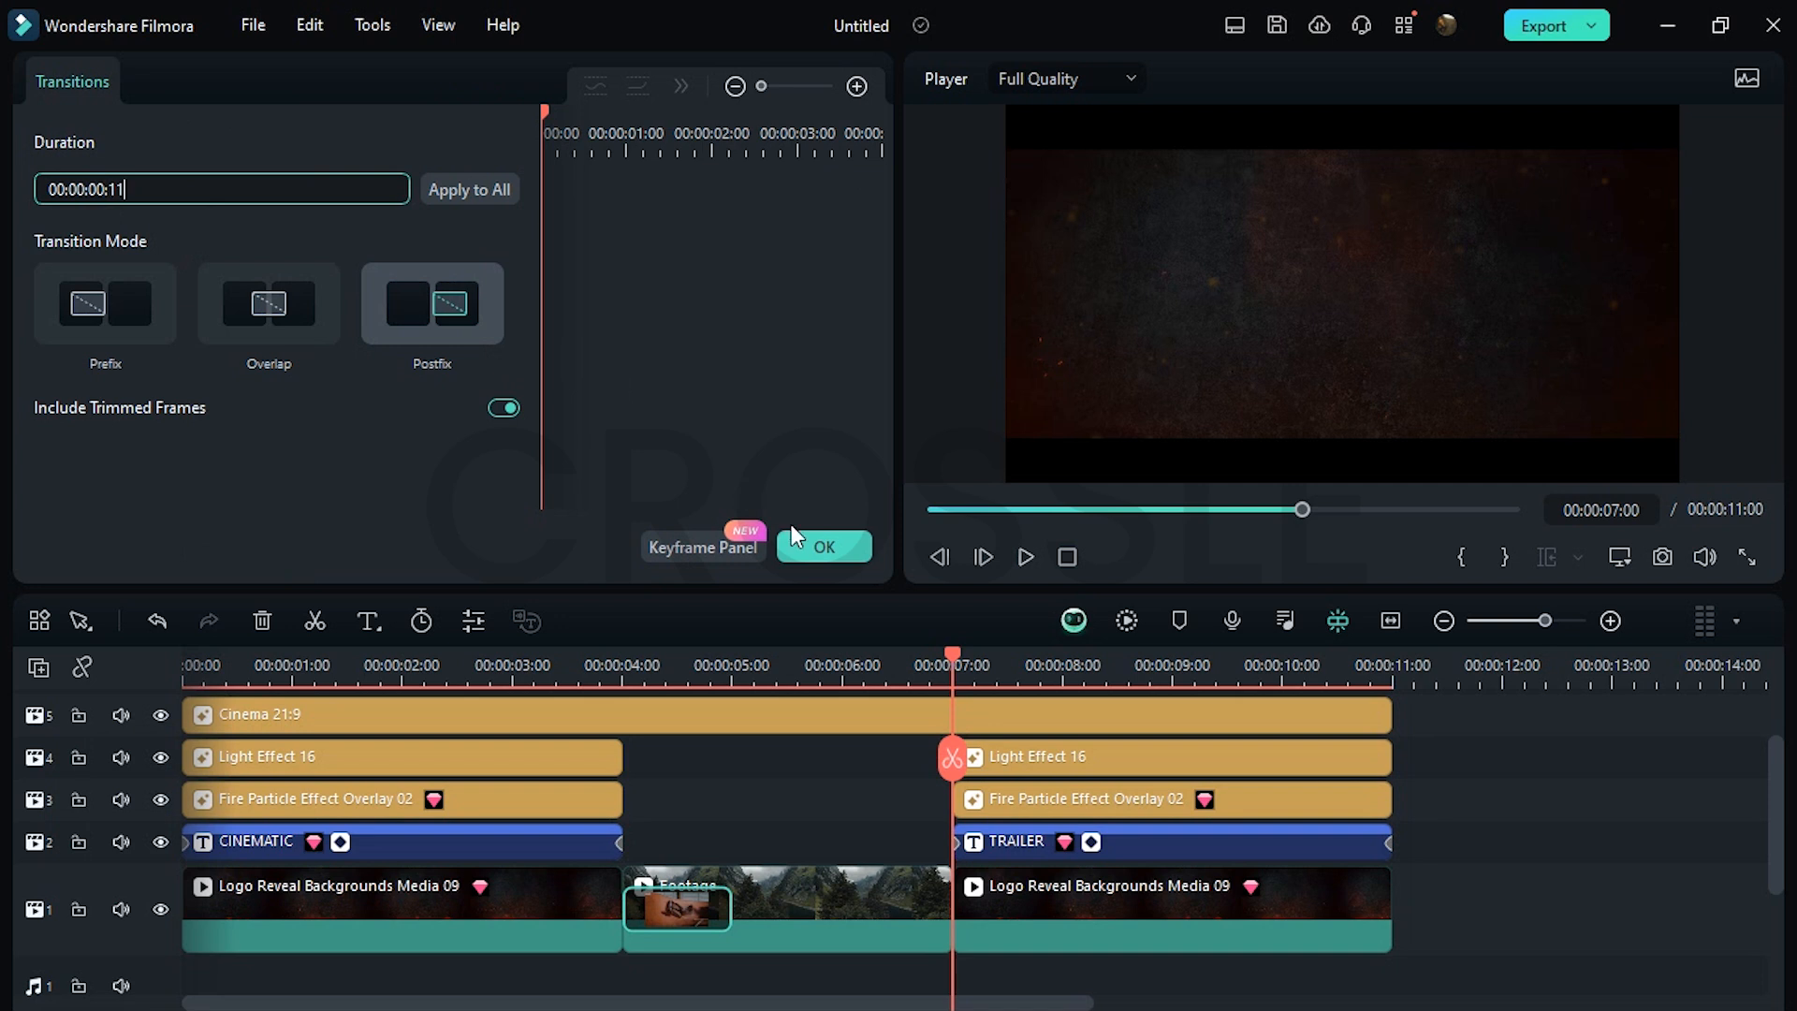
click(823, 547)
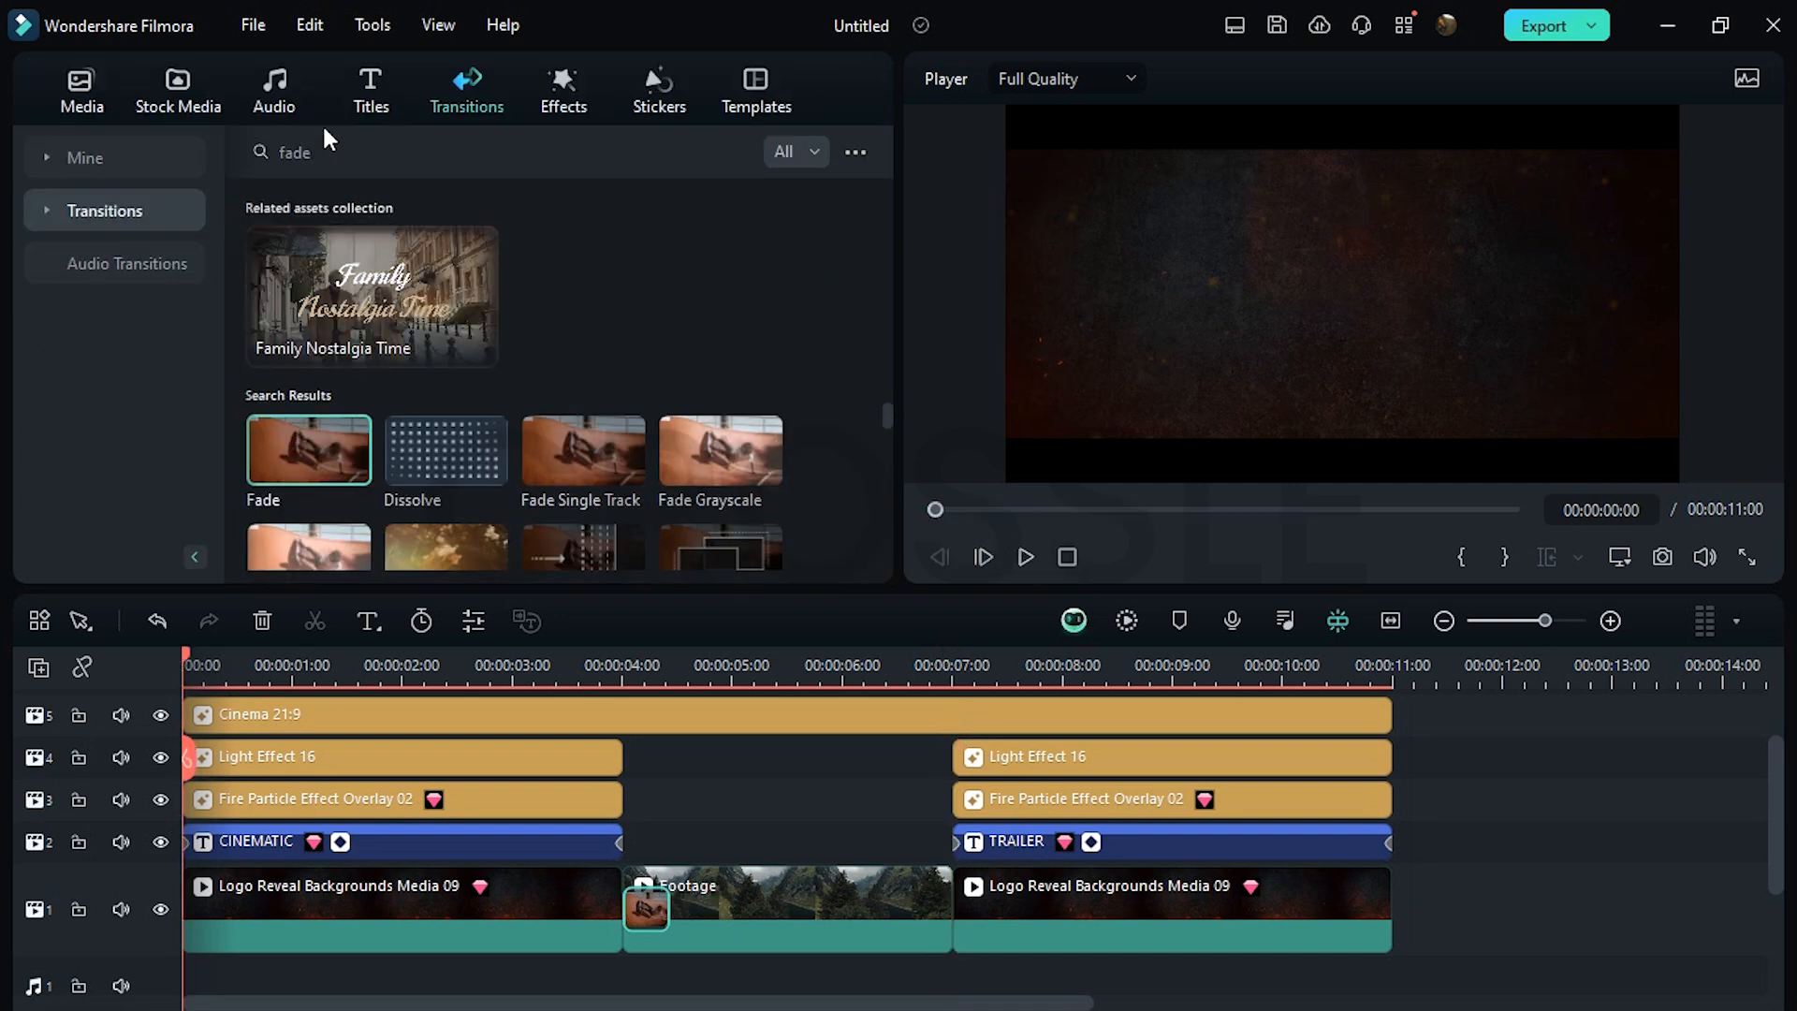
click(272, 90)
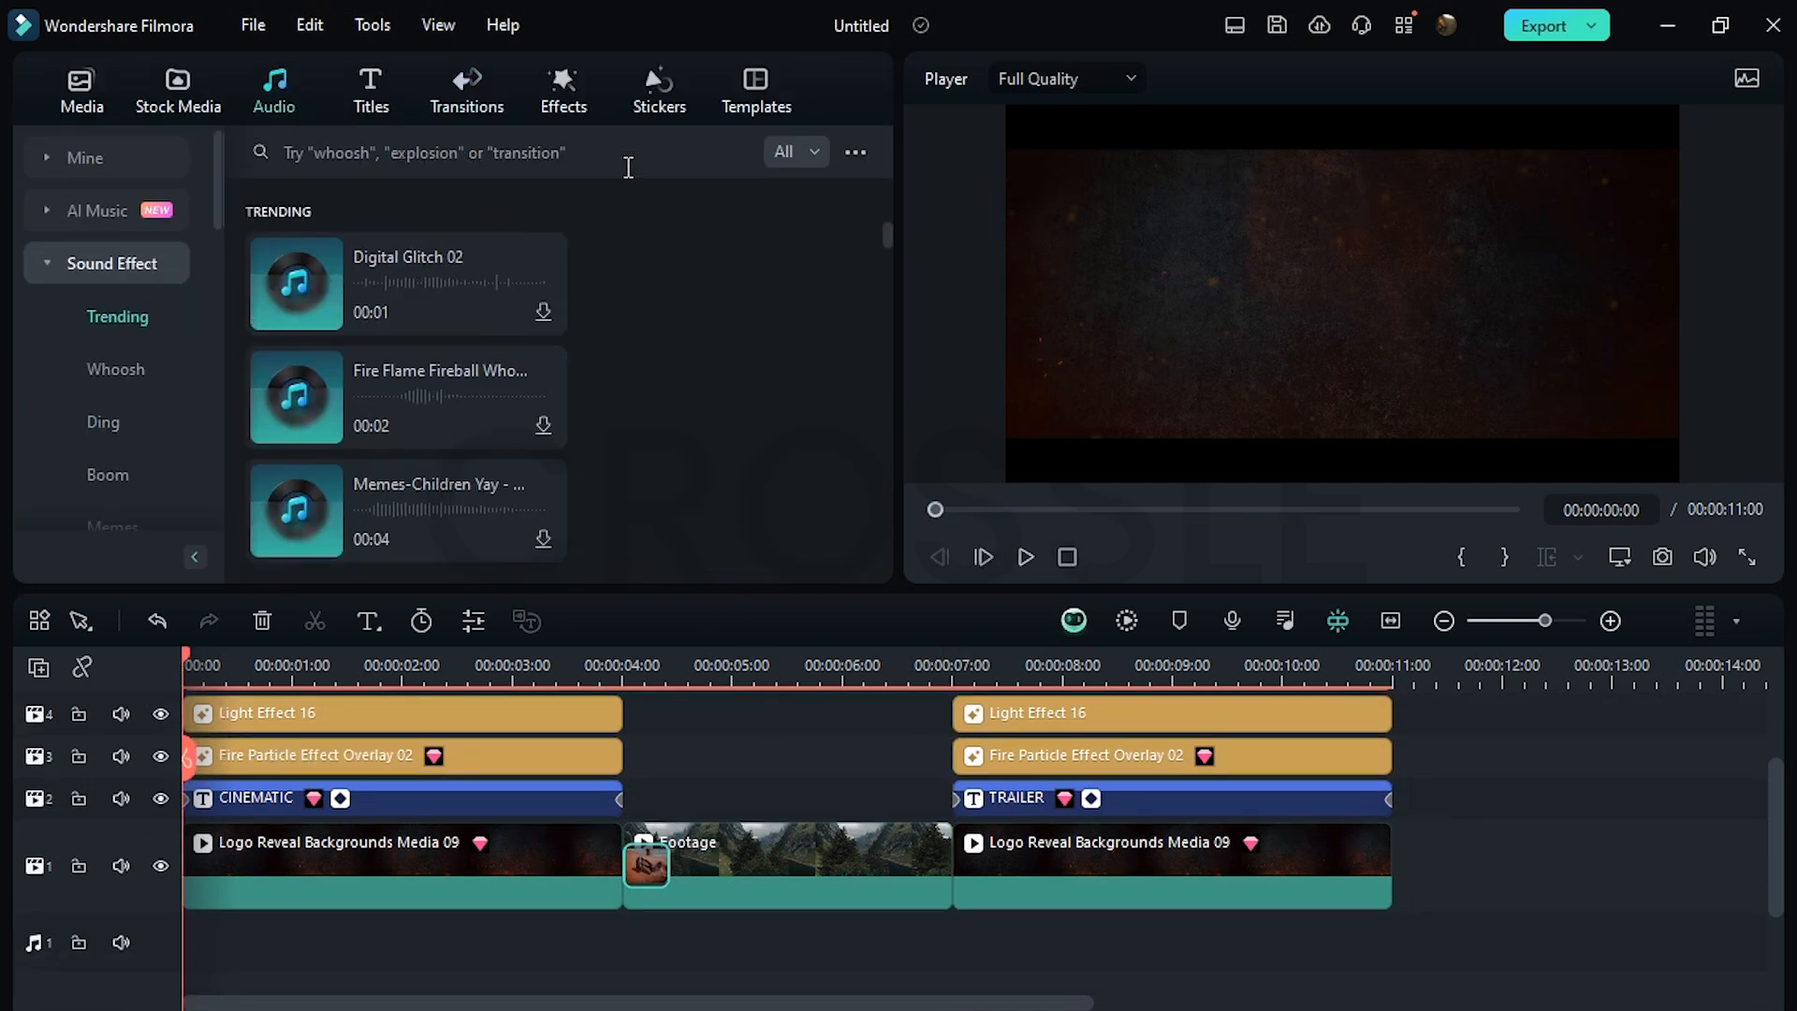
- Search sound effects for Wind Gust, then bring up the favourite music list
text(wind gust)
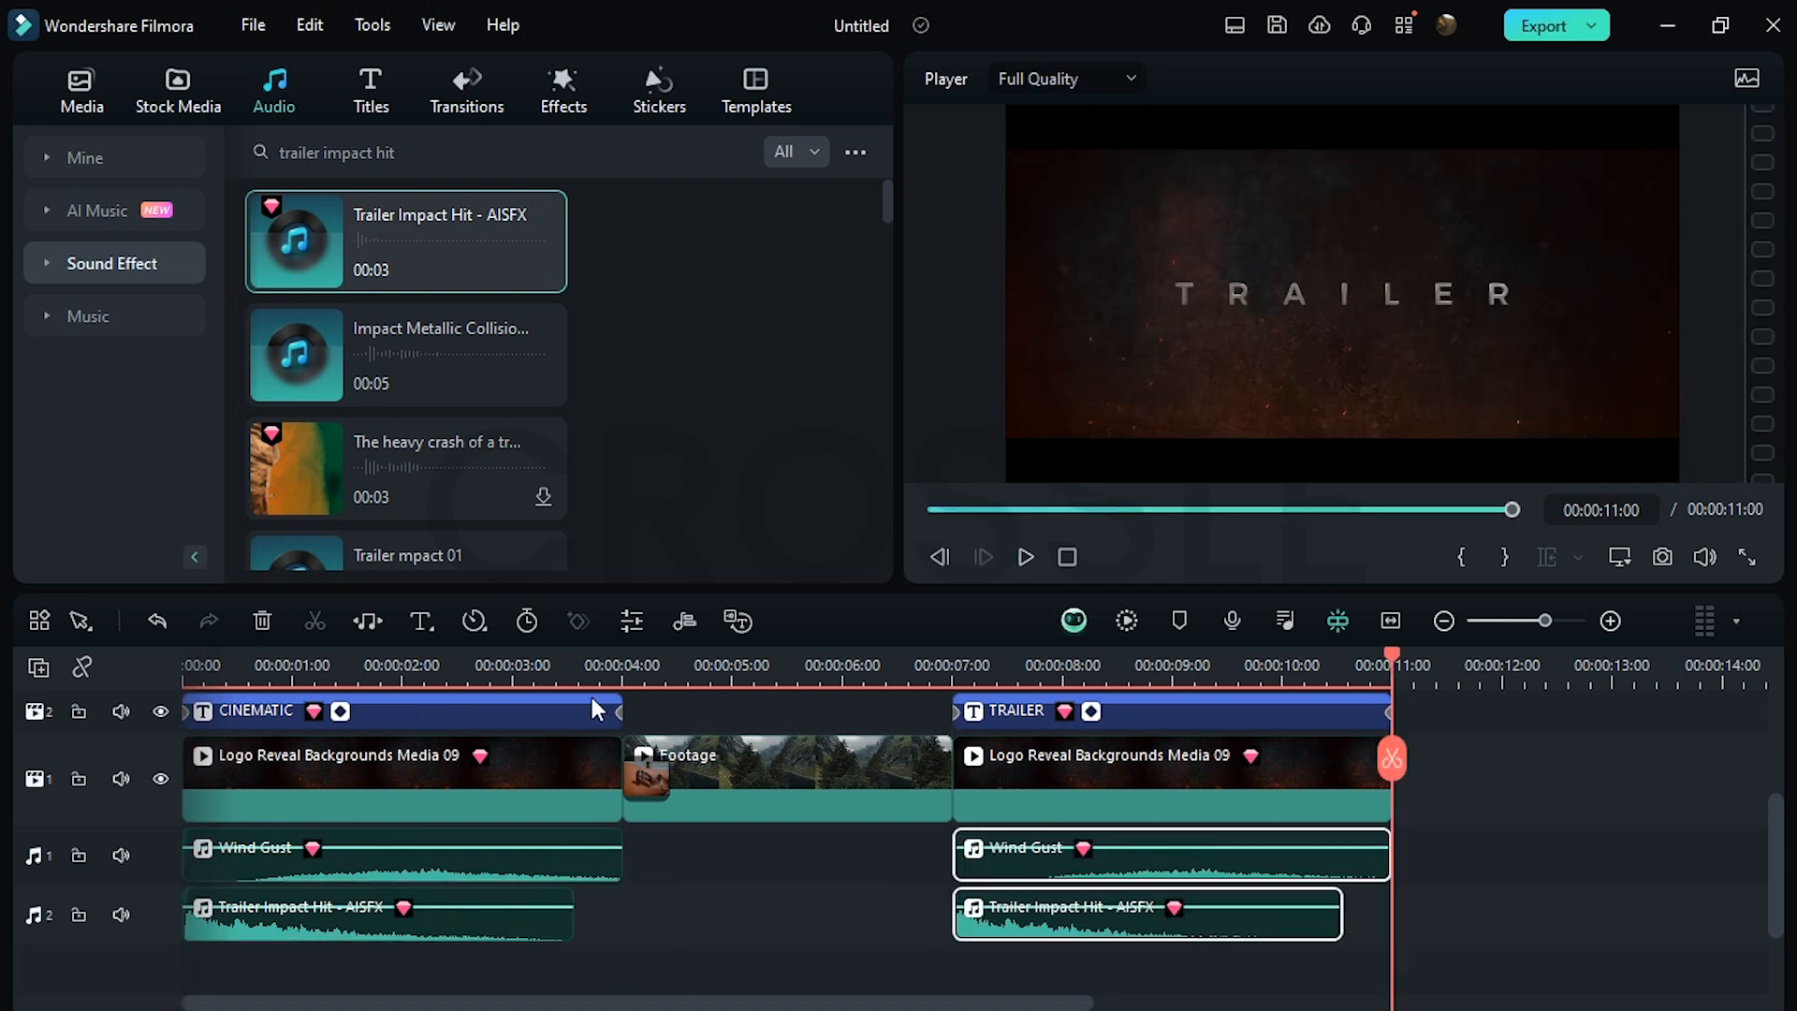
click(86, 157)
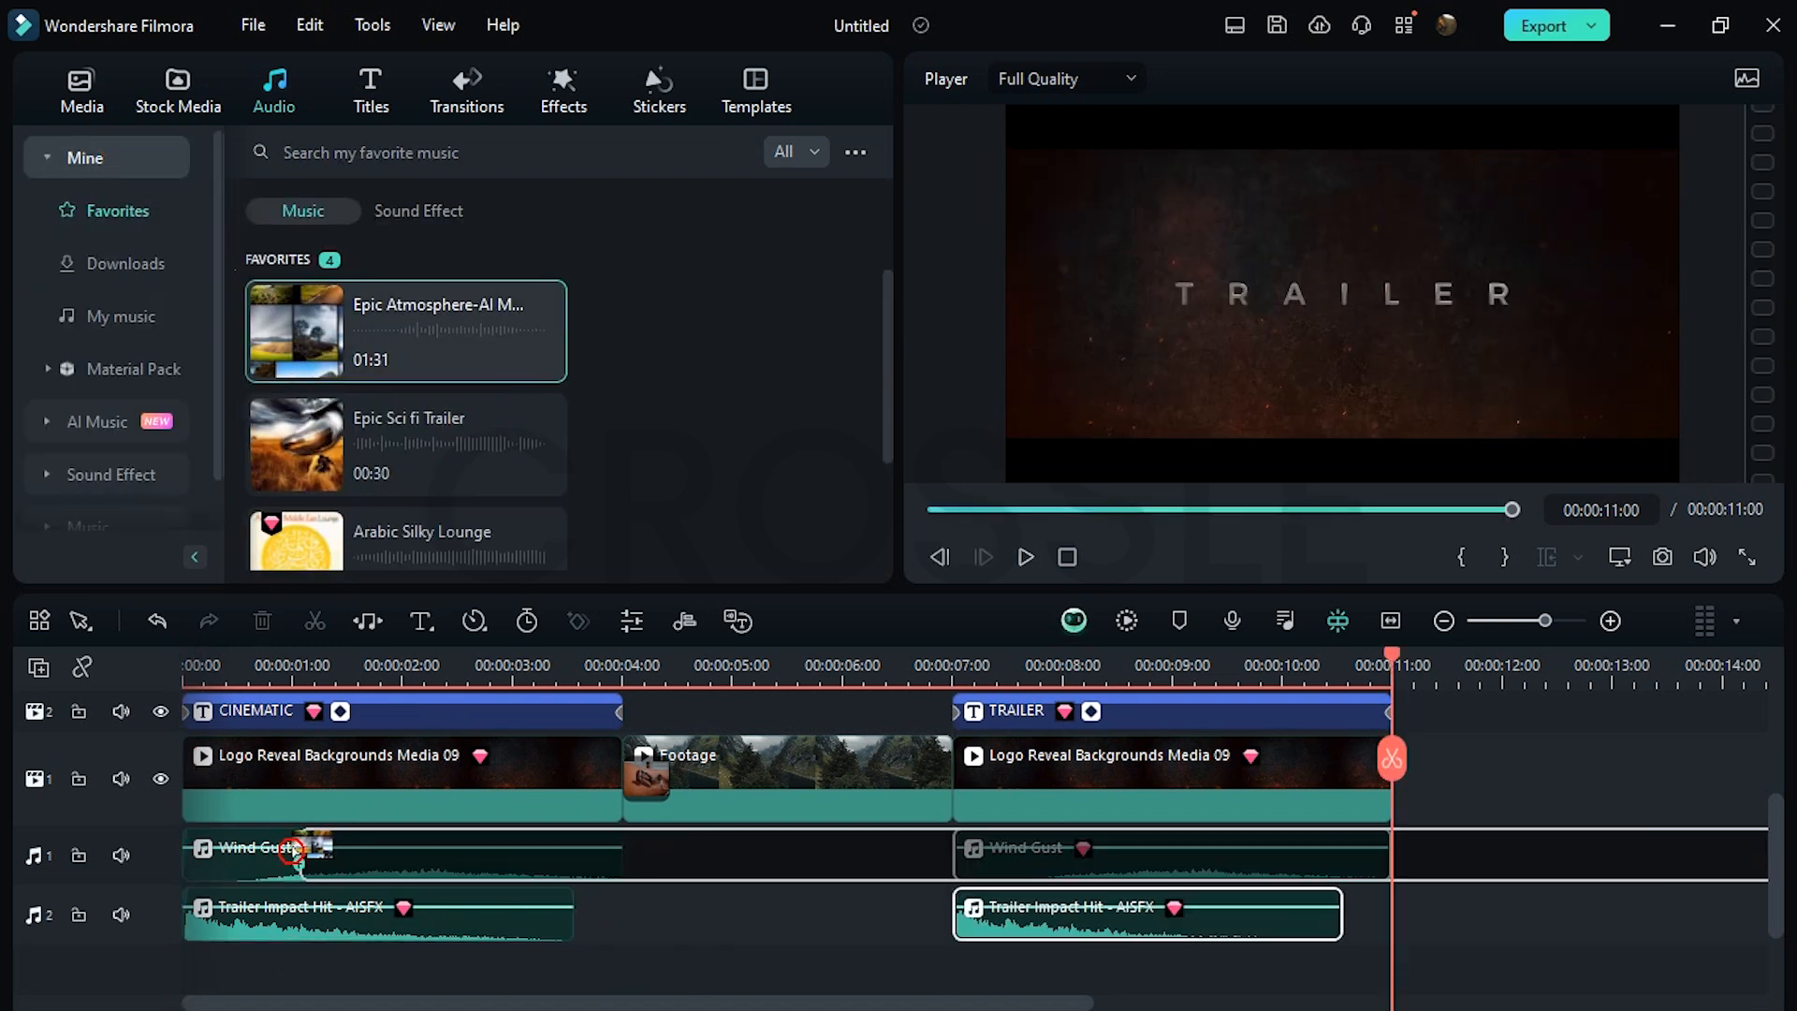